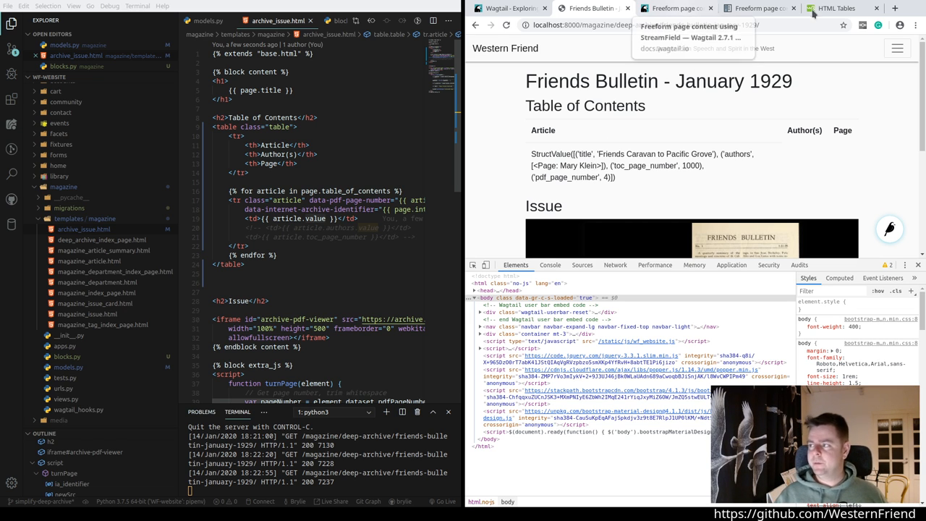
Step: Return to the StreamField docs, close the HTML Tables reference, and scroll up to Template rendering
{"action": "left_click", "coordinate": [673, 8]}
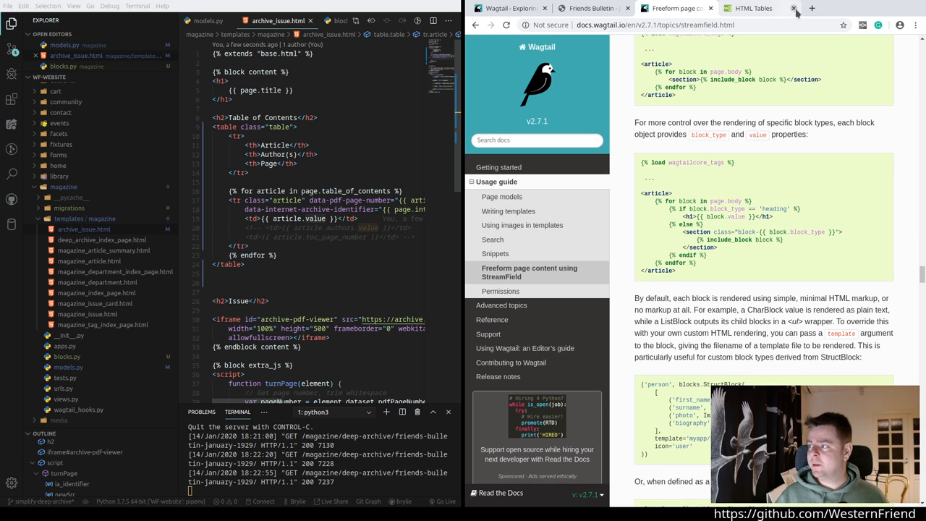
{"action": "left_click", "coordinate": [753, 9]}
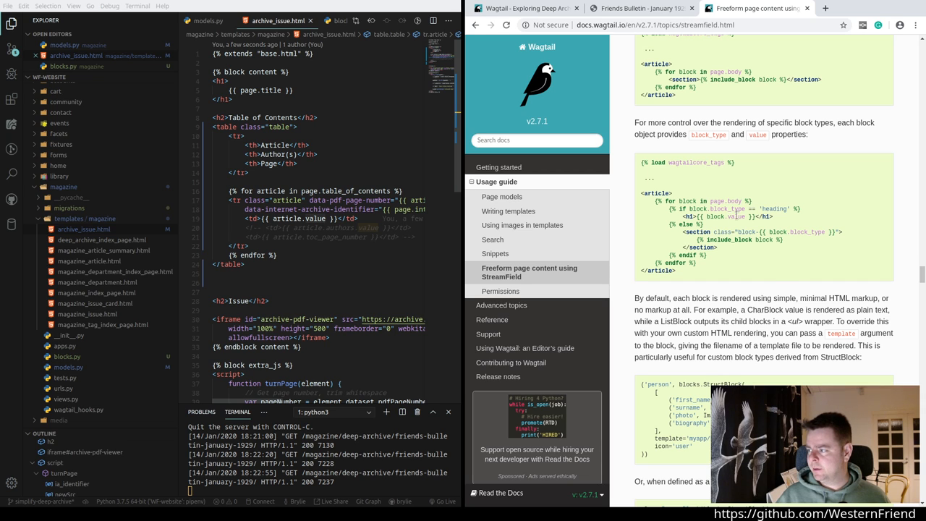
{"action": "double_click", "coordinate": [736, 216]}
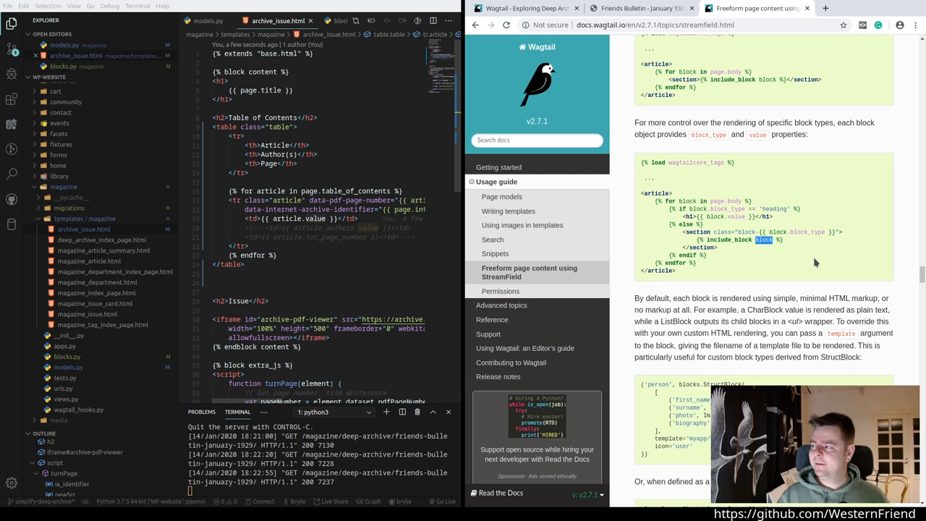
{"action": "scroll", "scroll_direction": "up", "scroll_amount": 3}
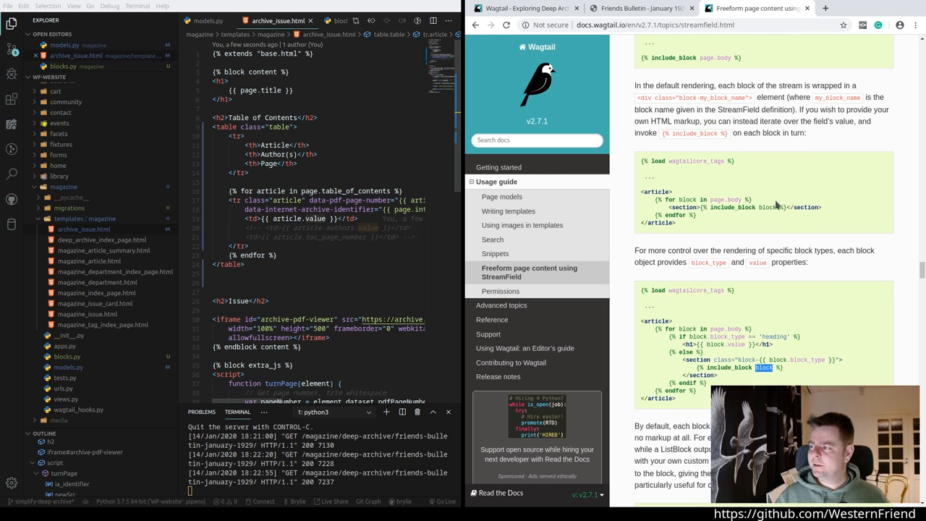
{"action": "mouse_move", "coordinate": [686, 223]}
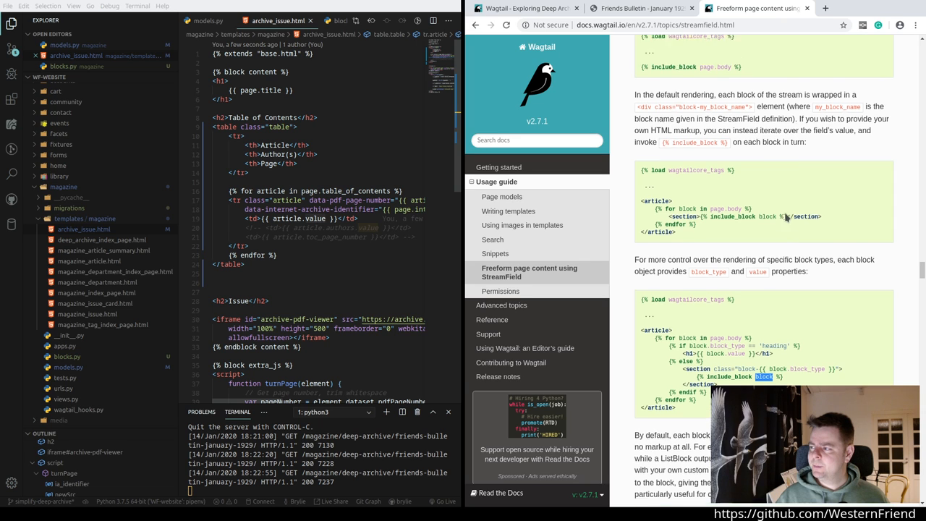
{"action": "scroll", "scroll_direction": "up", "scroll_amount": 3}
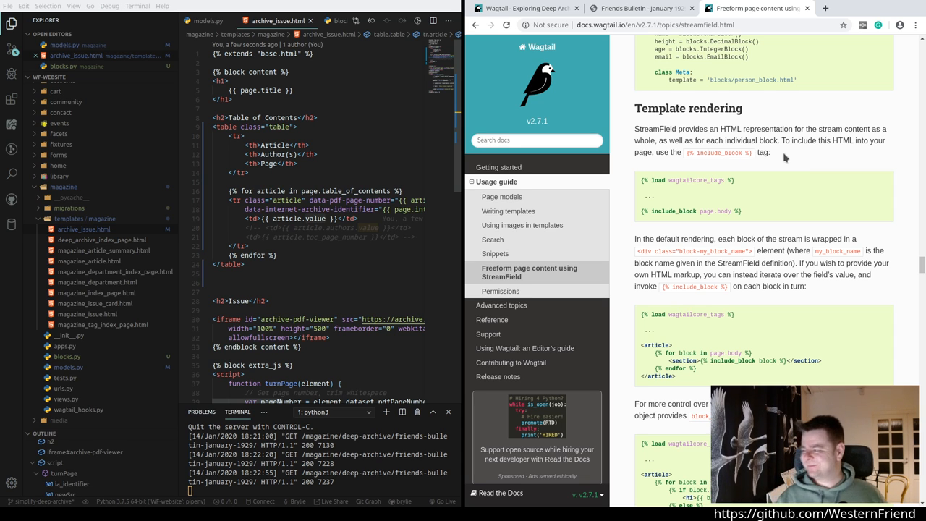
{"action": "mouse_move", "coordinate": [746, 226]}
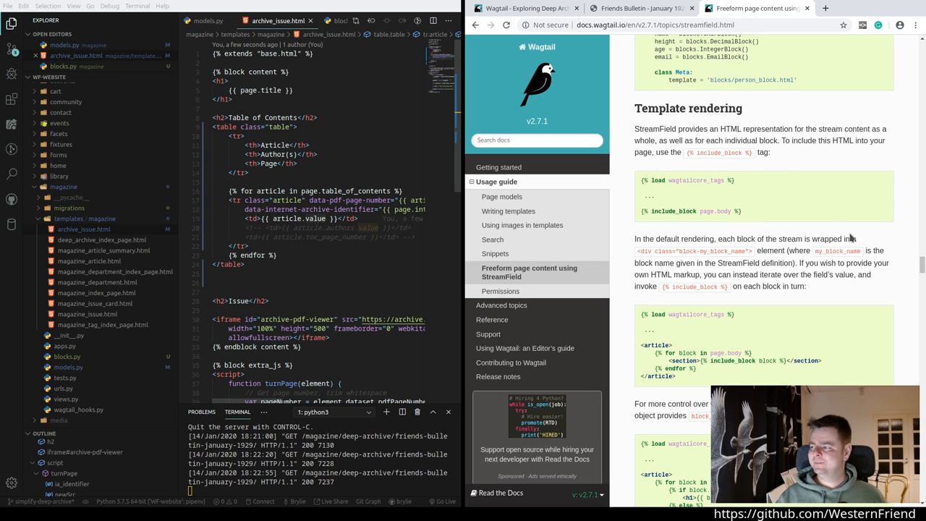
{"action": "mouse_move", "coordinate": [753, 252]}
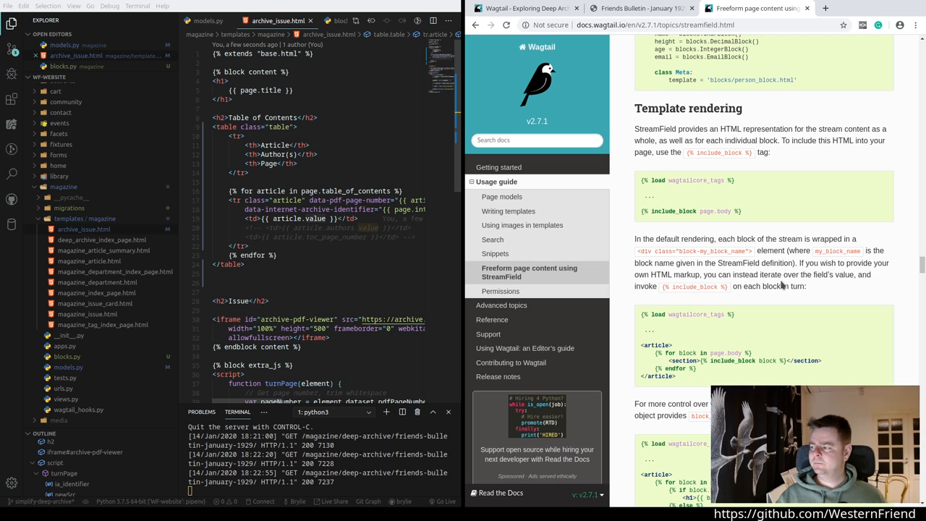
{"action": "mouse_move", "coordinate": [836, 284]}
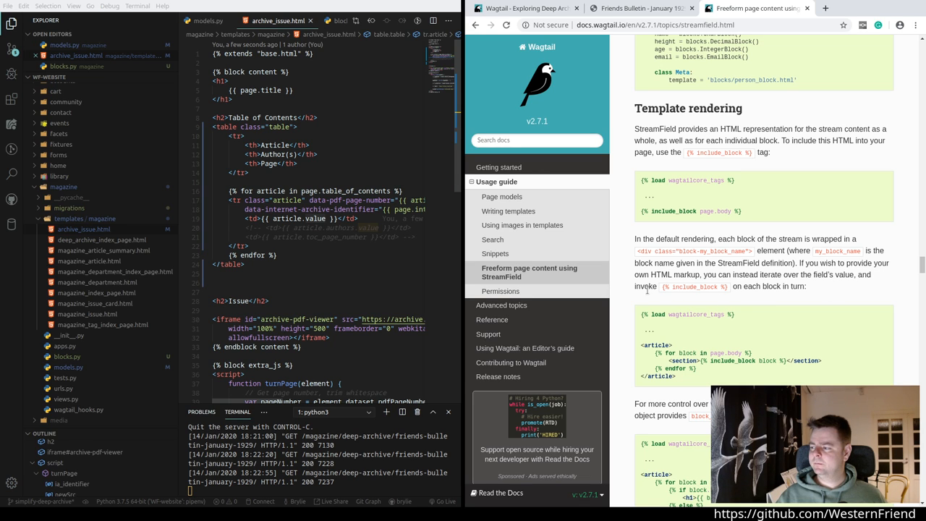
{"action": "mouse_move", "coordinate": [759, 298]}
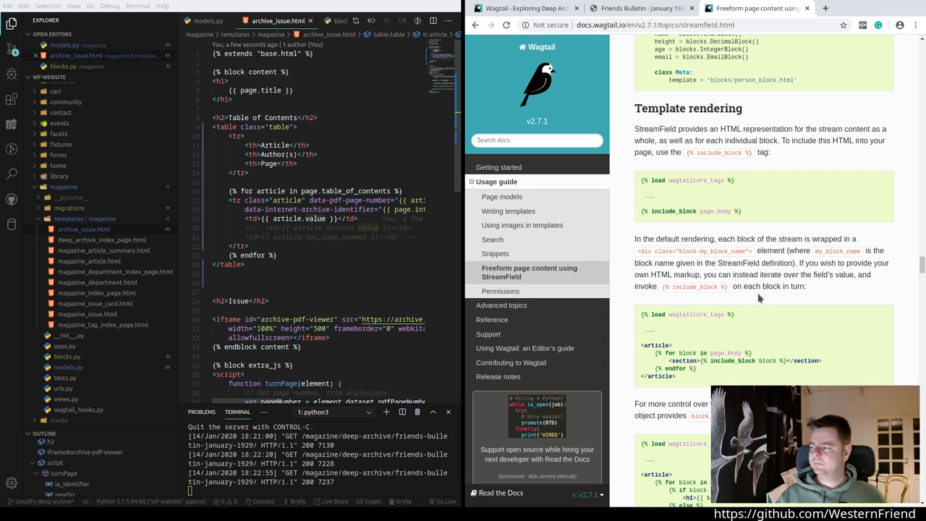
{"action": "mouse_move", "coordinate": [787, 295]}
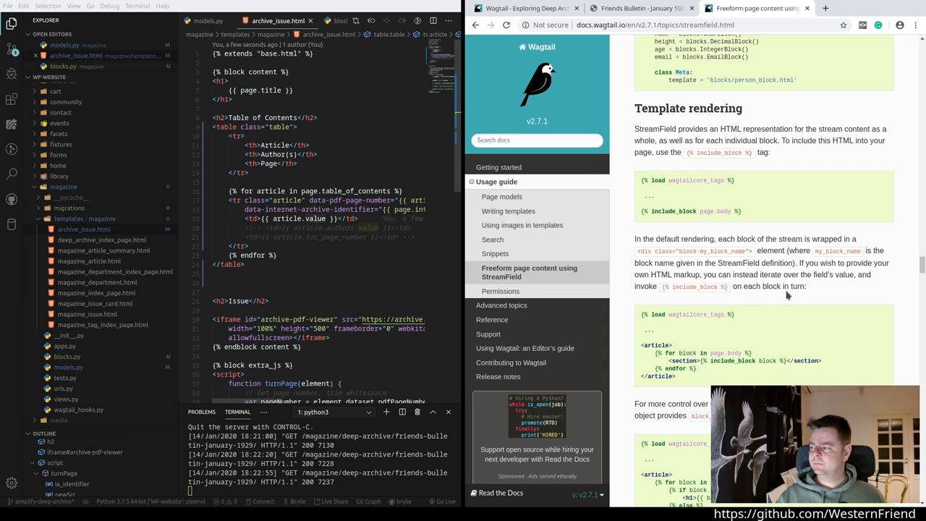
{"action": "mouse_move", "coordinate": [686, 297]}
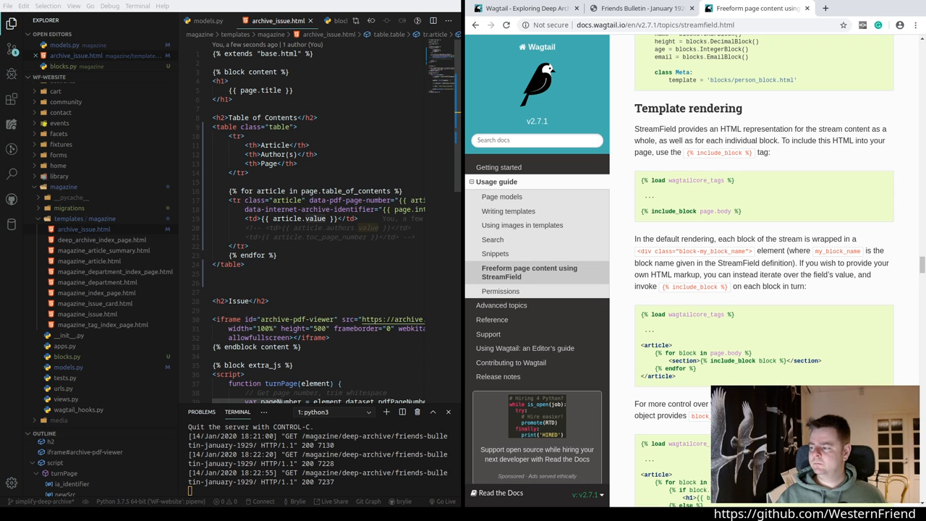
{"action": "mouse_move", "coordinate": [773, 372]}
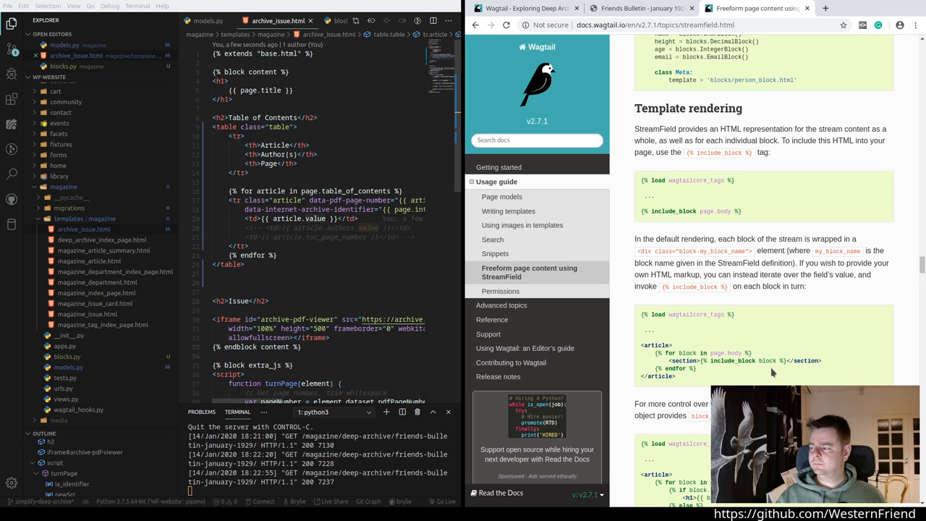
Step: Scroll down to the StructBlock template example reading fields from value, e.g. value.name
{"action": "scroll", "scroll_direction": "down", "scroll_amount": 3}
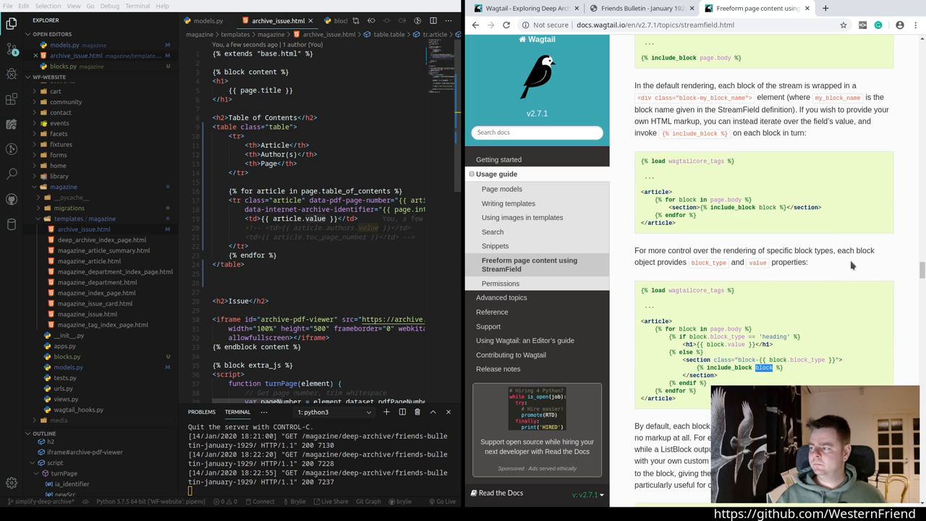
{"action": "mouse_move", "coordinate": [753, 272]}
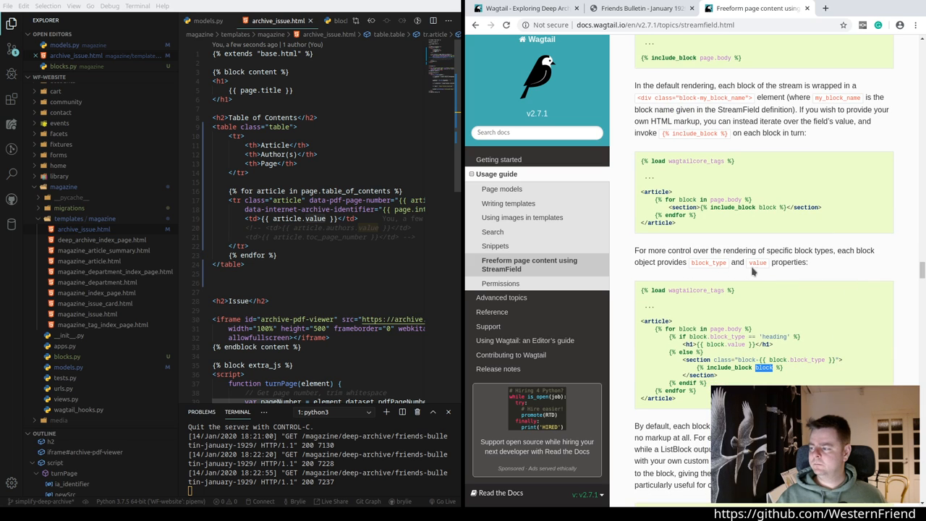
{"action": "mouse_move", "coordinate": [677, 276]}
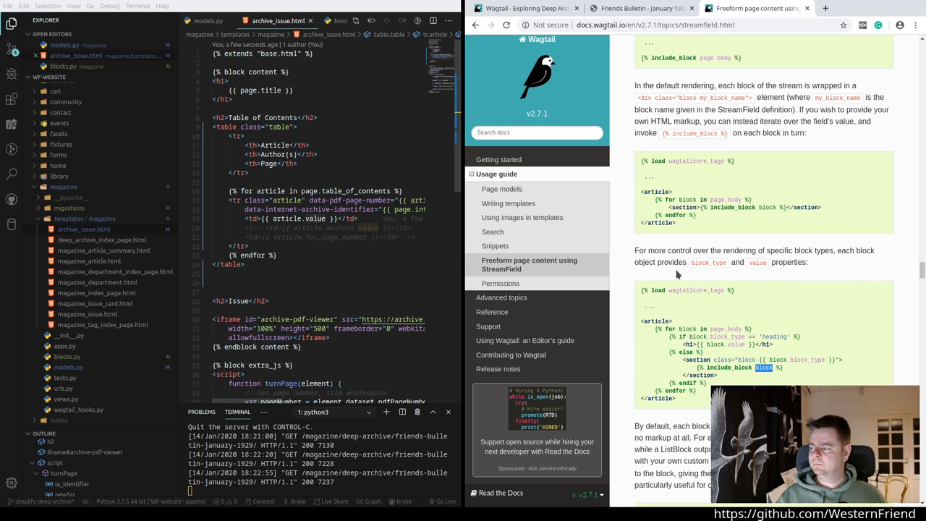
{"action": "scroll", "scroll_direction": "down", "scroll_amount": 3}
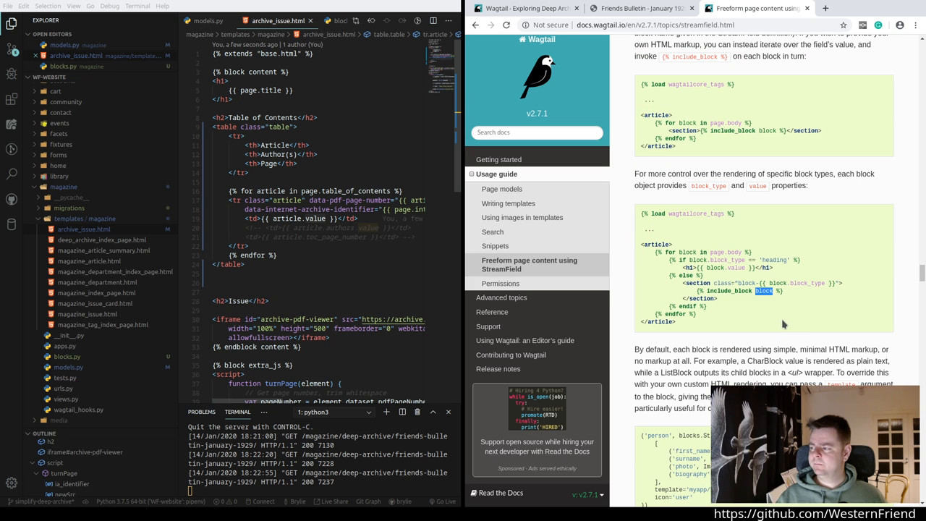
{"action": "scroll", "scroll_direction": "down", "scroll_amount": 3}
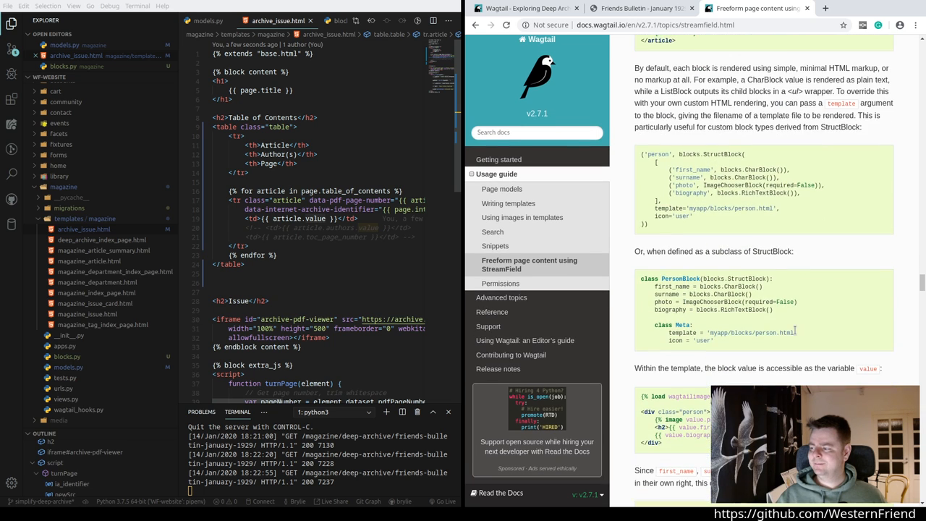
{"action": "scroll", "scroll_direction": "down", "scroll_amount": 3}
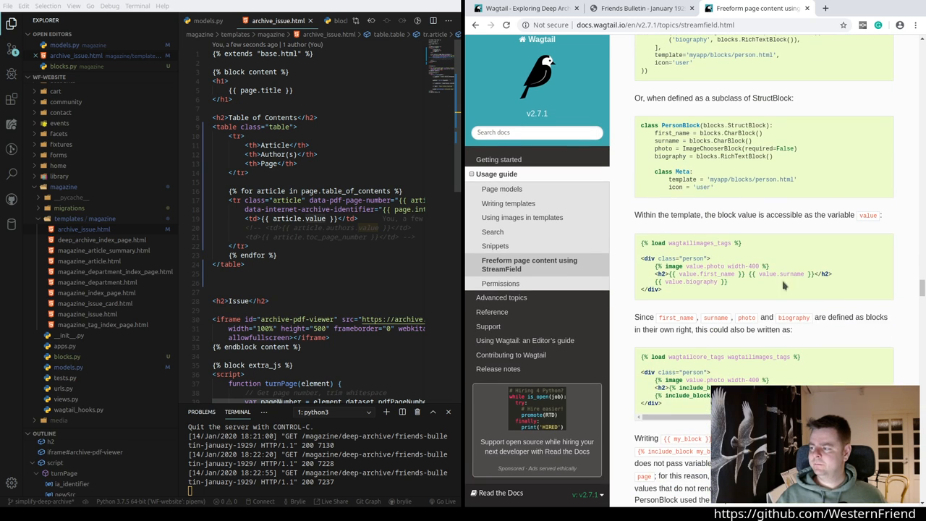
{"action": "mouse_move", "coordinate": [795, 295]}
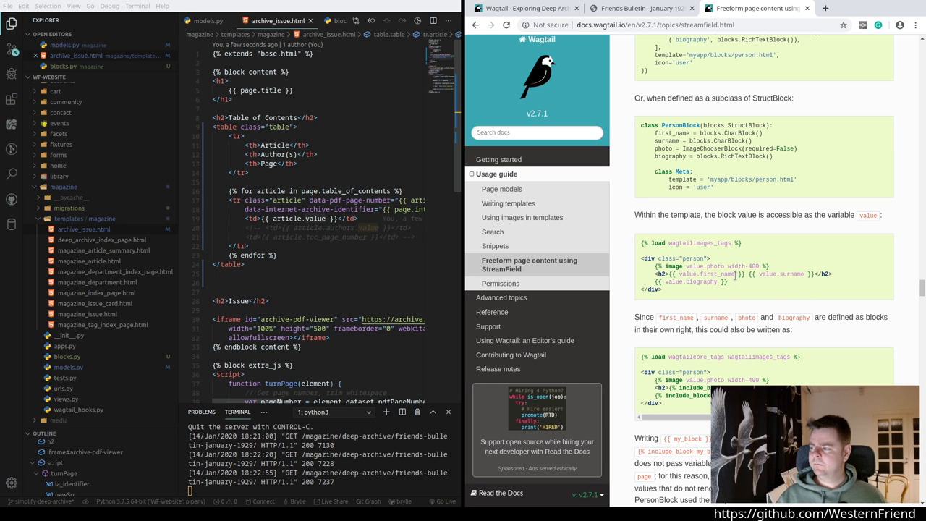
{"action": "mouse_move", "coordinate": [785, 283]}
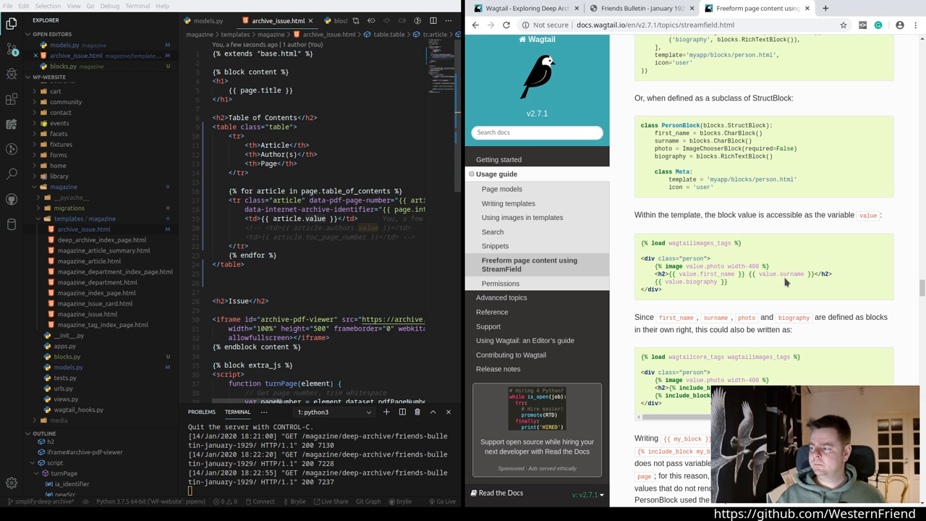
{"action": "mouse_move", "coordinate": [668, 225]}
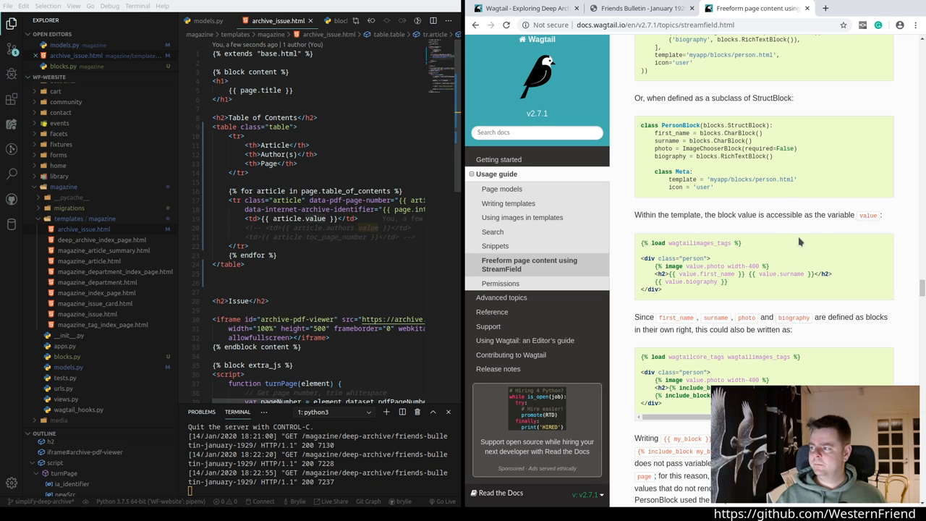
{"action": "mouse_move", "coordinate": [711, 110]}
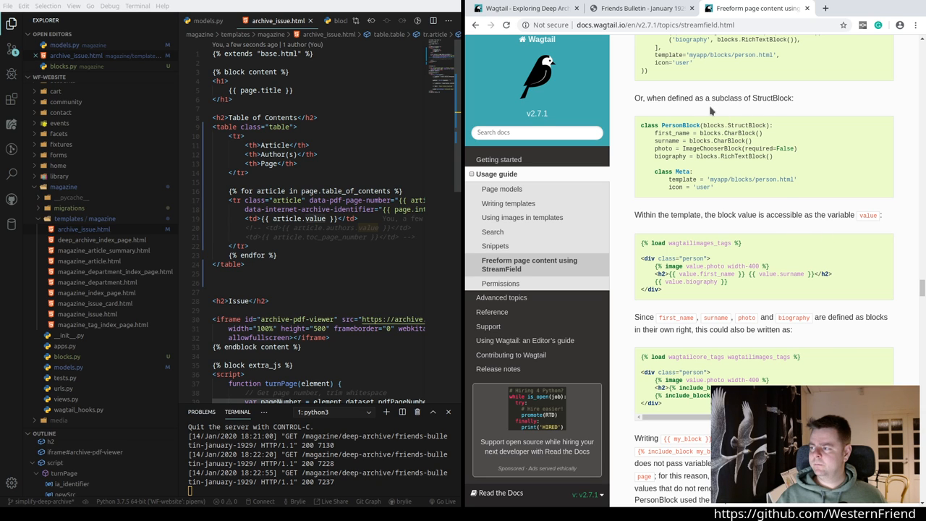
{"action": "mouse_move", "coordinate": [778, 205]}
{"action": "type", "text": ".title"}
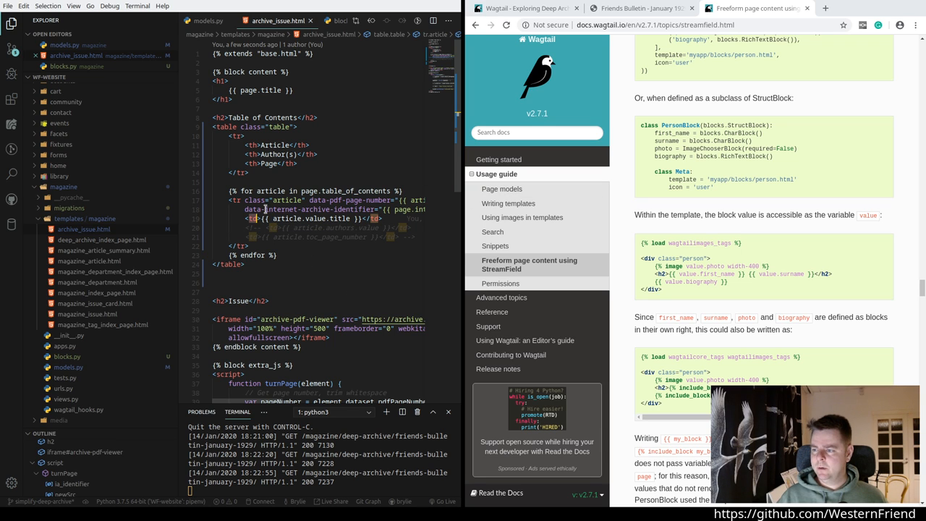
Step: Check the Friends Bulletin issue page, then return to the table of contents template code
{"action": "left_click", "coordinate": [639, 9]}
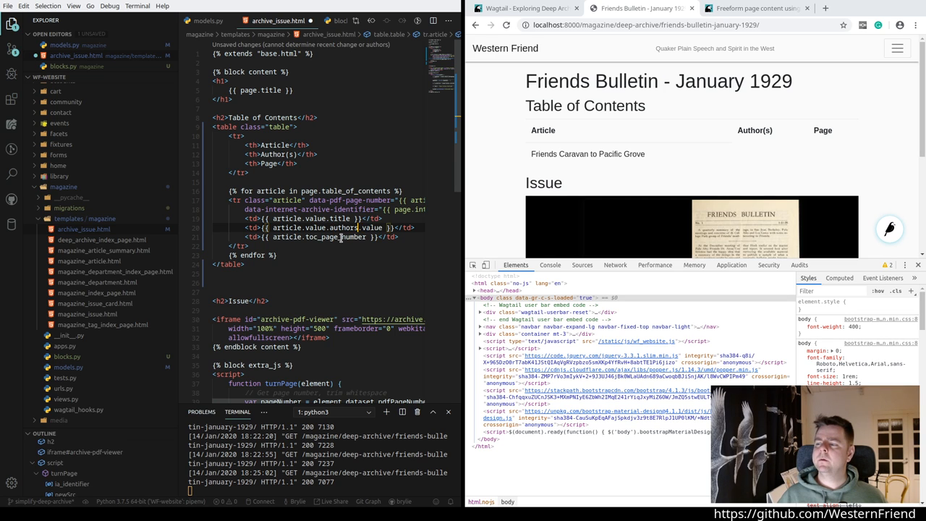
{"action": "left_click", "coordinate": [361, 228]}
{"action": "type", "text": "% for"}
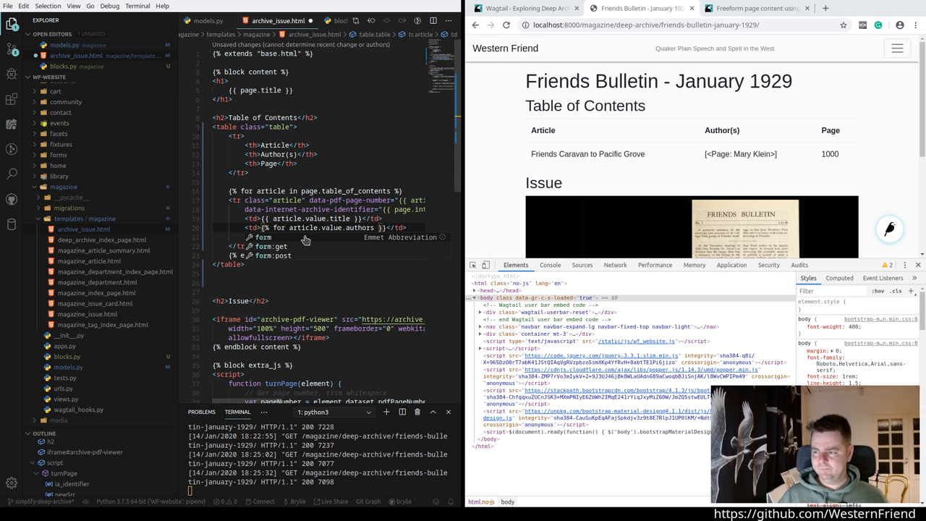
Step: Make the authors cell loop over each author and print author.value, then save
{"action": "type", "text": "author in"}
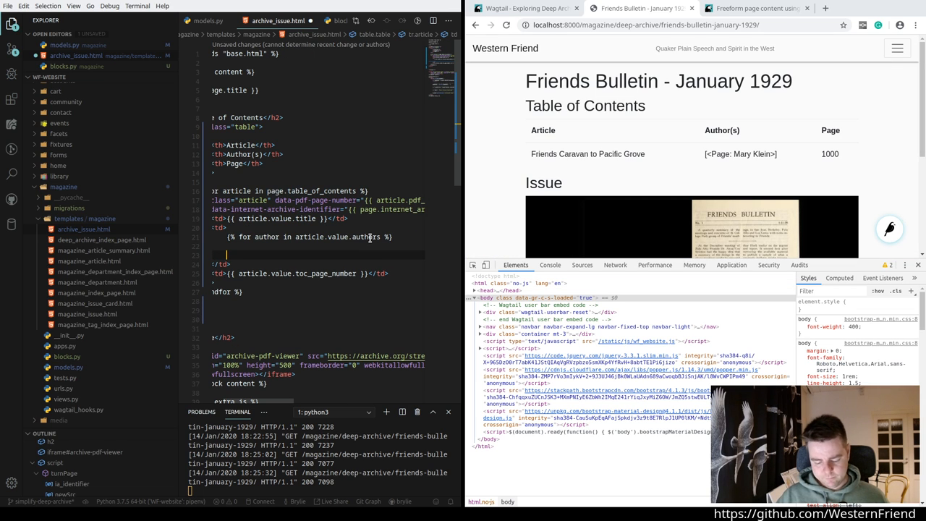
{"action": "type", "text": "{%"}
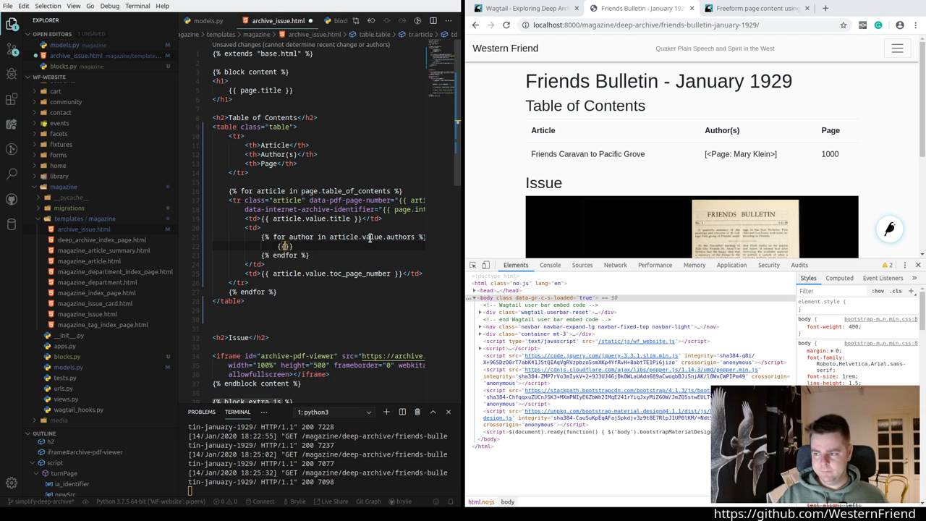
{"action": "type", "text": "author.value"}
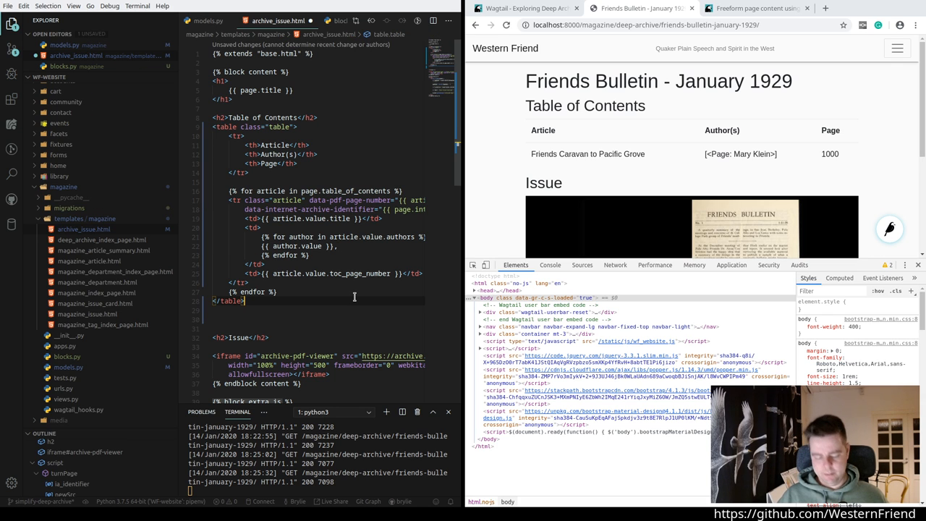
{"action": "key", "text": "ctrl+s"}
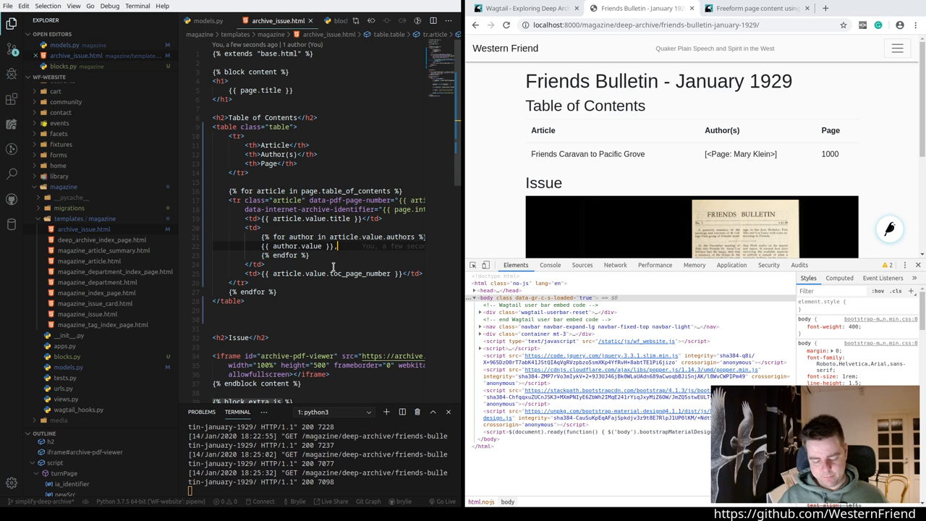
Step: Experiment with an &nbsp; separator between author names in archive_issue.html
{"action": "type", "text": ",nbsp"}
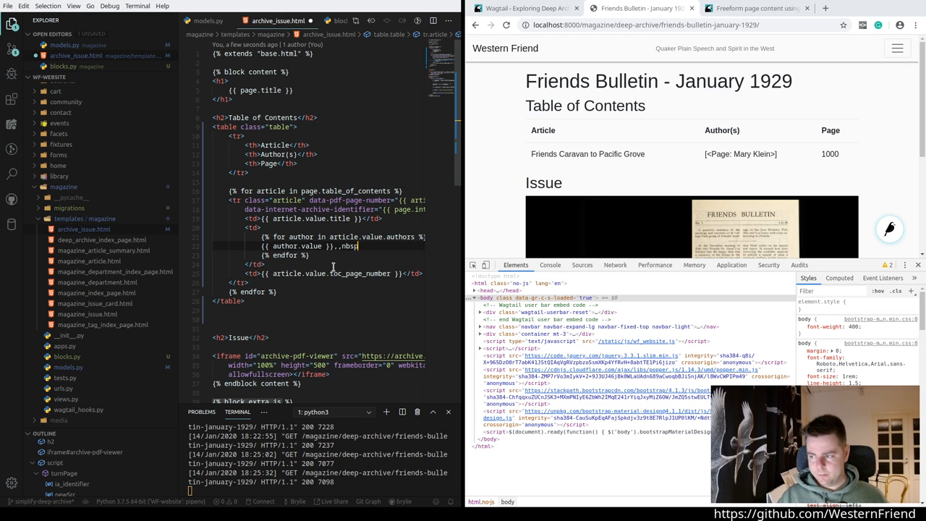
{"action": "key", "text": "Backspace"}
{"action": "type", "text": "&"}
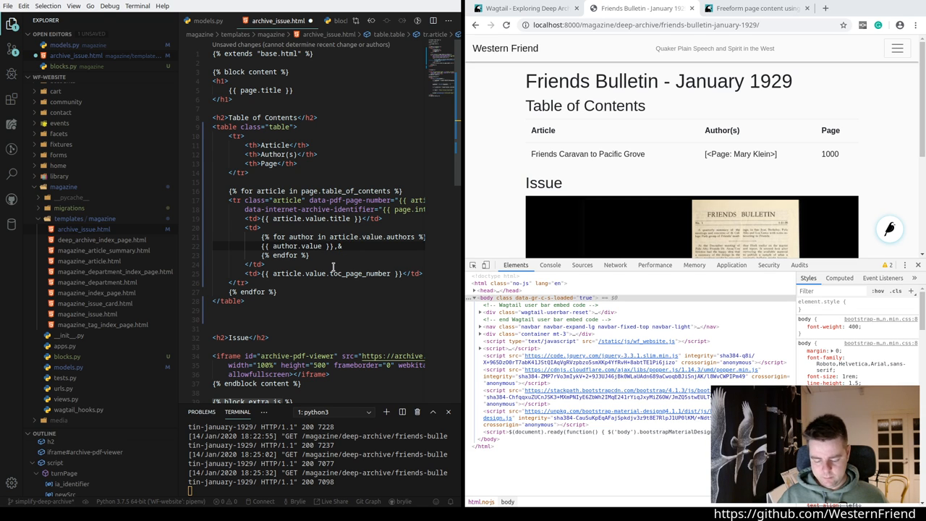
{"action": "type", "text": "nbs"}
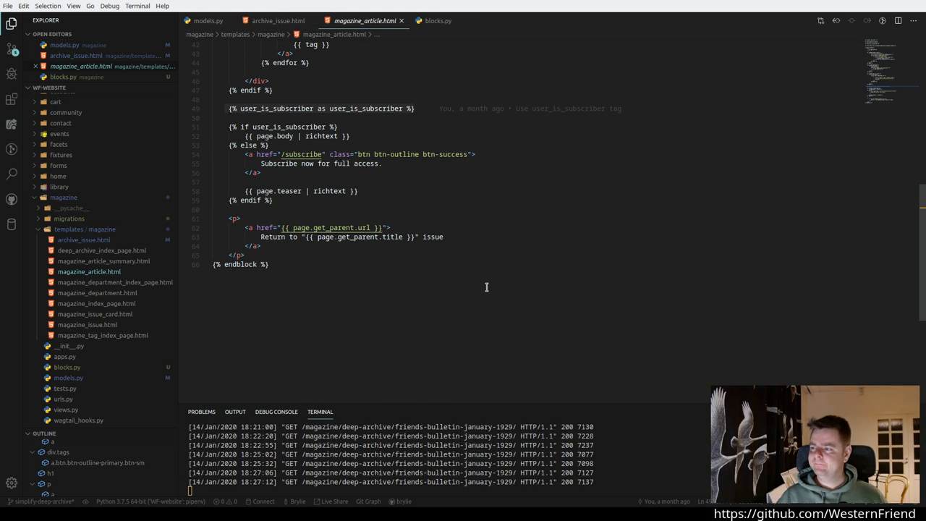
Step: Find the comma-separator snippet in magazine_article.html's author loop to reuse
{"action": "scroll", "scroll_direction": "up", "scroll_amount": 3}
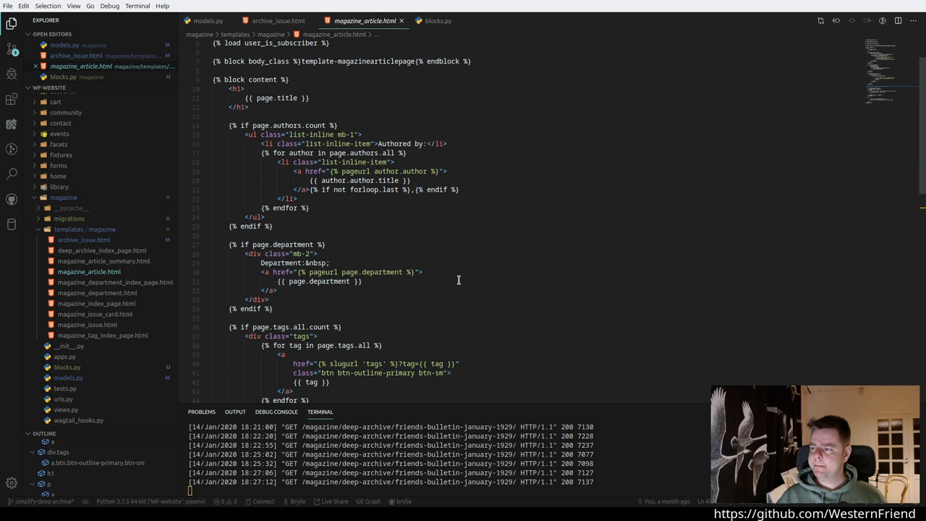
{"action": "left_click", "coordinate": [310, 189]}
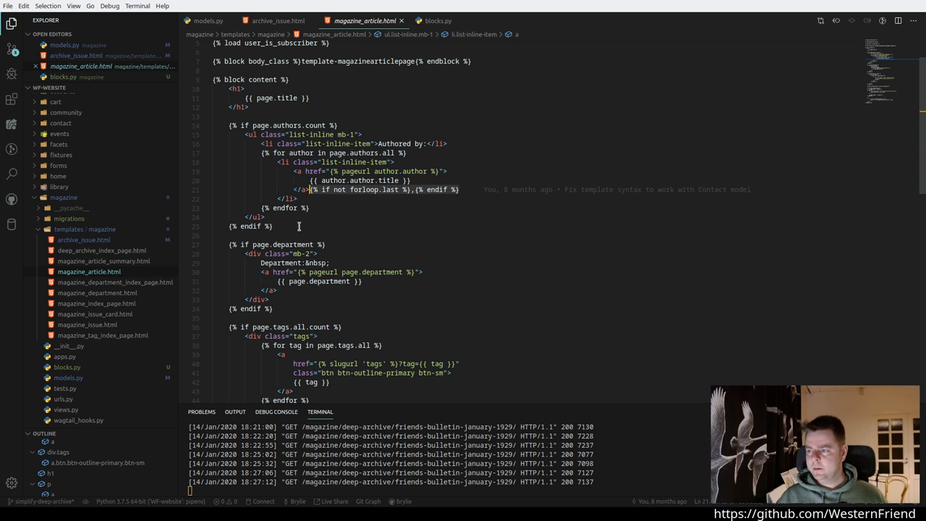
{"action": "left_click", "coordinate": [277, 20]}
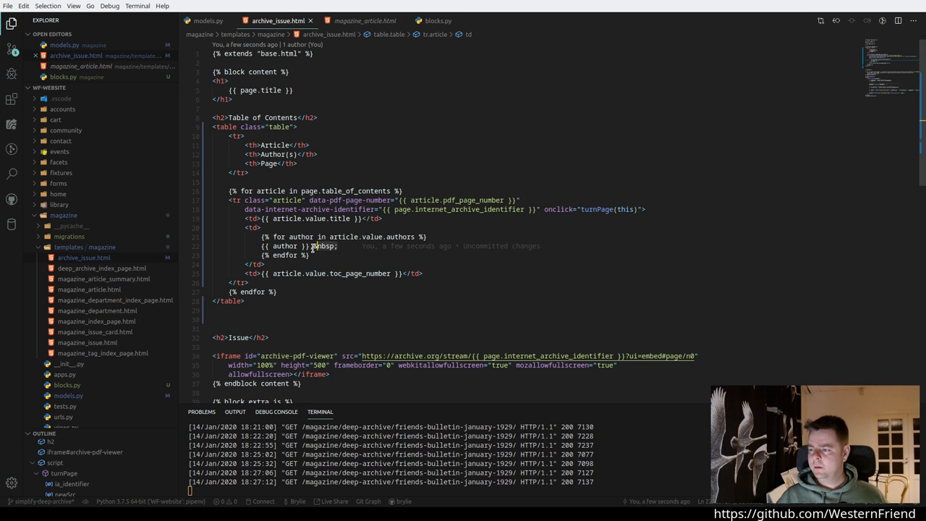
Step: Add {% if not forloop.last %},{% endif %} to the author loop, save, and check the reloaded page and Console
{"action": "type", "text": "{% if not forloop.last %},{% endif %}"}
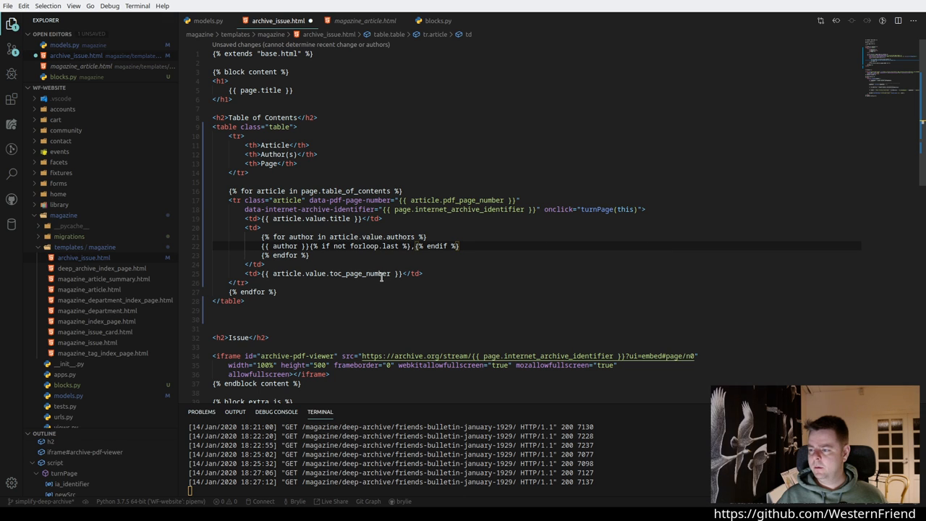
{"action": "key", "text": "ctrl+s"}
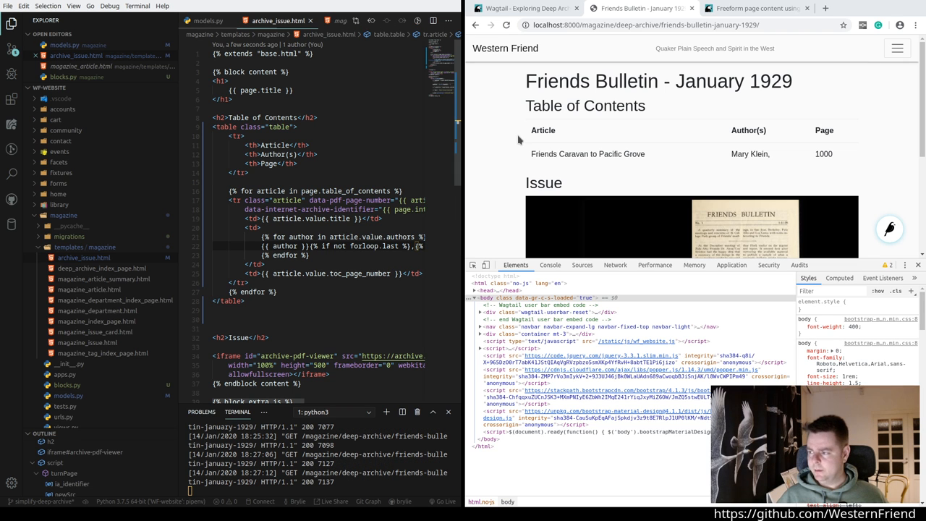
{"action": "mouse_move", "coordinate": [506, 159]}
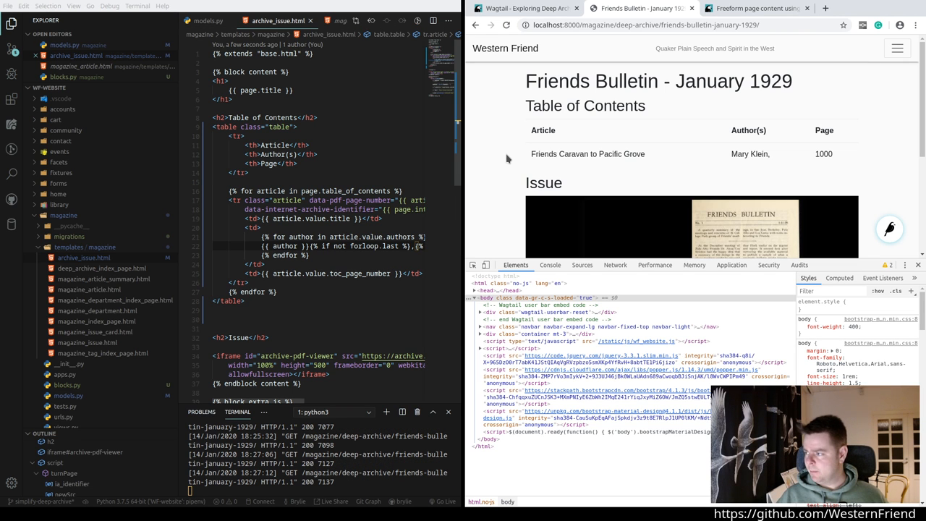
{"action": "left_click", "coordinate": [507, 25]}
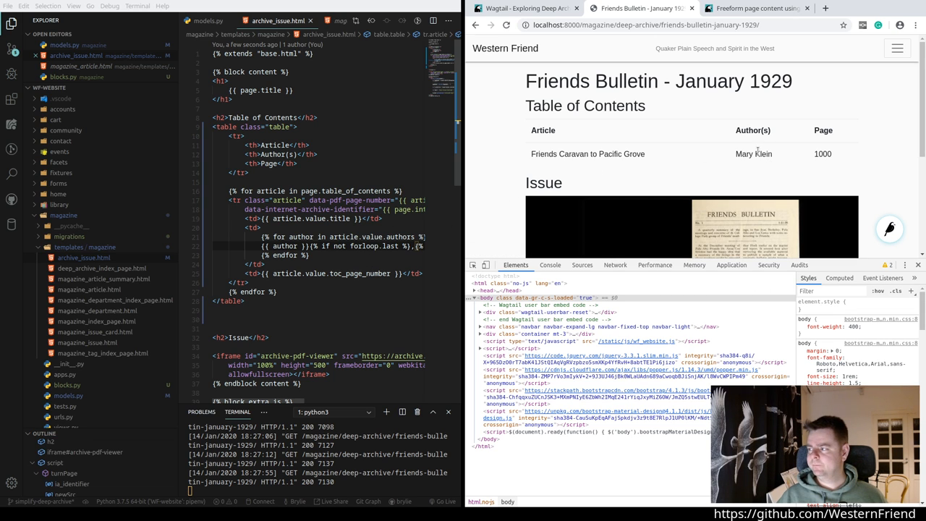
{"action": "scroll", "scroll_direction": "down", "scroll_amount": 3}
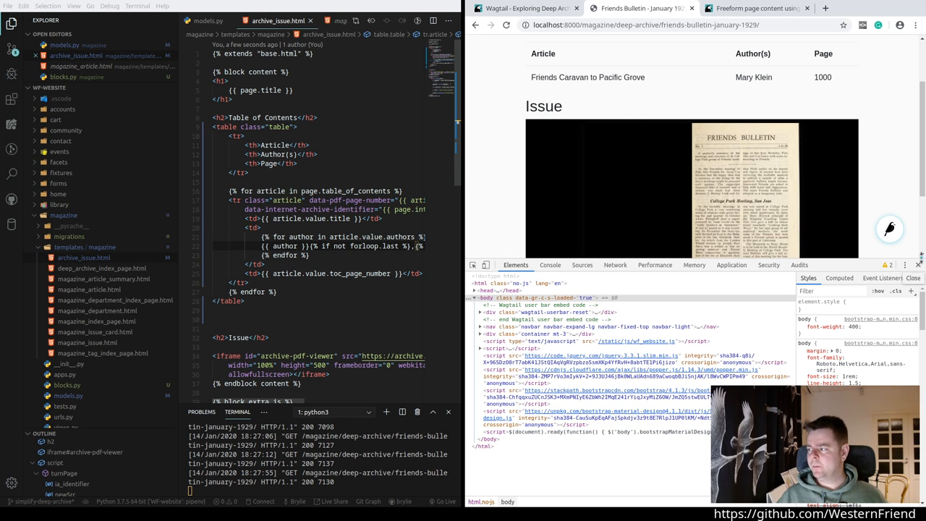
{"action": "left_click", "coordinate": [550, 265]}
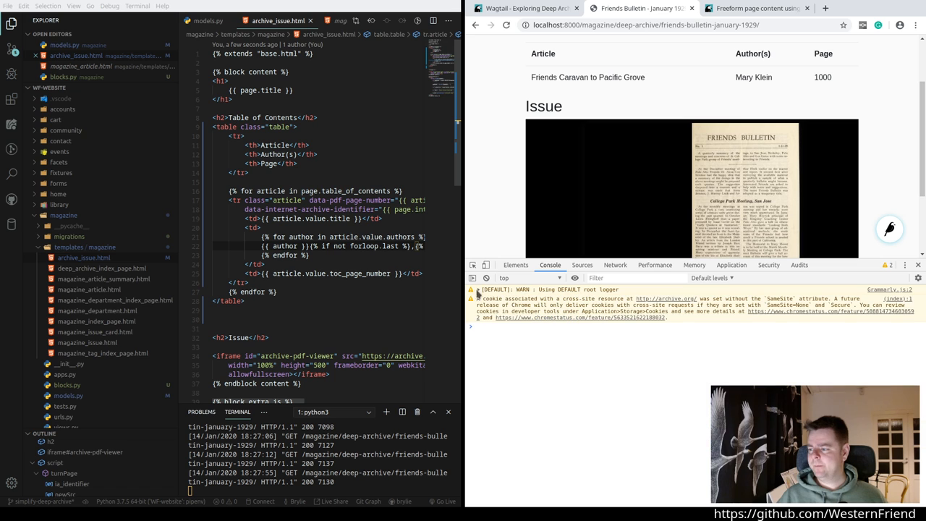
{"action": "scroll", "scroll_direction": "down", "scroll_amount": 3}
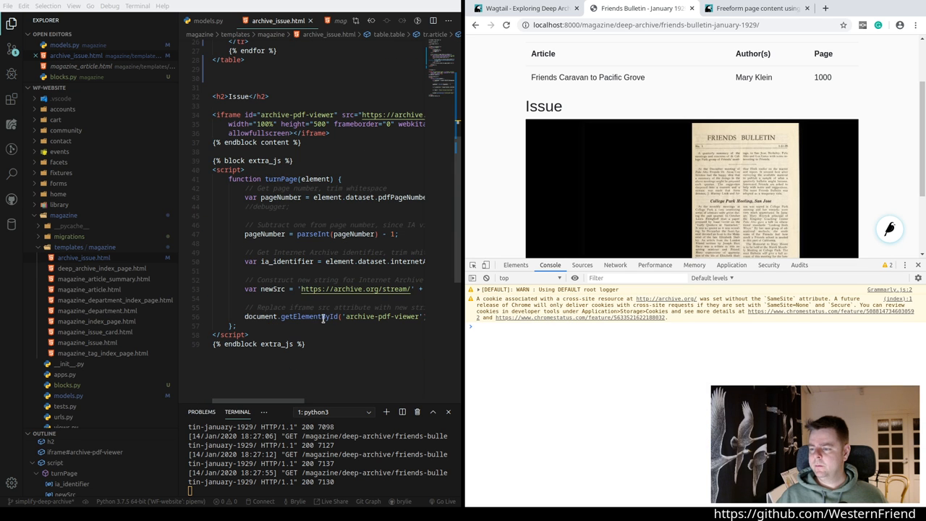
{"action": "mouse_move", "coordinate": [348, 249]}
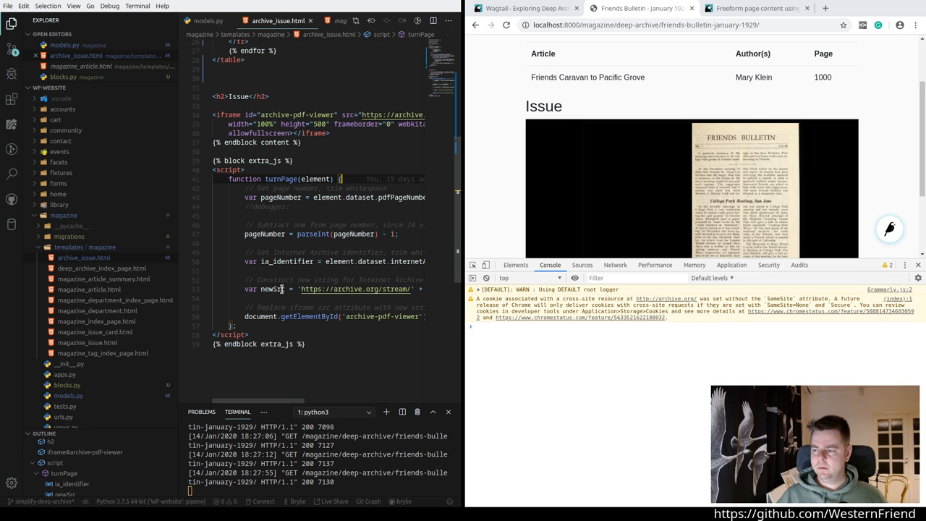
Step: Rename newUrl to newSrc and add a debugger statement in turnPage, then reload the page
{"action": "double_click", "coordinate": [272, 289]}
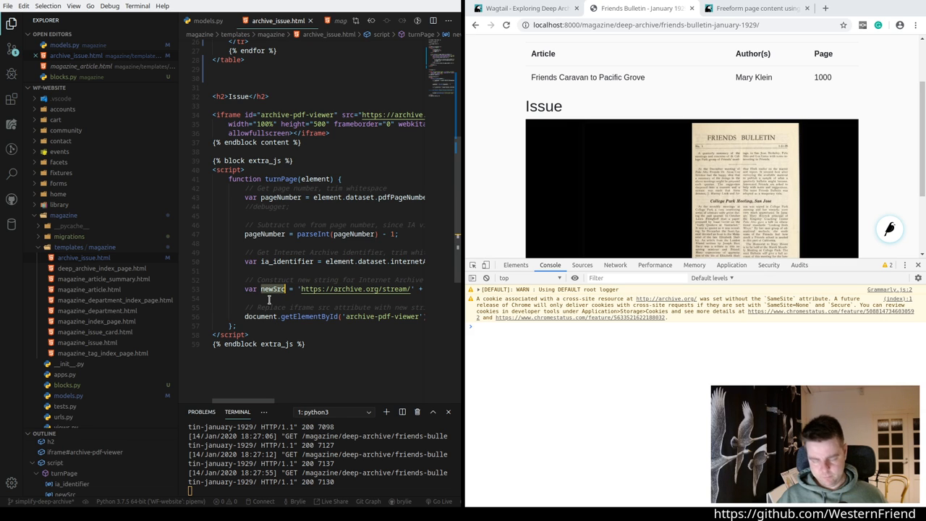
{"action": "type", "text": "consd"}
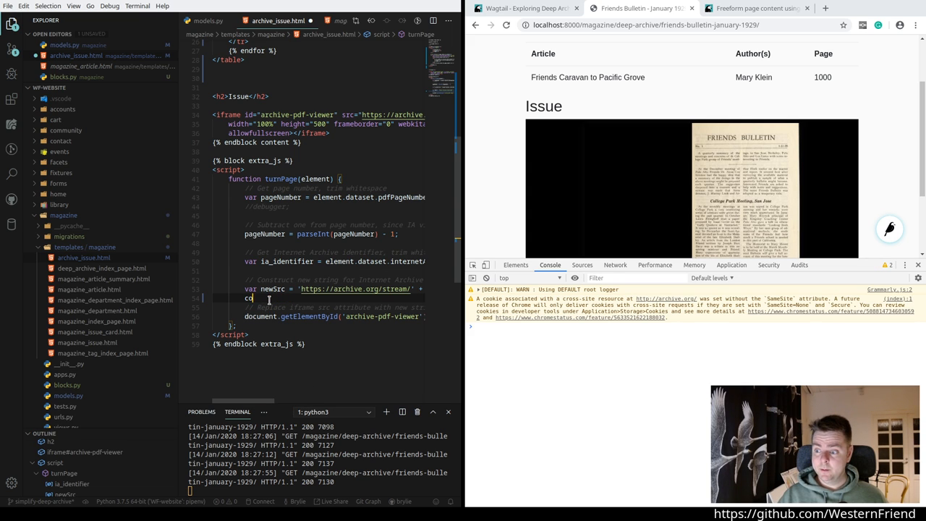
{"action": "type", "text": "debugger"}
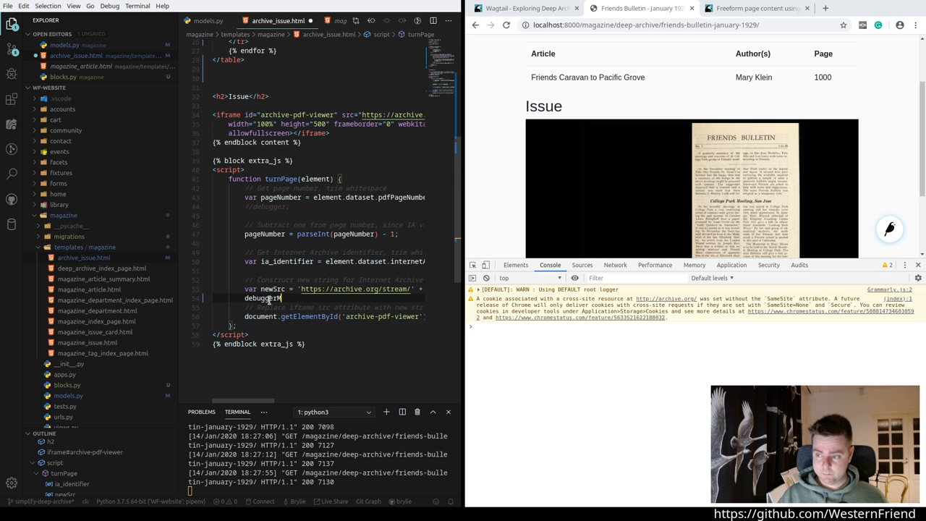
{"action": "type", "text": "r"}
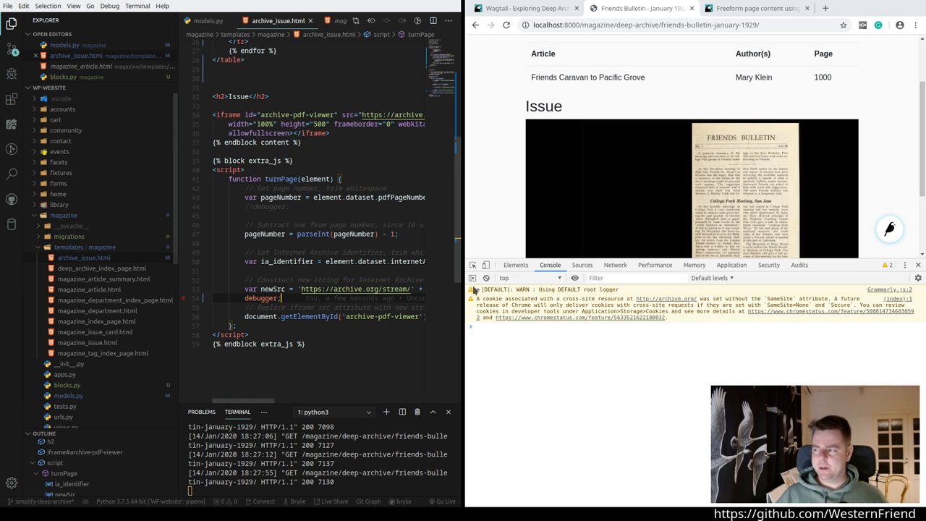
{"action": "mouse_move", "coordinate": [507, 167]}
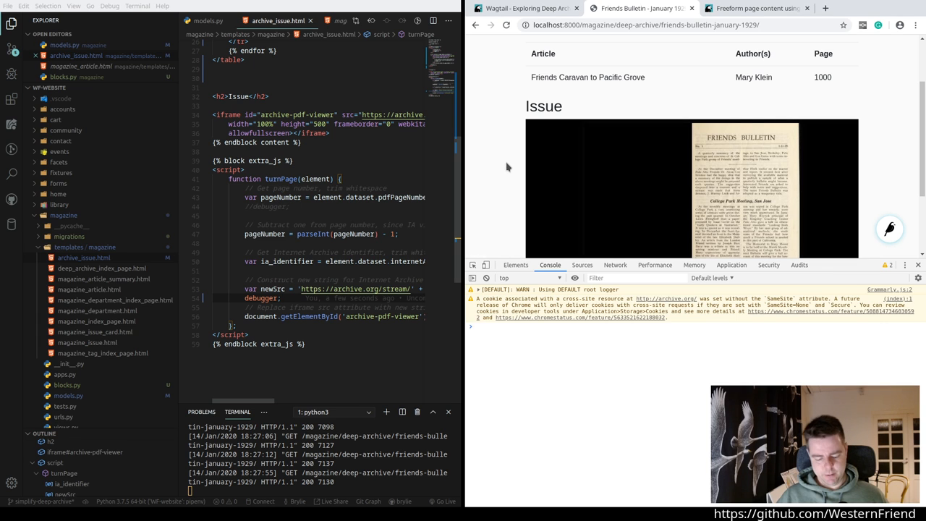
{"action": "left_click", "coordinate": [506, 24]}
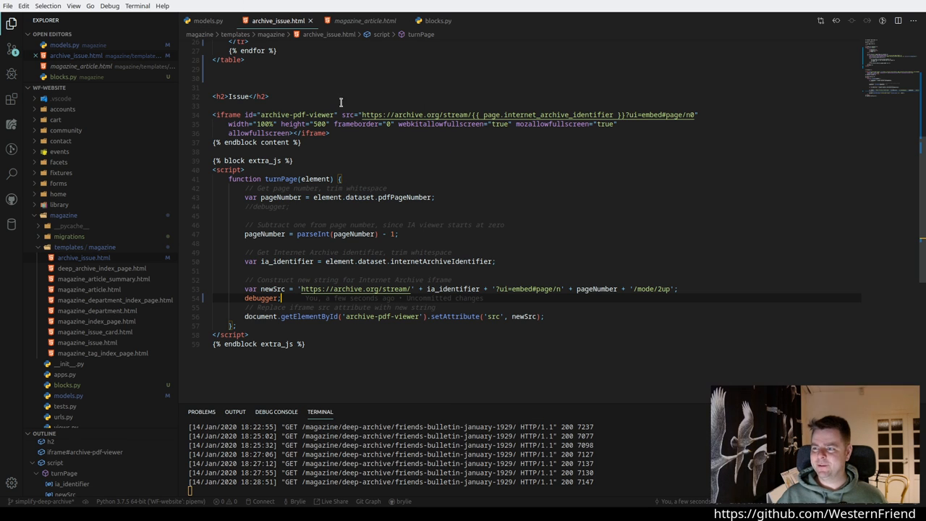
{"action": "mouse_move", "coordinate": [398, 127]}
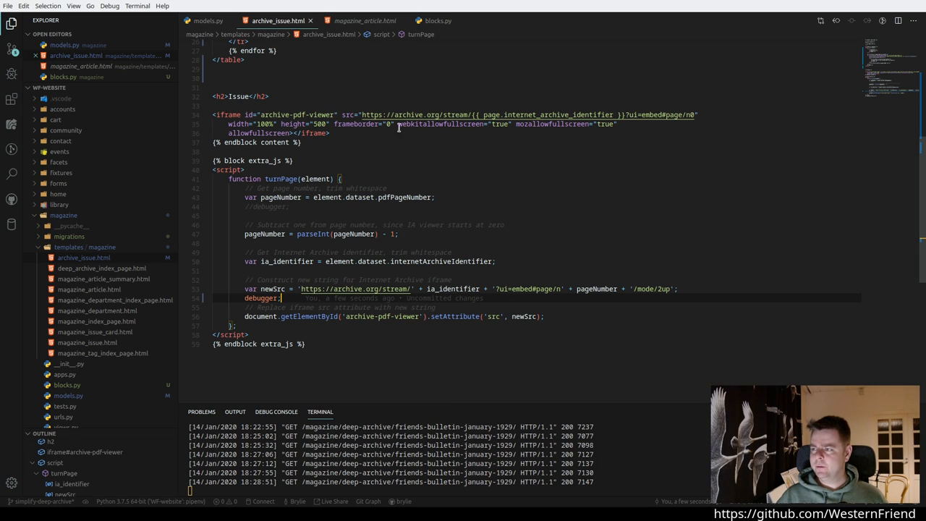
{"action": "mouse_move", "coordinate": [367, 133]}
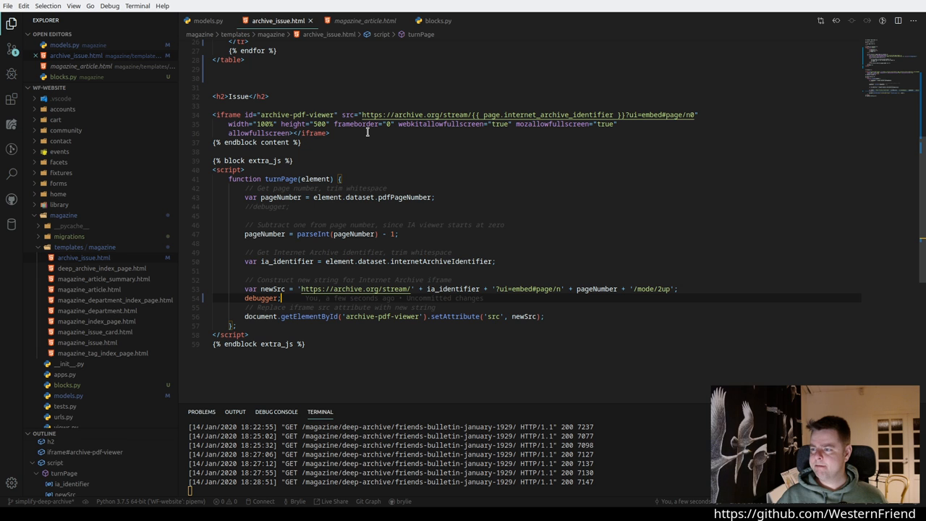
Step: Set data-pdf-page-number to {{ article.value.pdf_page_number }} on the table row and save
{"action": "scroll", "scroll_direction": "up", "scroll_amount": 3}
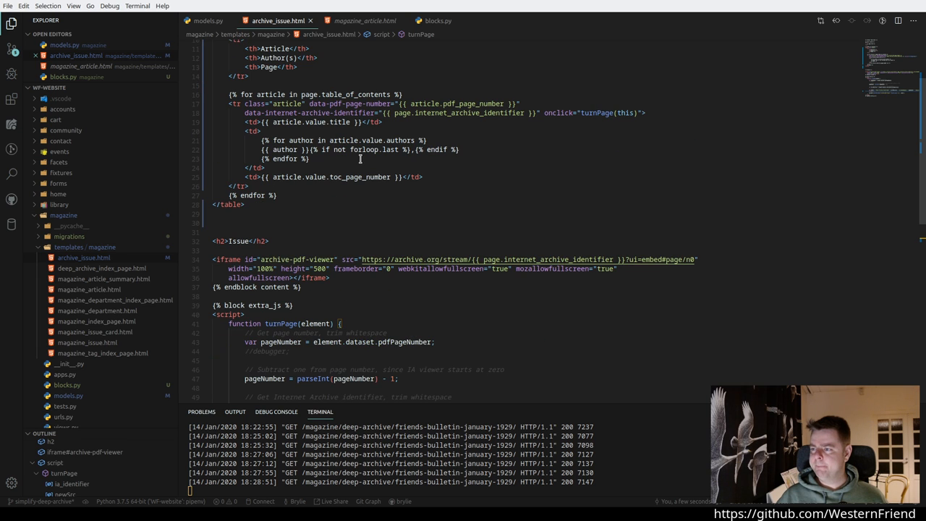
{"action": "mouse_move", "coordinate": [362, 182]}
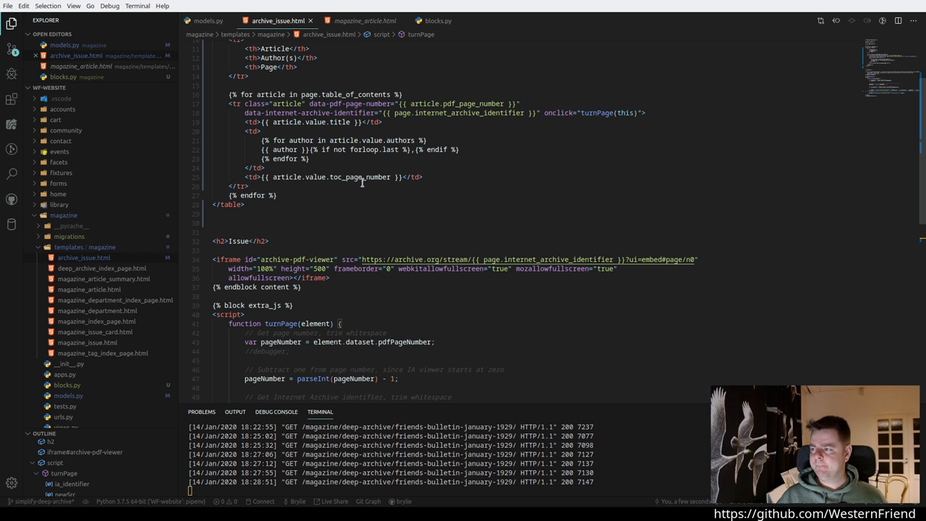
{"action": "mouse_move", "coordinate": [519, 138]}
{"action": "type", "text": "value."}
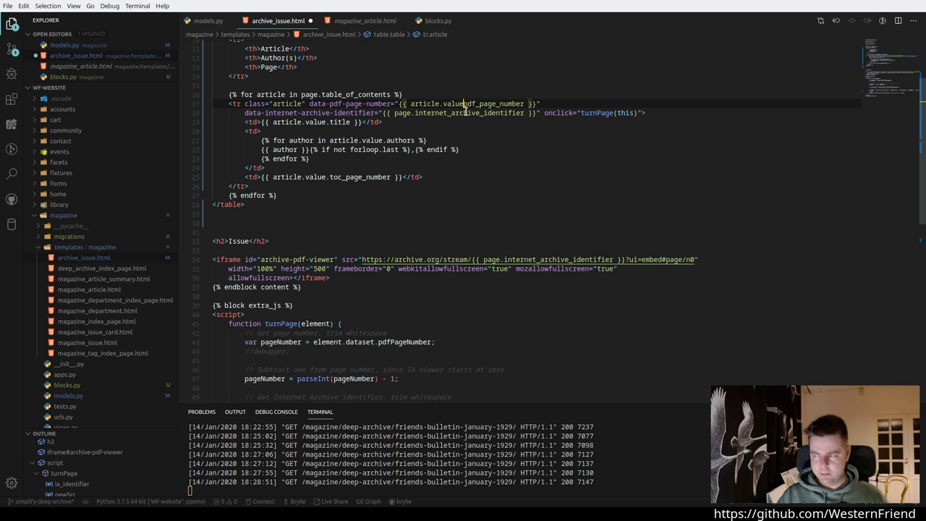
{"action": "key", "text": "ctrl+s"}
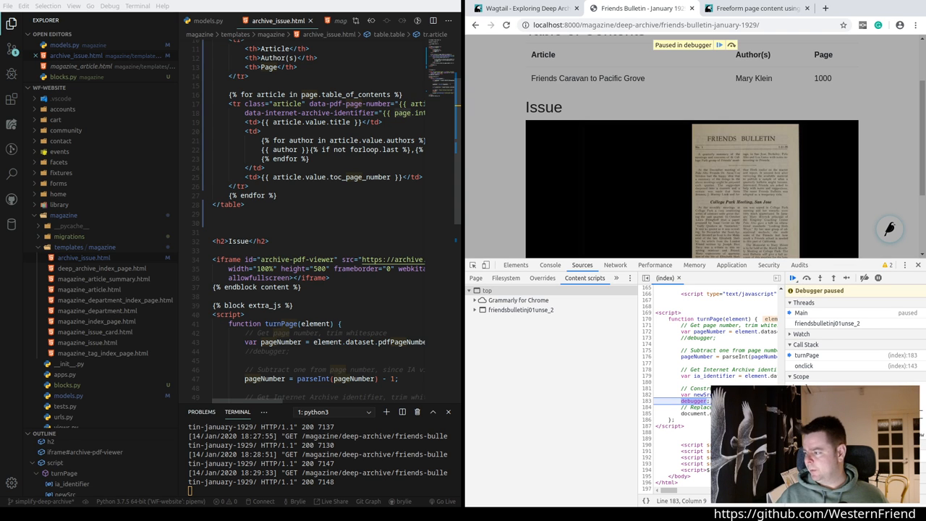
Step: Resume the paused script so the PDF shows the article's page, then go to the Wagtail editor tab
{"action": "left_click", "coordinate": [793, 278]}
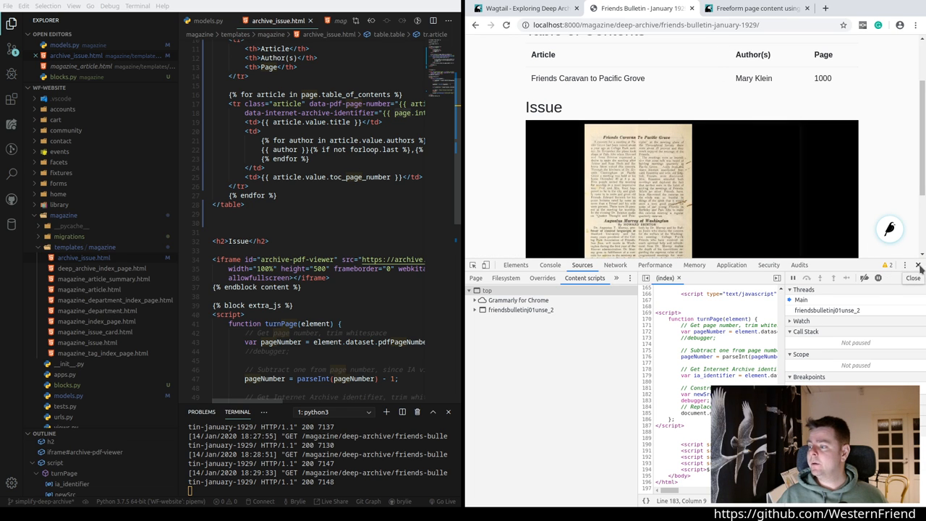
{"action": "left_click", "coordinate": [913, 278]}
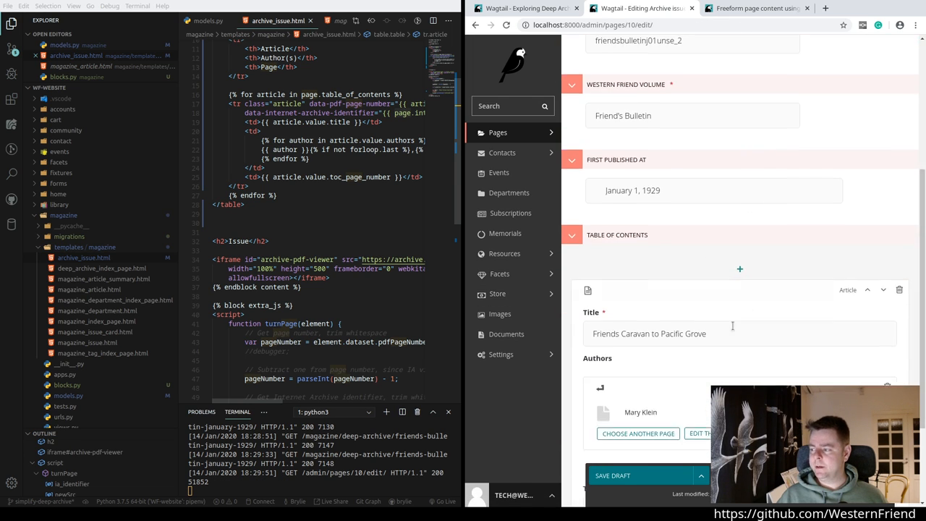
{"action": "scroll", "scroll_direction": "down", "scroll_amount": 3}
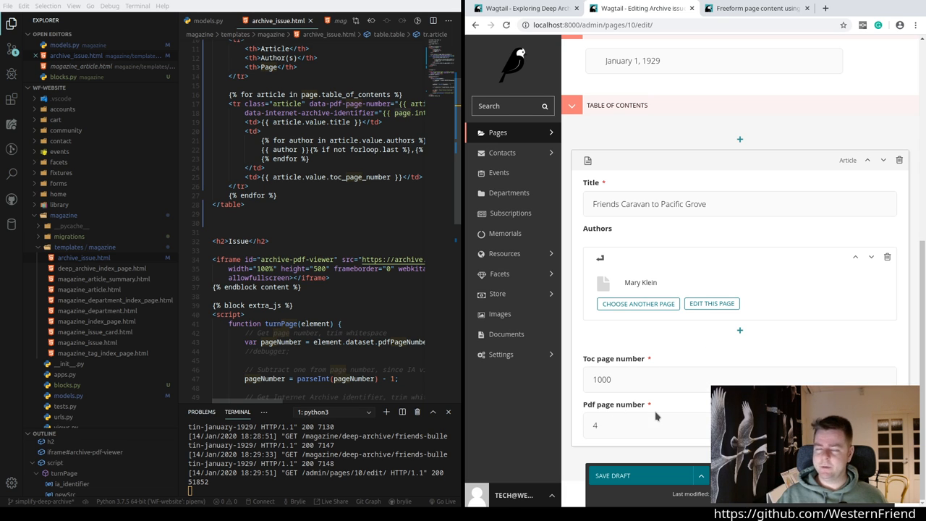
{"action": "mouse_move", "coordinate": [664, 406]}
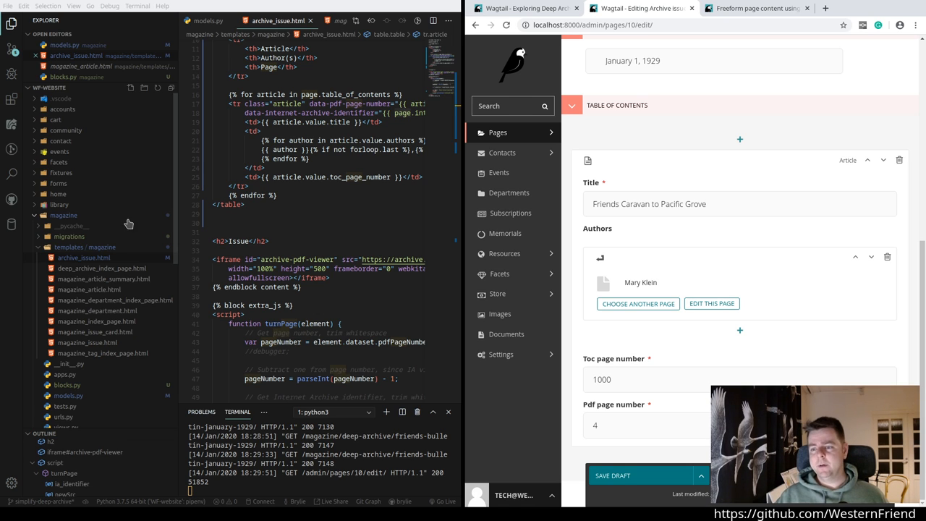
{"action": "left_click", "coordinate": [12, 49]}
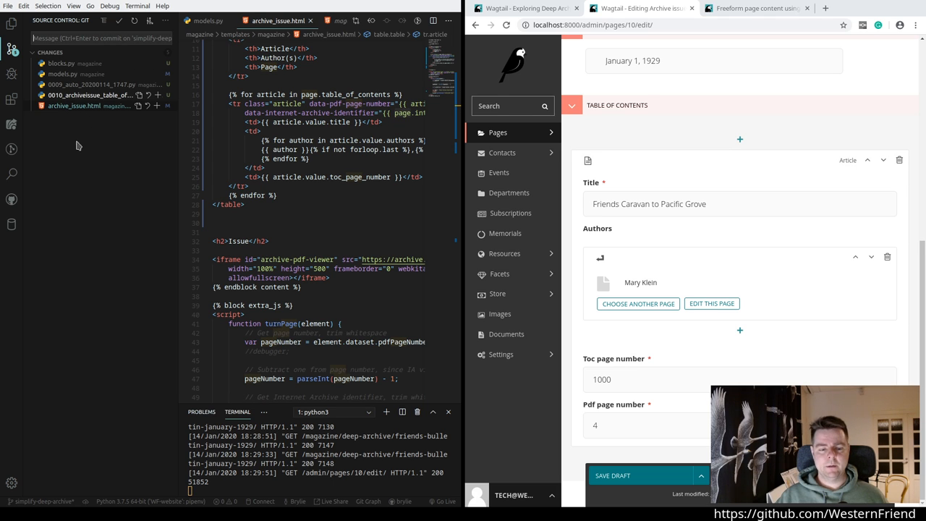
Step: Stage the 0009 migration file in Source Control
{"action": "left_click", "coordinate": [90, 95]}
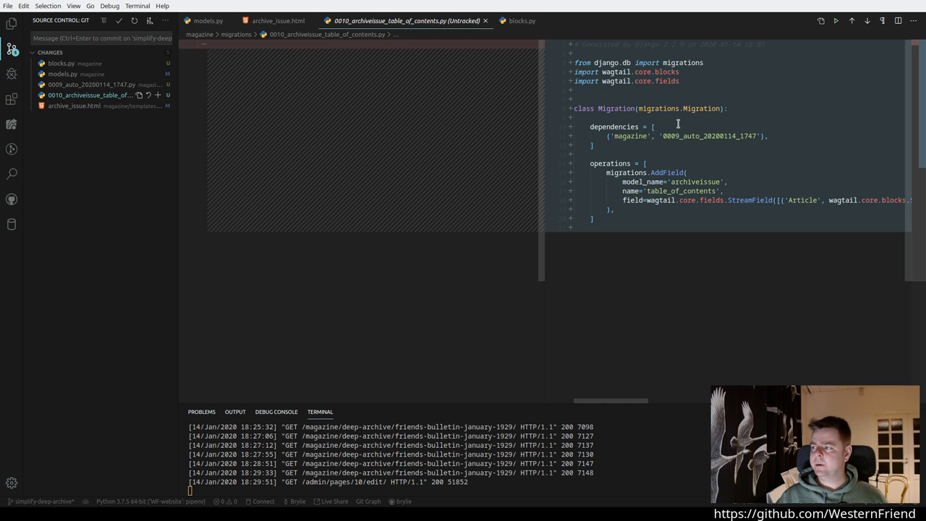
{"action": "mouse_move", "coordinate": [680, 191]}
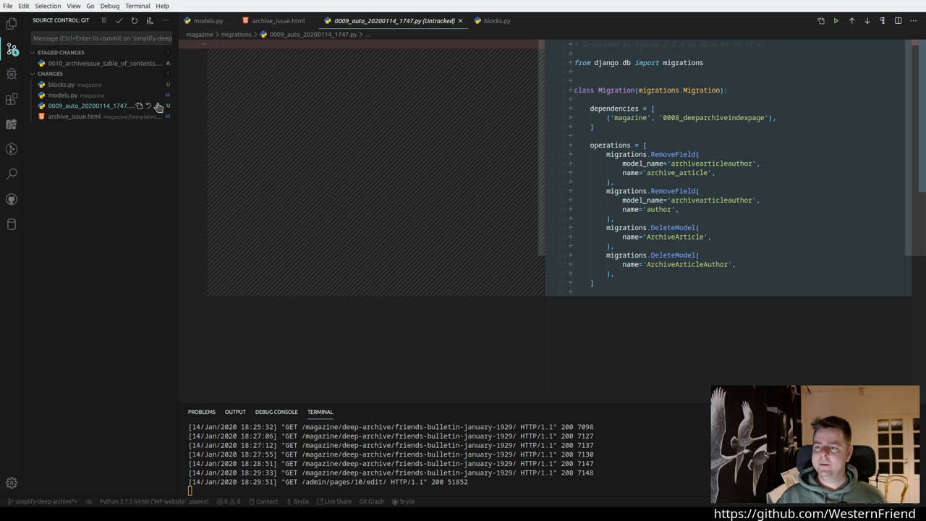
{"action": "left_click", "coordinate": [158, 106]}
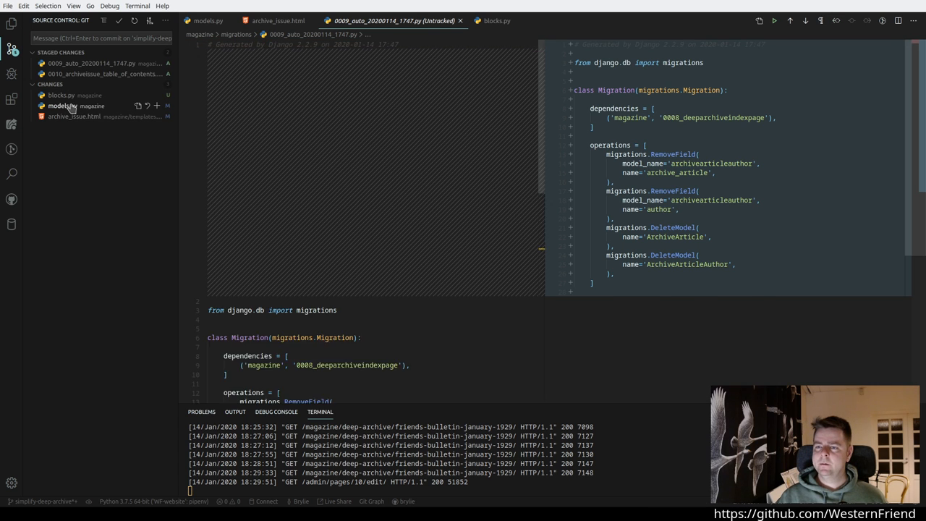
{"action": "scroll", "scroll_direction": "up", "scroll_amount": 3}
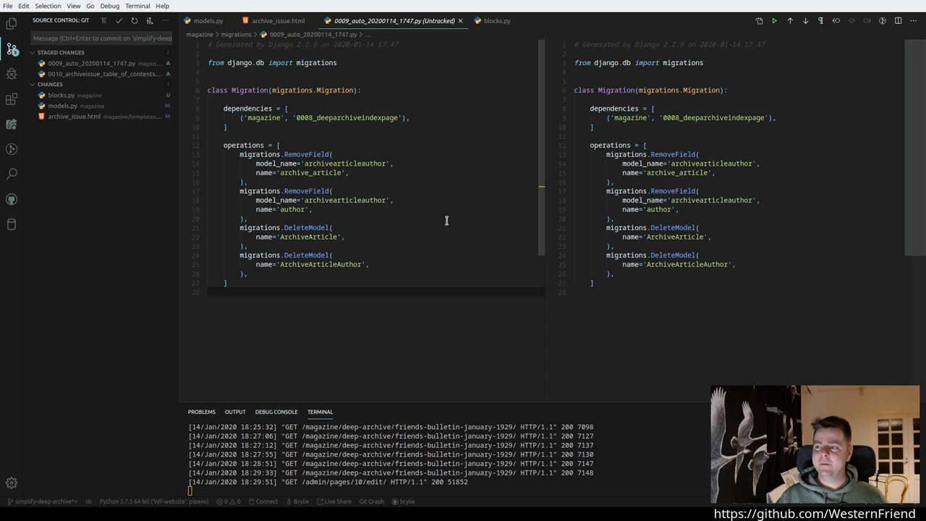
Step: Review the models.py diff and stage it
{"action": "left_click", "coordinate": [62, 106]}
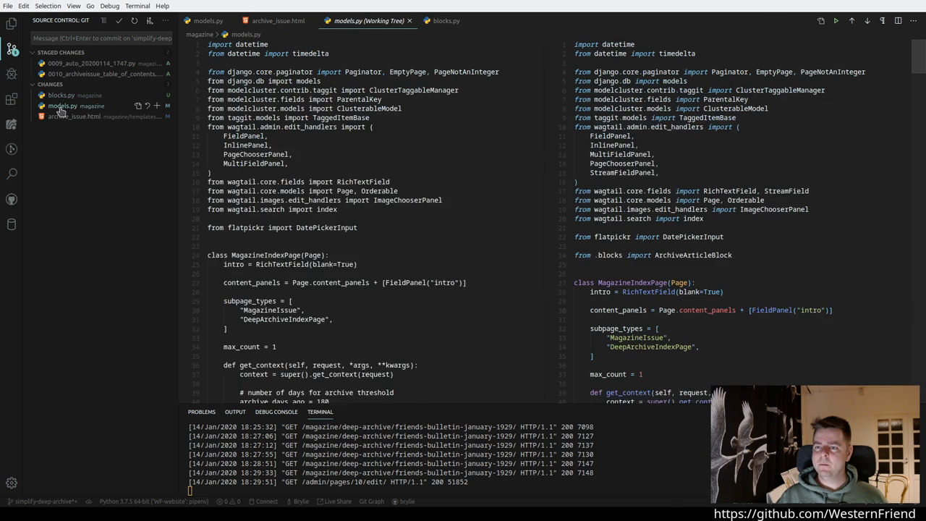
{"action": "scroll", "scroll_direction": "down", "scroll_amount": 3}
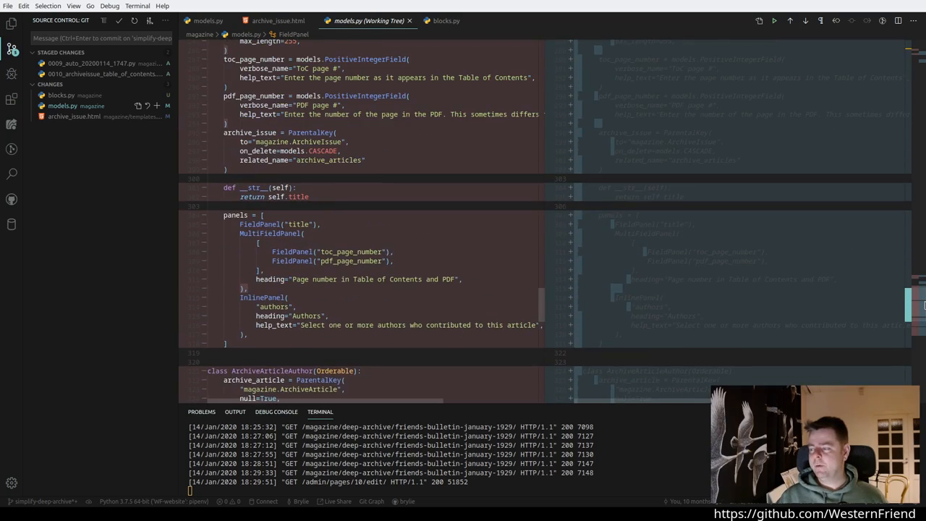
{"action": "scroll", "scroll_direction": "down", "scroll_amount": 3}
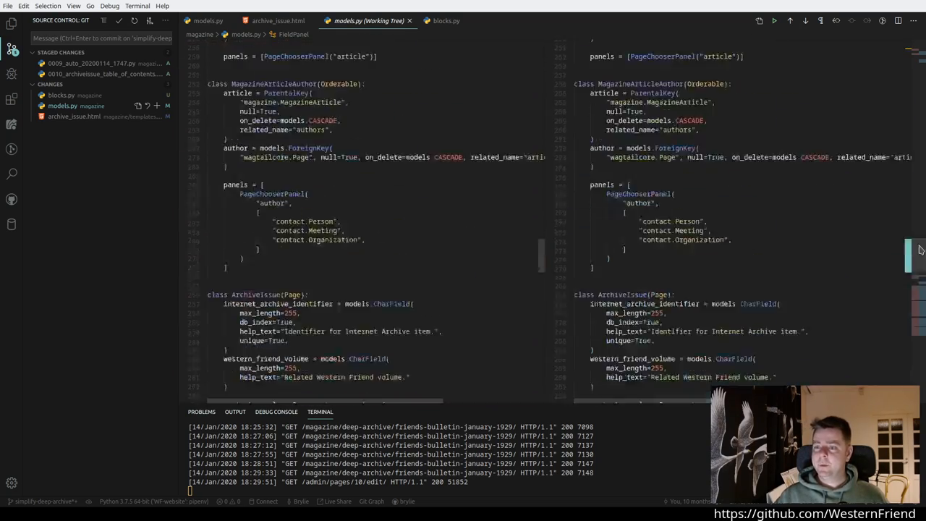
{"action": "scroll", "scroll_direction": "up", "scroll_amount": 3}
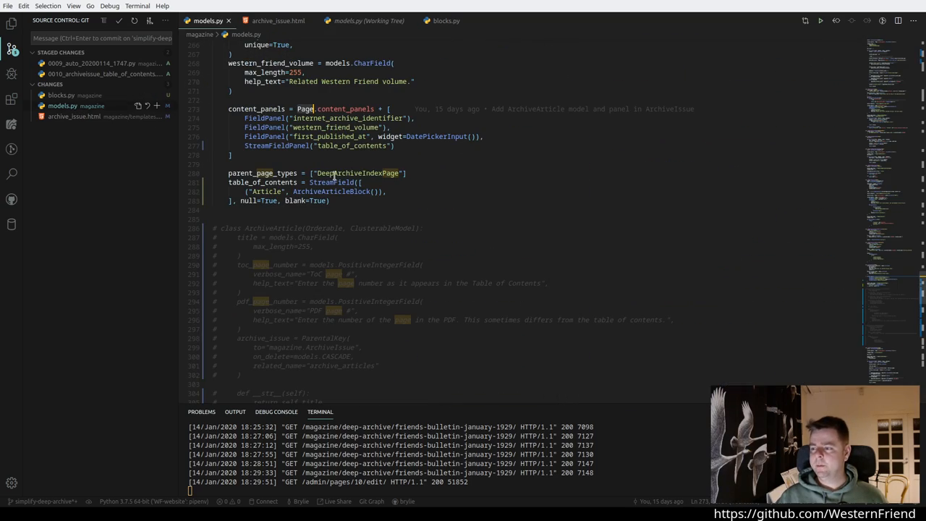
{"action": "scroll", "scroll_direction": "down", "scroll_amount": 3}
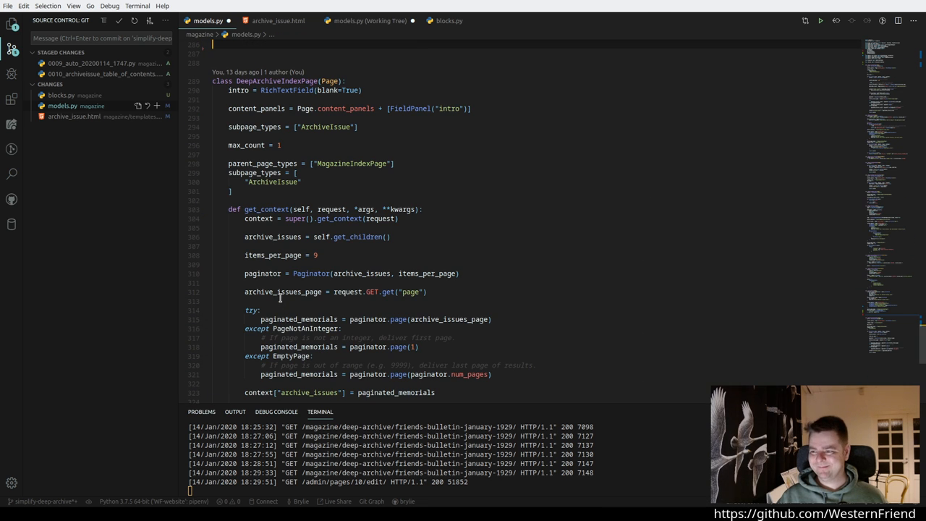
{"action": "scroll", "scroll_direction": "up", "scroll_amount": 3}
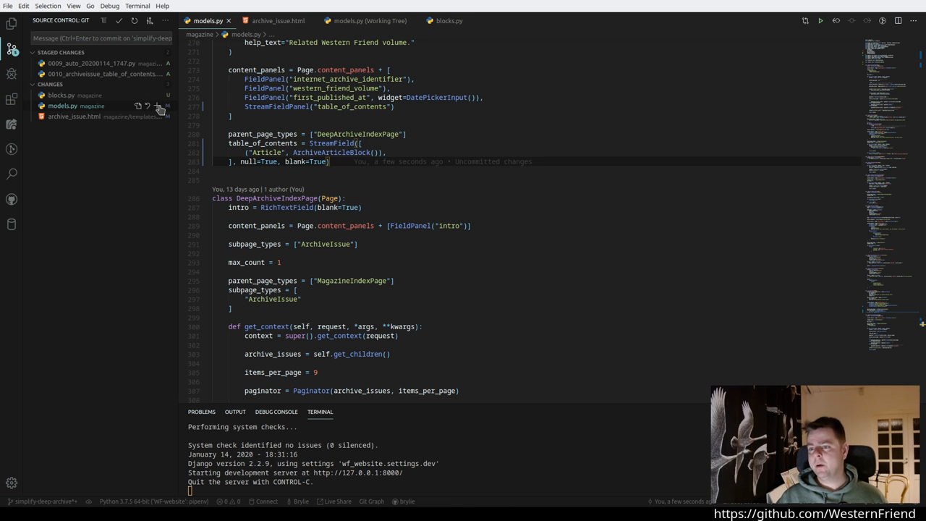
{"action": "left_click", "coordinate": [156, 106]}
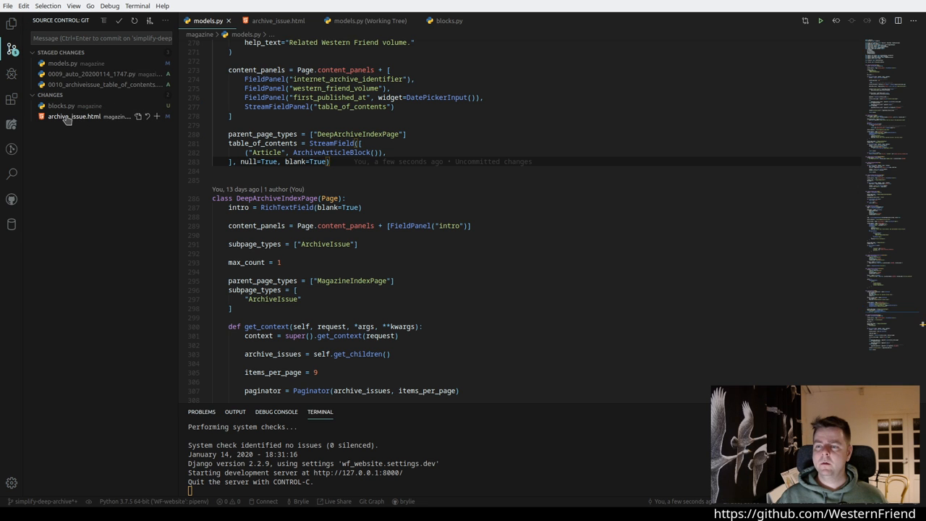
Step: Stage blocks.py and commit everything as 'Switch to StreamField struct block', leaving archive_issue.html uncommitted
{"action": "left_click", "coordinate": [74, 116]}
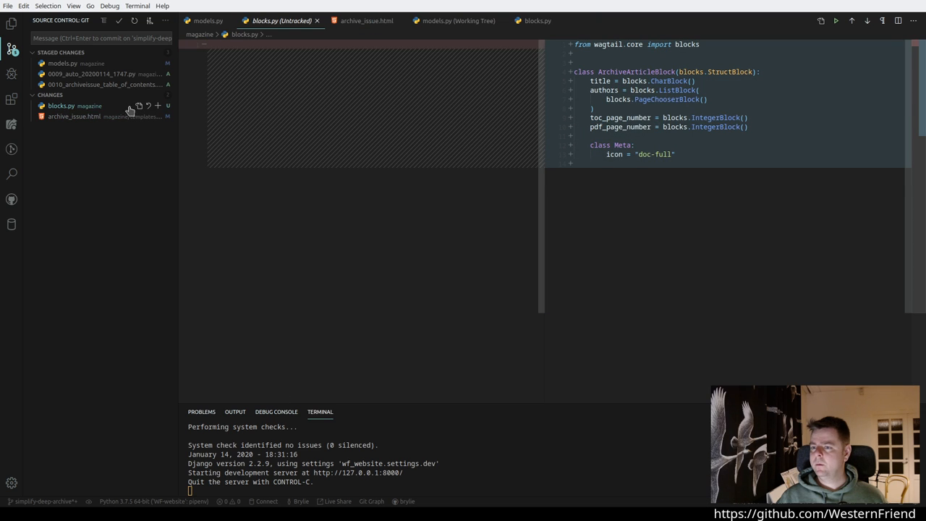
{"action": "left_click", "coordinate": [156, 106]}
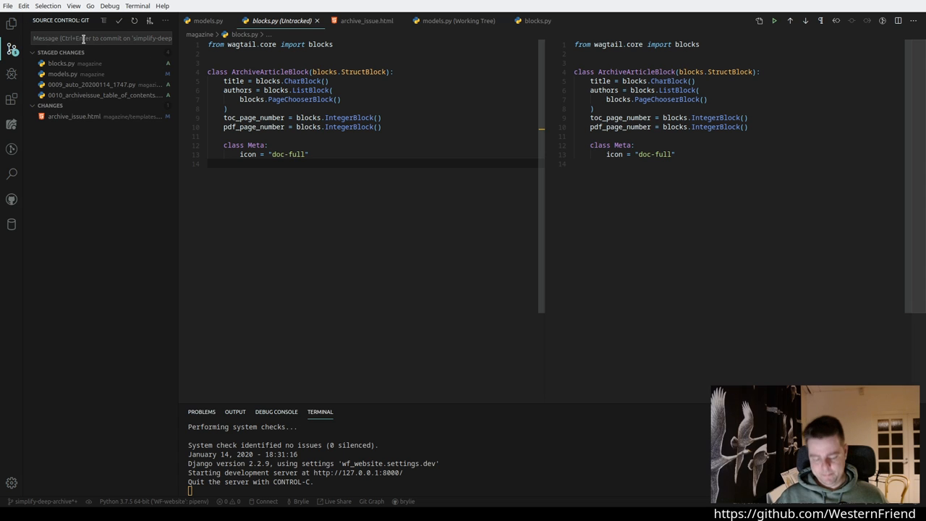
{"action": "type", "text": "Switch to StreamFie"}
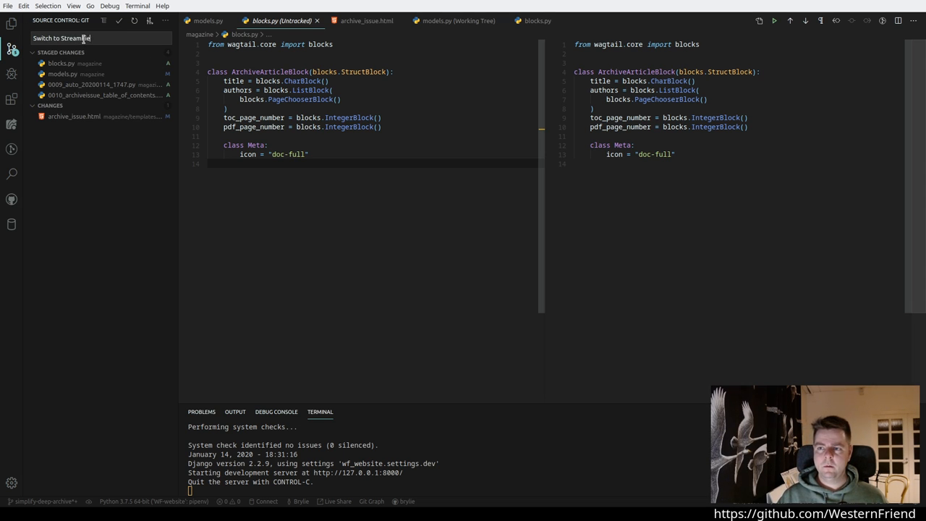
{"action": "type", "text": "struct bloc"}
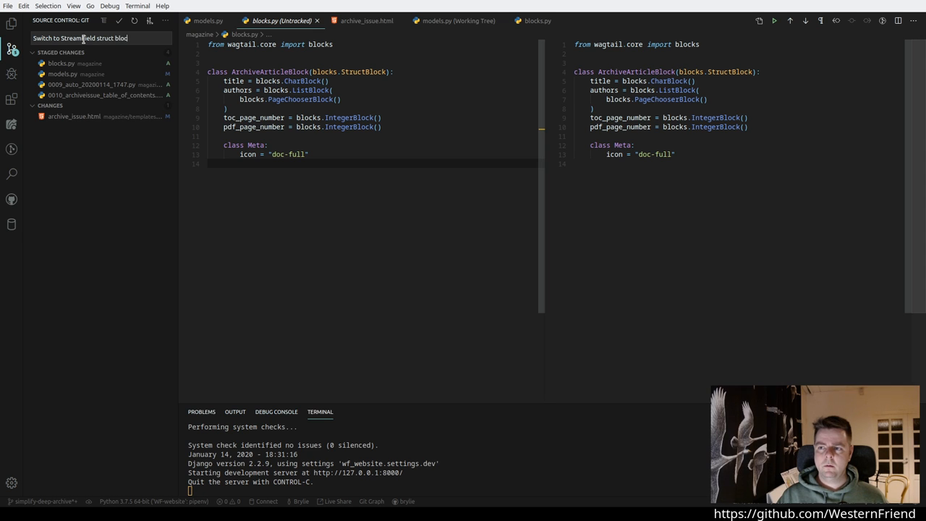
{"action": "type", "text": "for"}
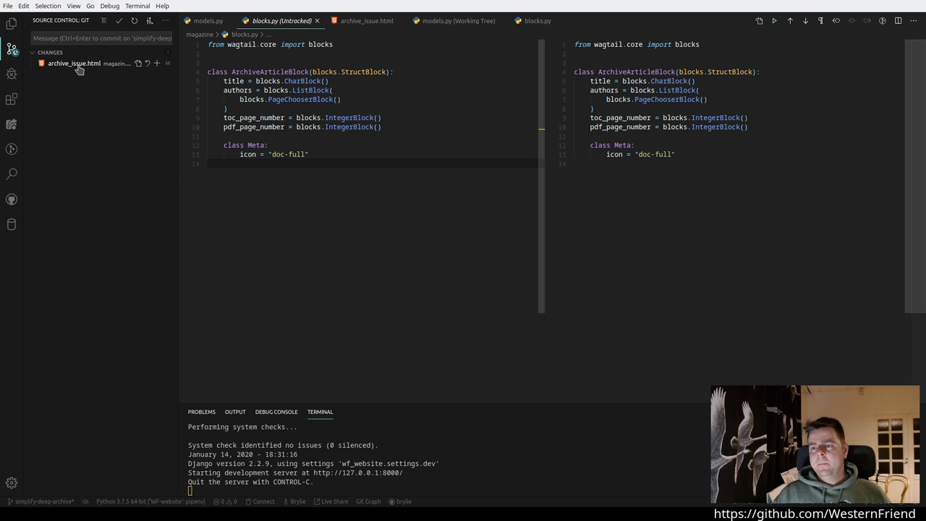
{"action": "left_click", "coordinate": [73, 64]}
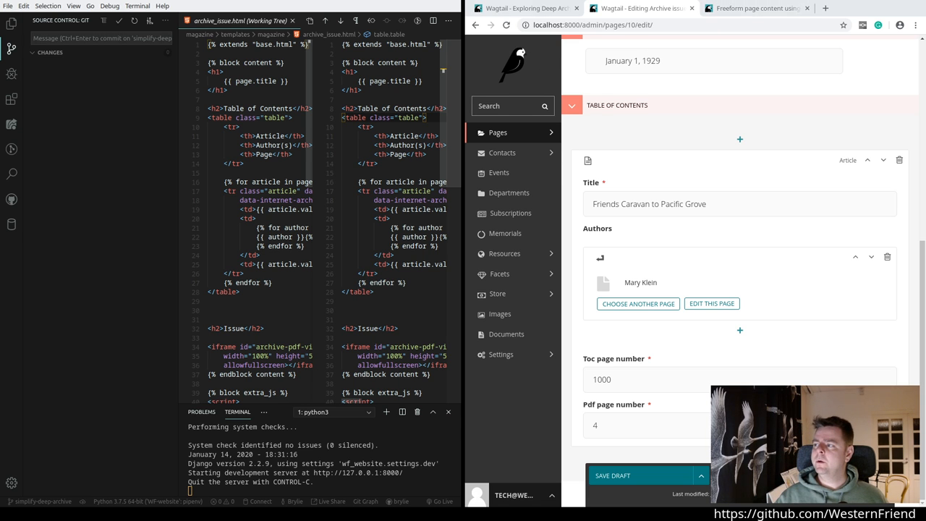
Step: Scroll the January 1929 issue page to check the table of contents above the PDF viewer
{"action": "scroll", "scroll_direction": "up", "scroll_amount": 3}
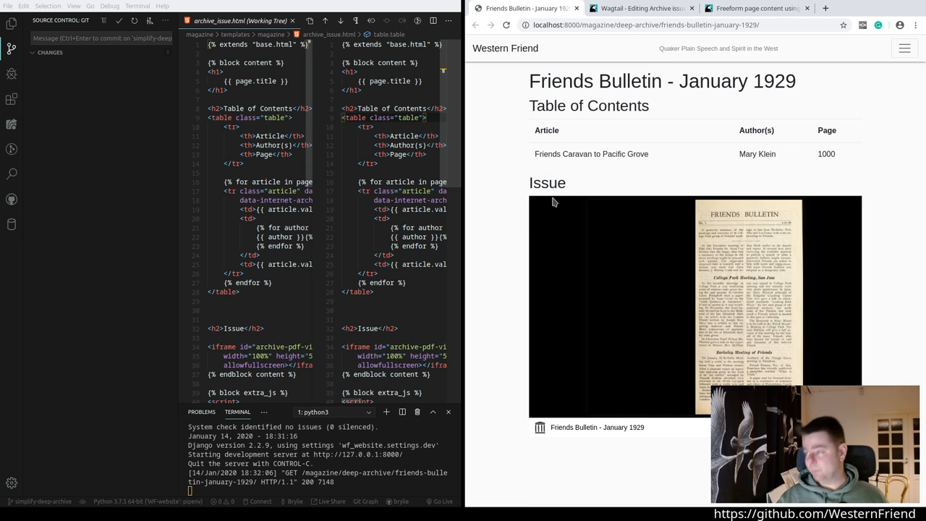
{"action": "mouse_move", "coordinate": [564, 149]}
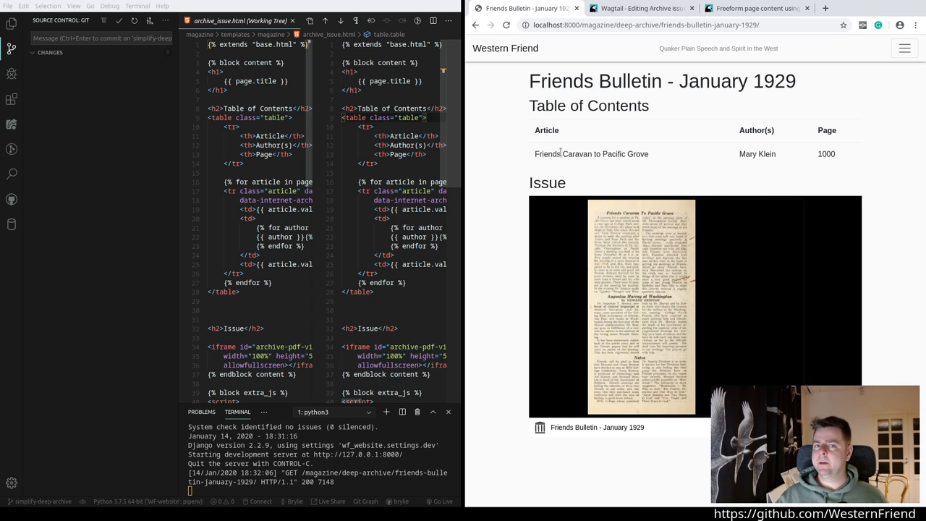
{"action": "mouse_move", "coordinate": [596, 153]}
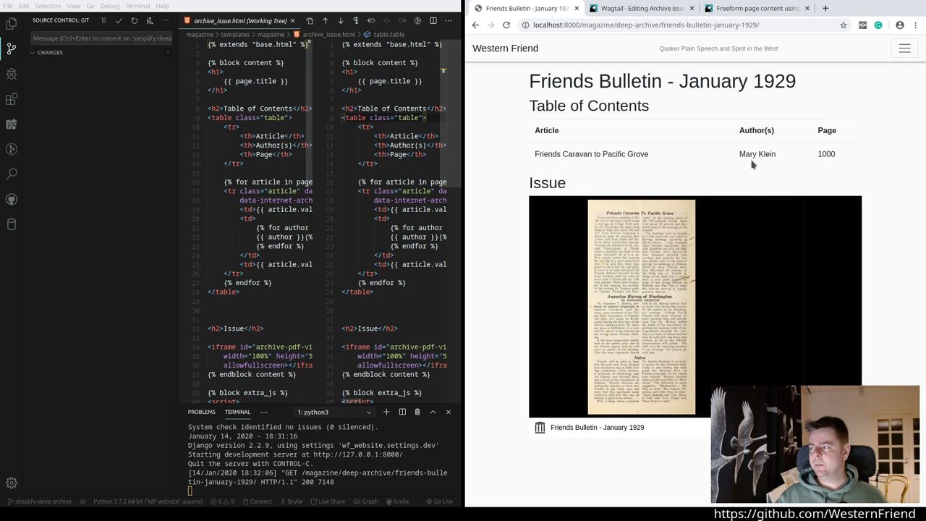
Step: Search the web for 'bootstrap table' in a fresh browser tab
{"action": "left_click", "coordinate": [825, 9]}
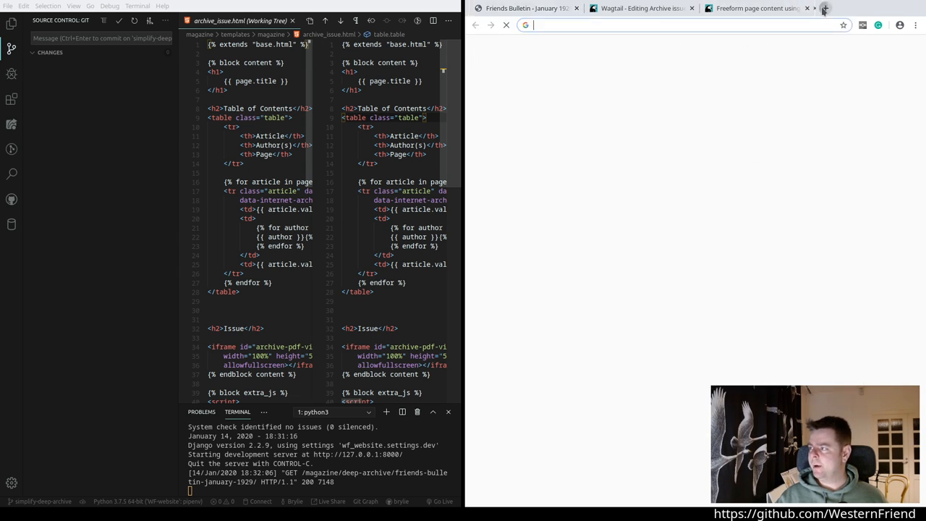
{"action": "type", "text": "bootstrap table"}
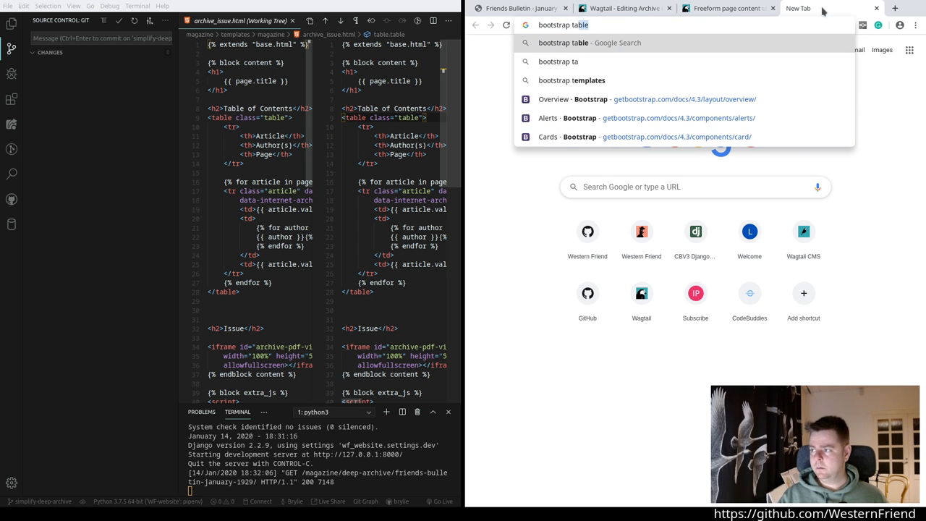
{"action": "key", "text": "Return"}
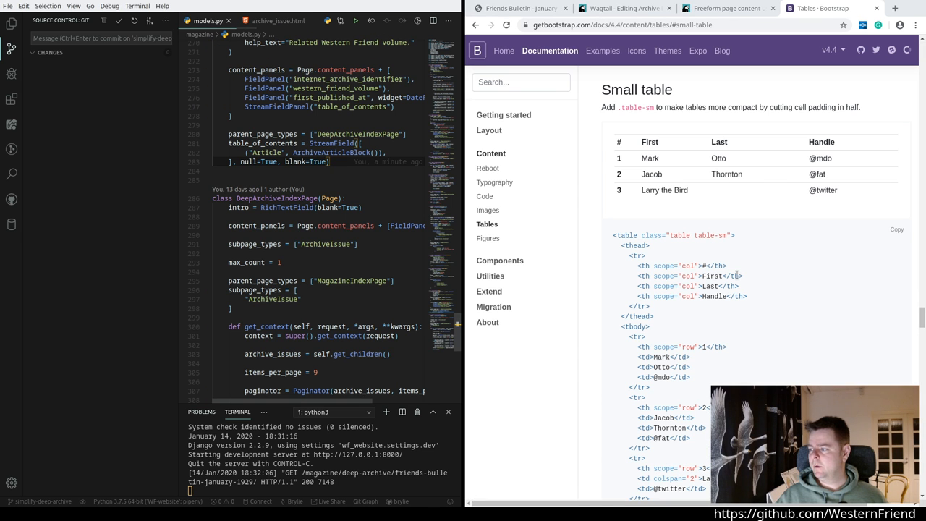
Step: Add table-sm and table-striped classes to the table of contents in archive_issue.html
{"action": "left_click", "coordinate": [274, 20]}
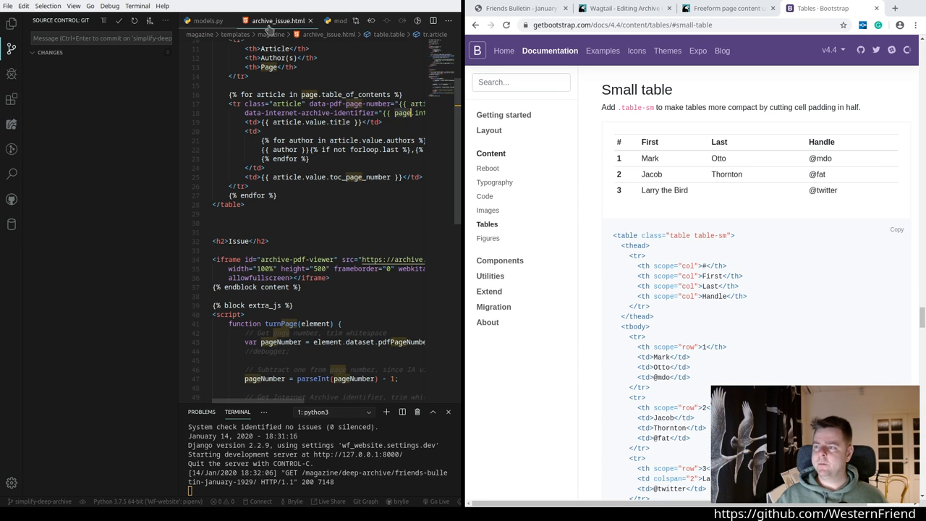
{"action": "scroll", "scroll_direction": "up", "scroll_amount": 3}
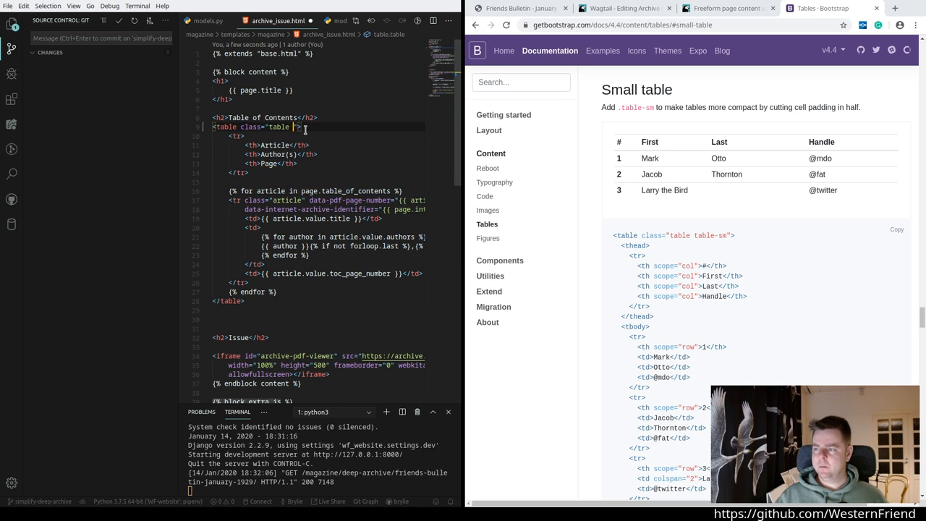
{"action": "type", "text": "table-sm"}
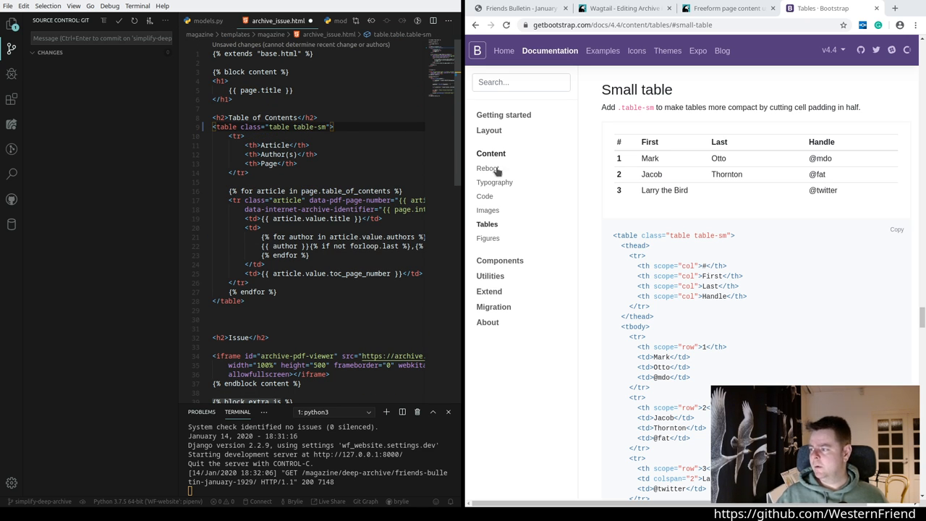
{"action": "scroll", "scroll_direction": "down", "scroll_amount": 3}
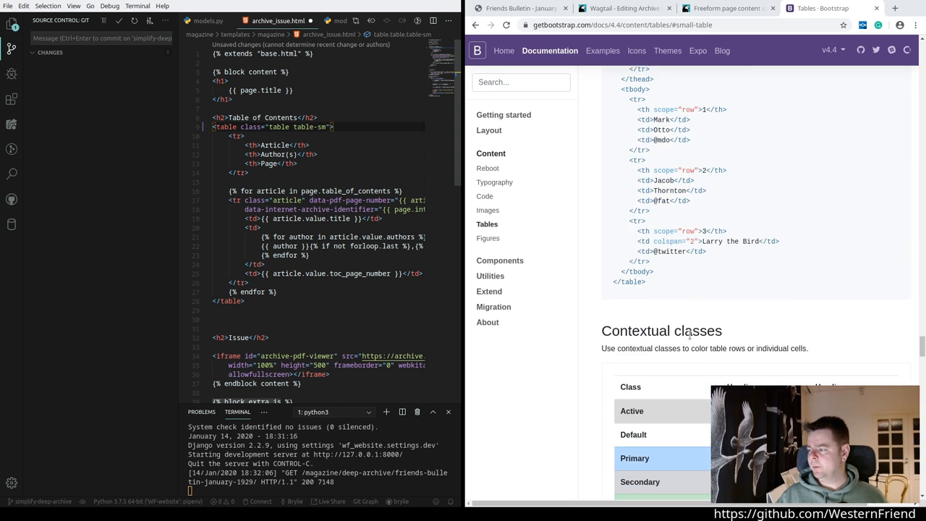
{"action": "scroll", "scroll_direction": "down", "scroll_amount": 3}
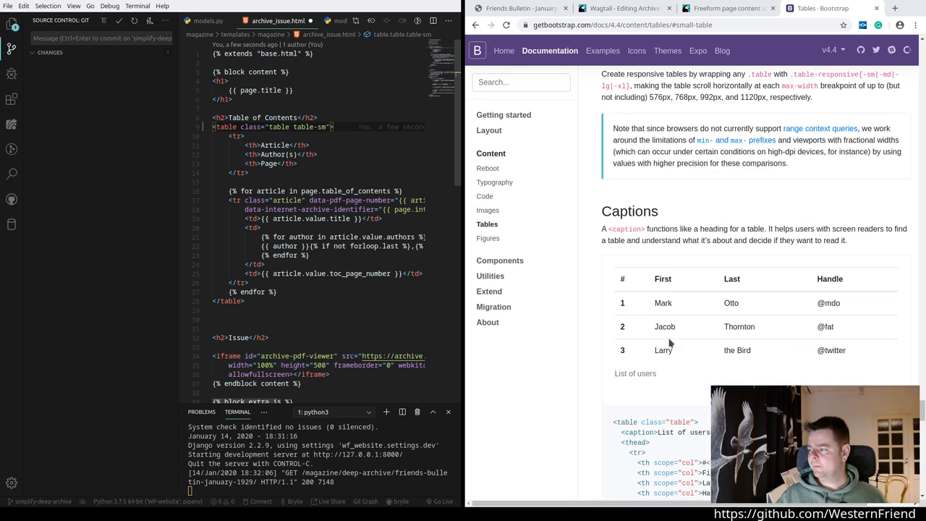
{"action": "scroll", "scroll_direction": "down", "scroll_amount": 3}
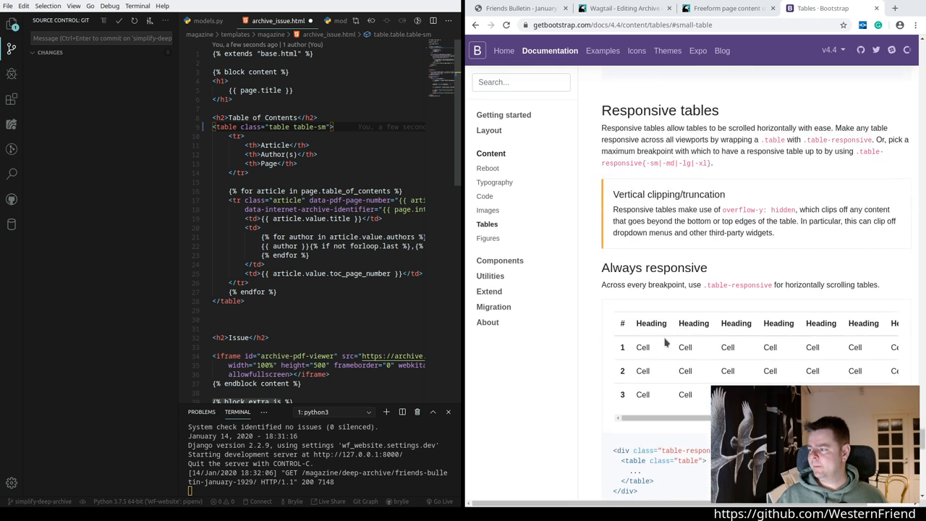
{"action": "scroll", "scroll_direction": "down", "scroll_amount": 3}
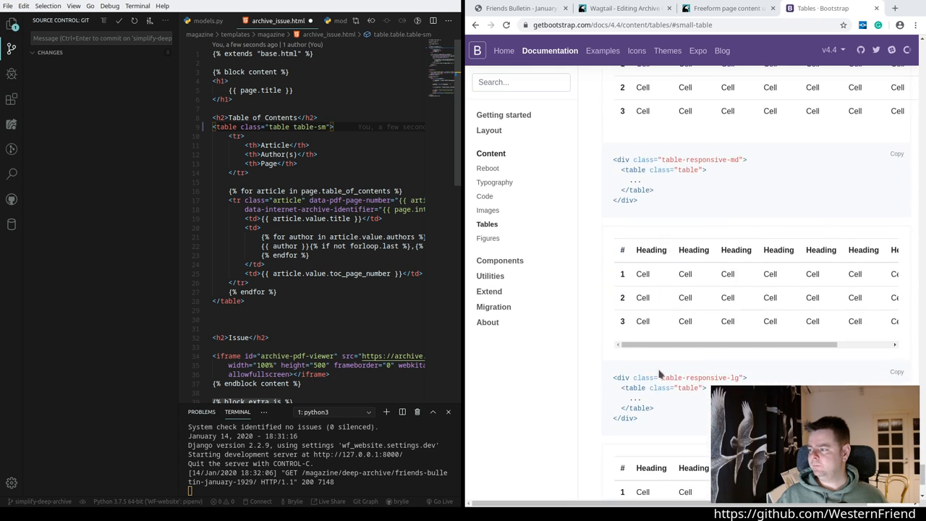
{"action": "scroll", "scroll_direction": "down", "scroll_amount": 3}
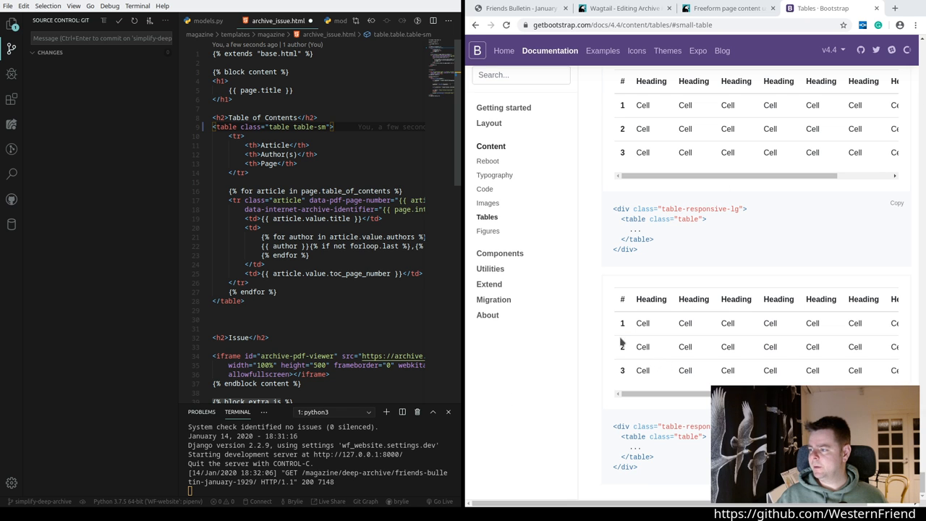
{"action": "scroll", "scroll_direction": "down", "scroll_amount": 3}
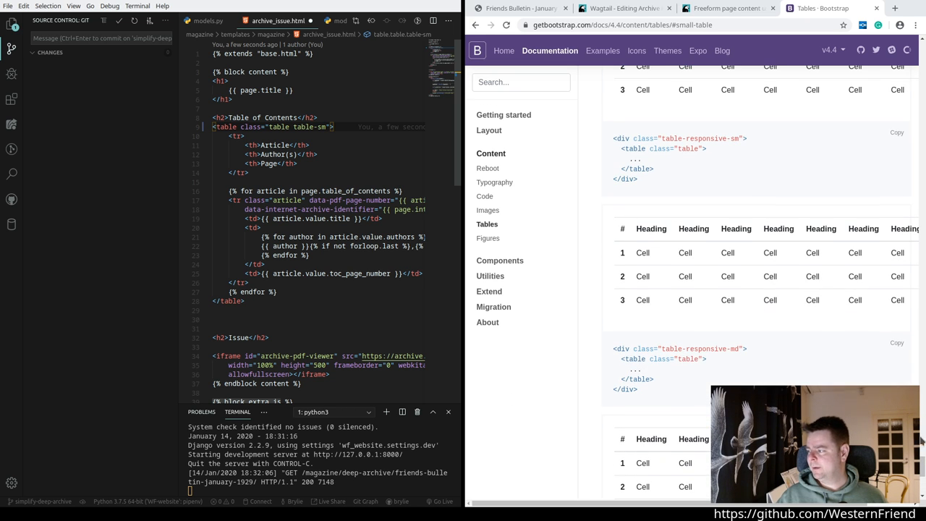
{"action": "scroll", "scroll_direction": "up", "scroll_amount": 3}
{"action": "type", "text": "strip"}
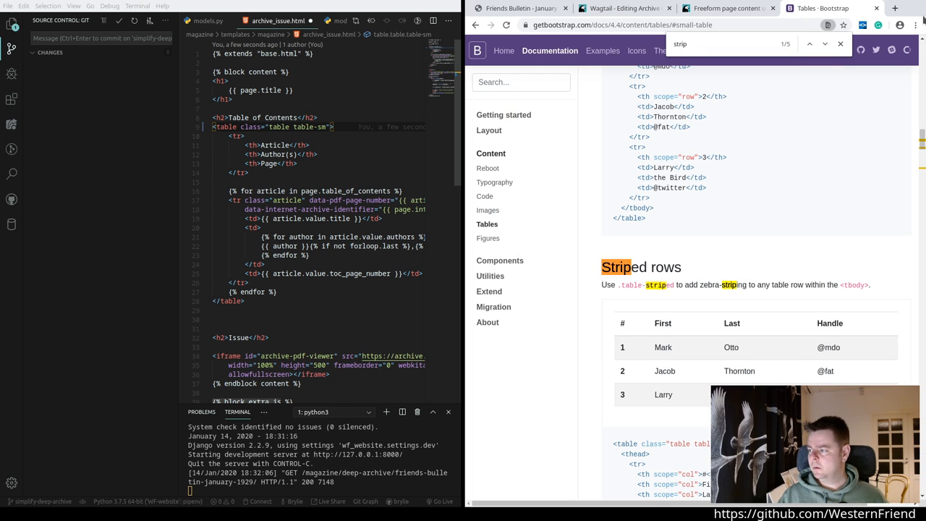
{"action": "mouse_move", "coordinate": [665, 417]}
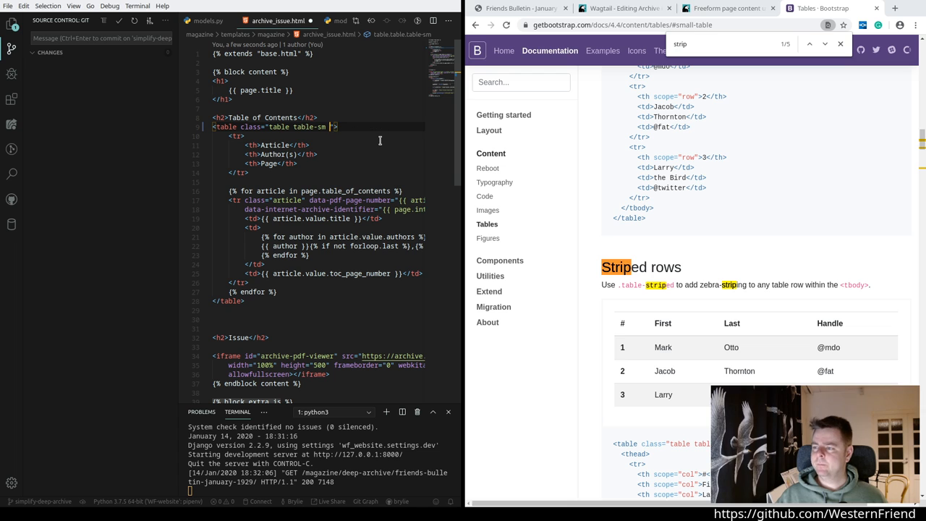
{"action": "type", "text": "table-st"}
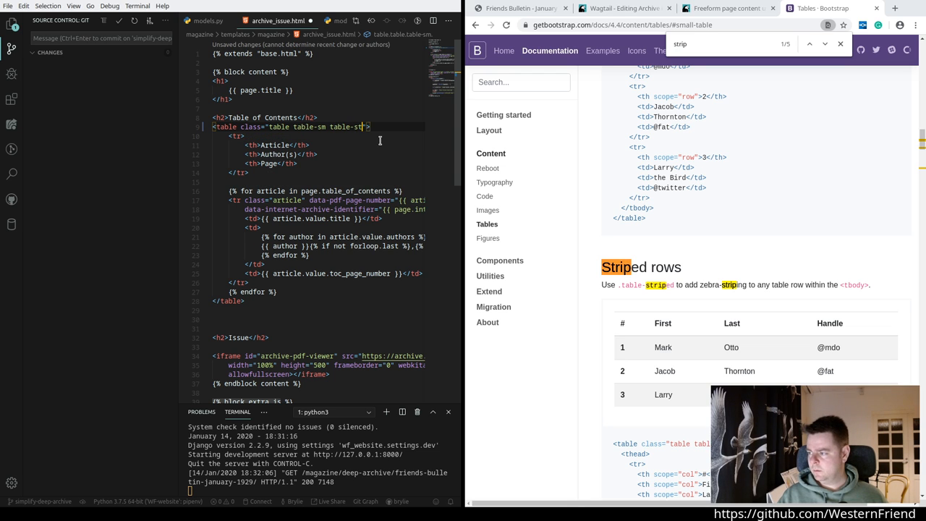
{"action": "type", "text": "riped"}
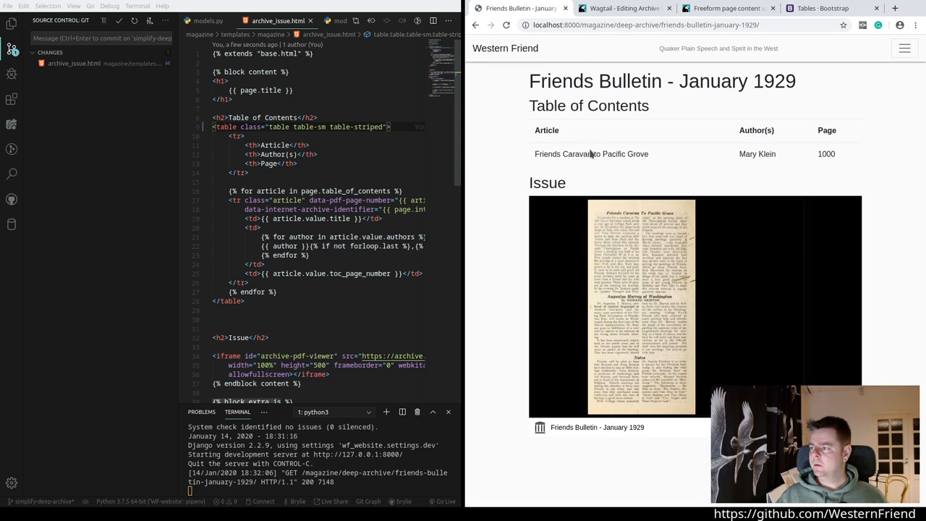
Step: Reload the issue page, then stage and commit archive_issue.html with a 'small and striped' tables message
{"action": "left_click", "coordinate": [507, 25]}
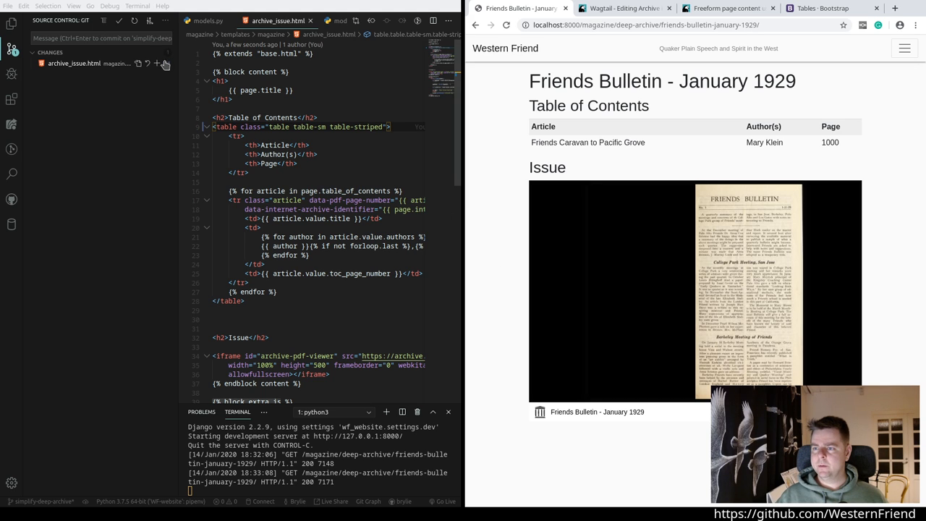
{"action": "left_click", "coordinate": [165, 64]}
{"action": "type", "text": "ToC"}
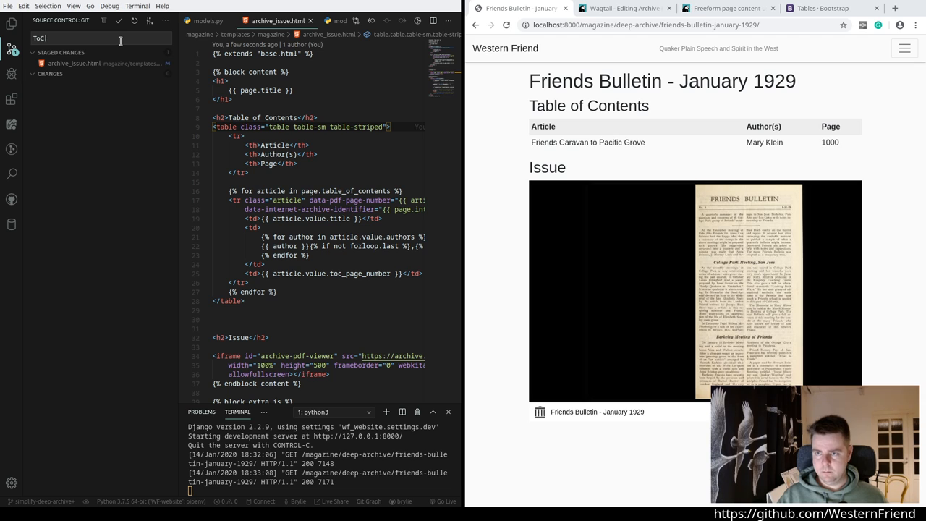
{"action": "type", "text": "small and str"}
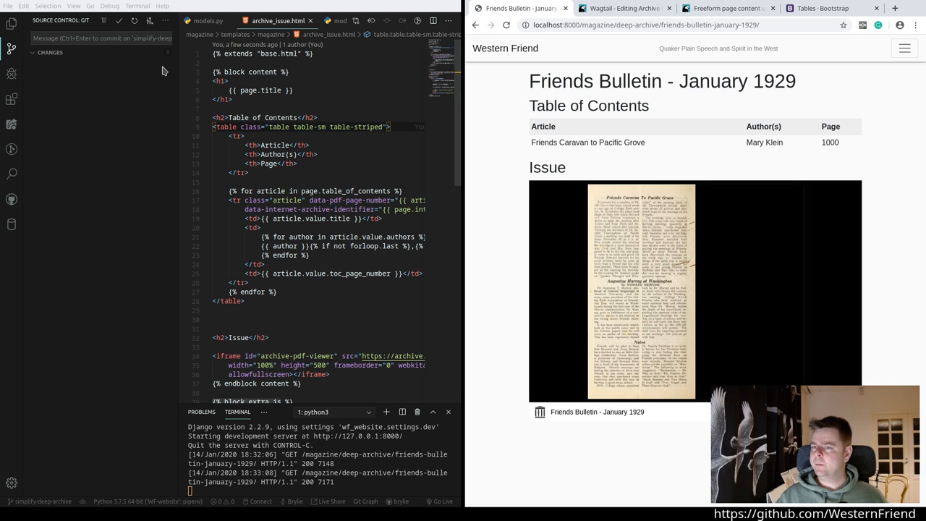
{"action": "left_click", "coordinate": [245, 136]}
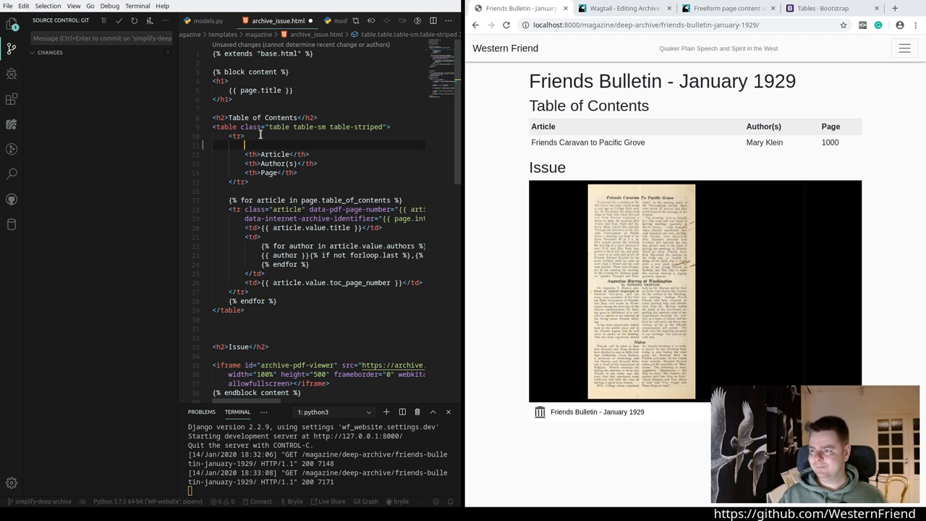
Step: Add a View page header column and a button element inside each article row
{"action": "type", "text": "<th></th>"}
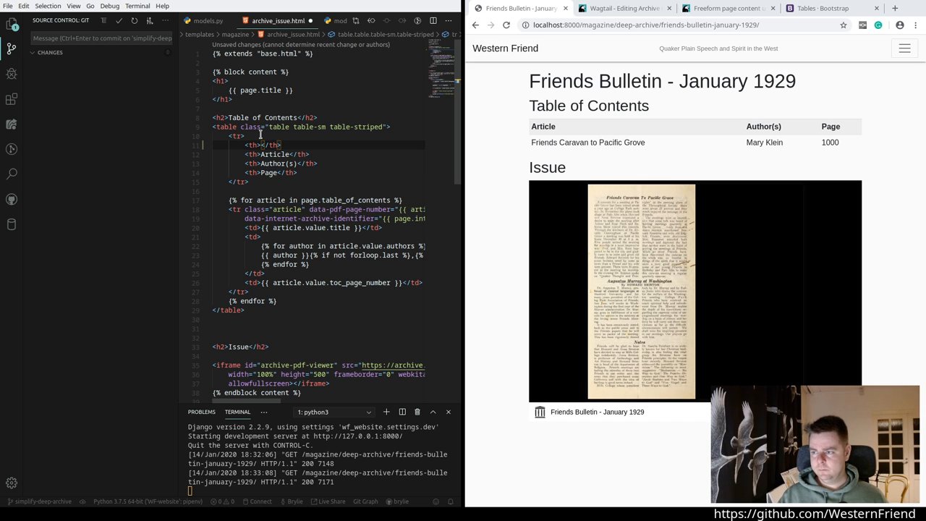
{"action": "type", "text": "Turn page"}
{"action": "type", "text": "<td>"}
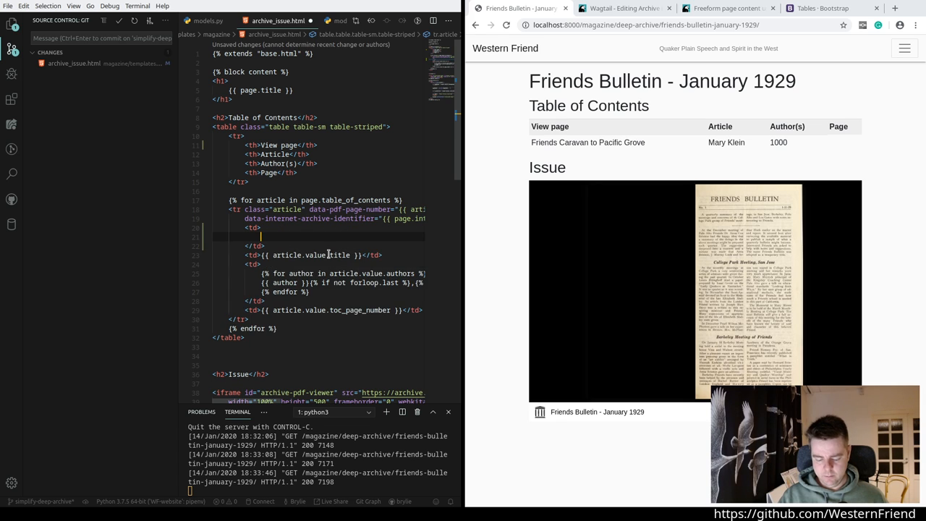
{"action": "type", "text": "<button></button>"}
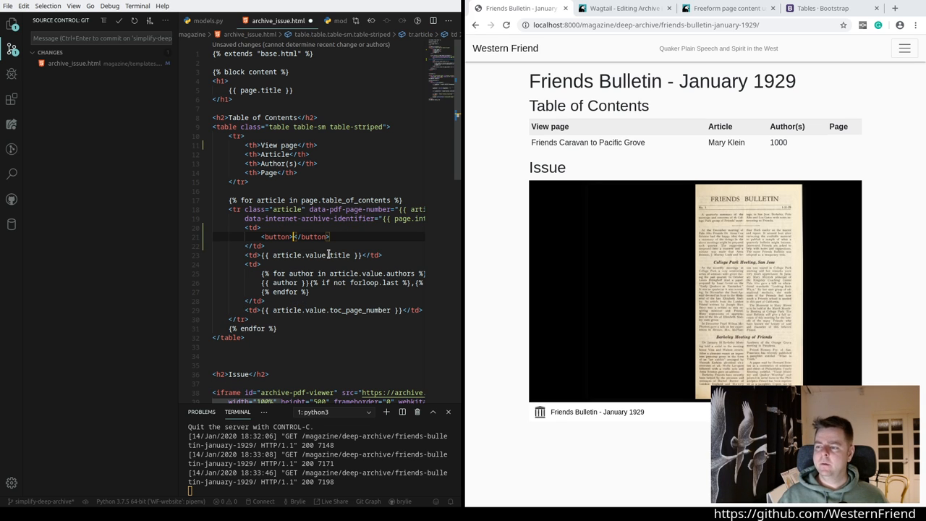
{"action": "key", "text": "Enter"}
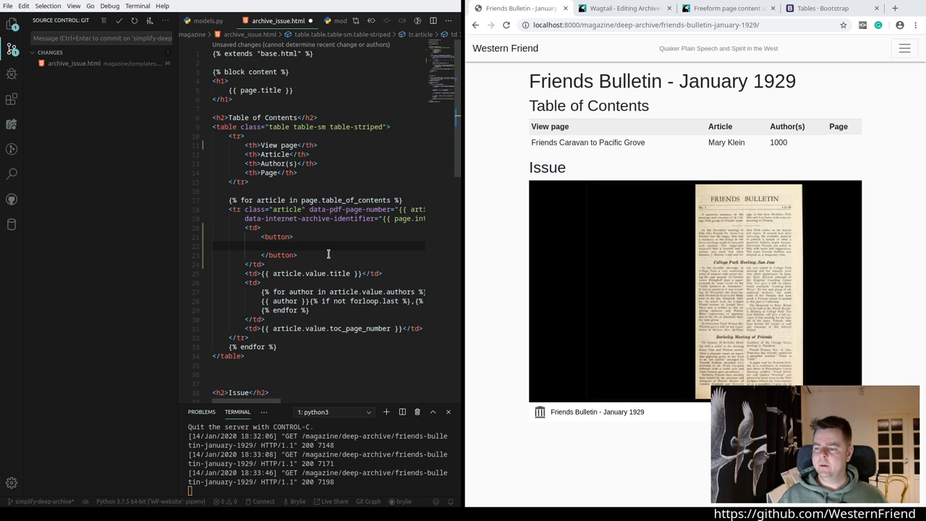
{"action": "mouse_move", "coordinate": [345, 266]}
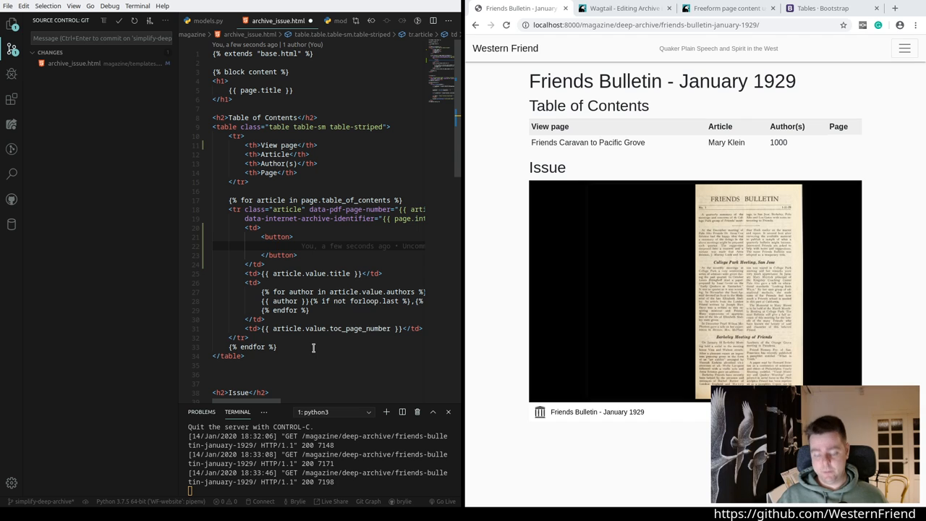
Step: Label the button View with classes btn btn-sm btn-default
{"action": "type", "text": "View"}
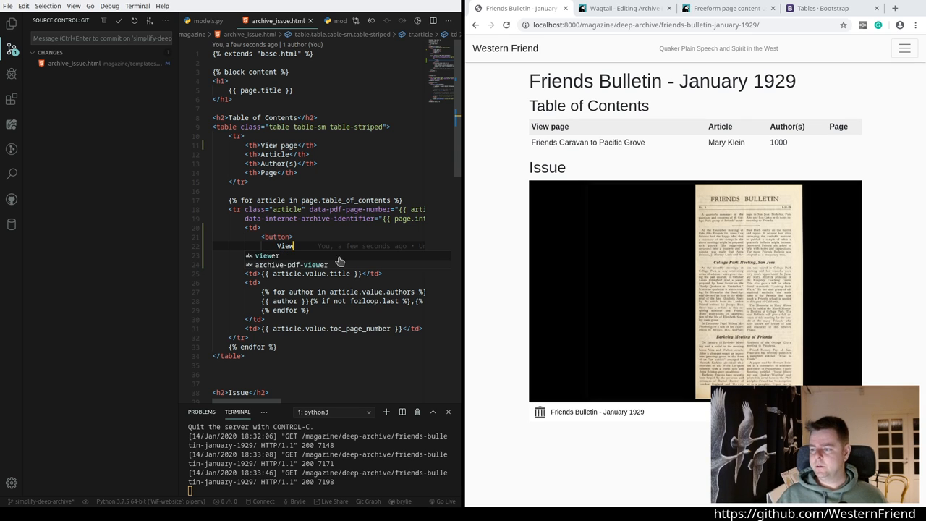
{"action": "type", "text": "class=\"btn btn-"}
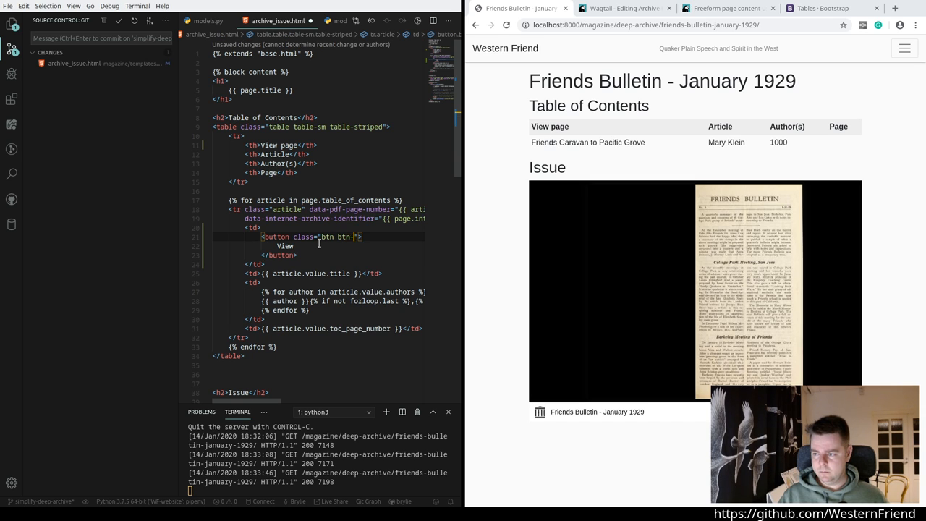
{"action": "type", "text": "btn-sm btn-de"}
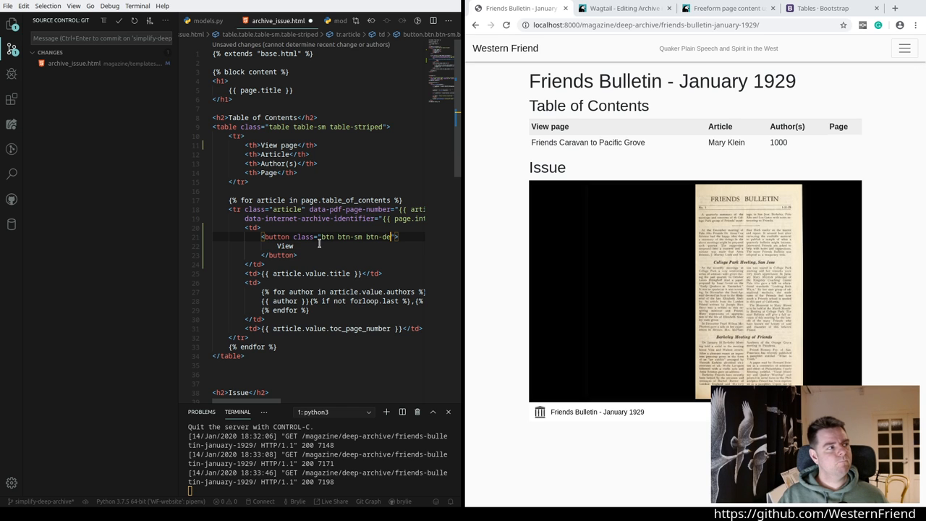
{"action": "type", "text": "fault"}
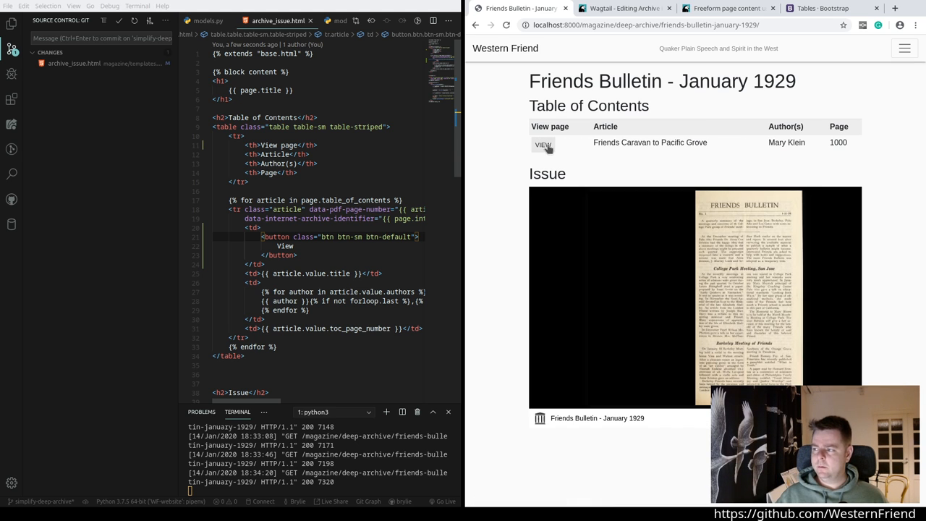
{"action": "mouse_move", "coordinate": [527, 255]}
{"action": "type", "text": "outline-p"}
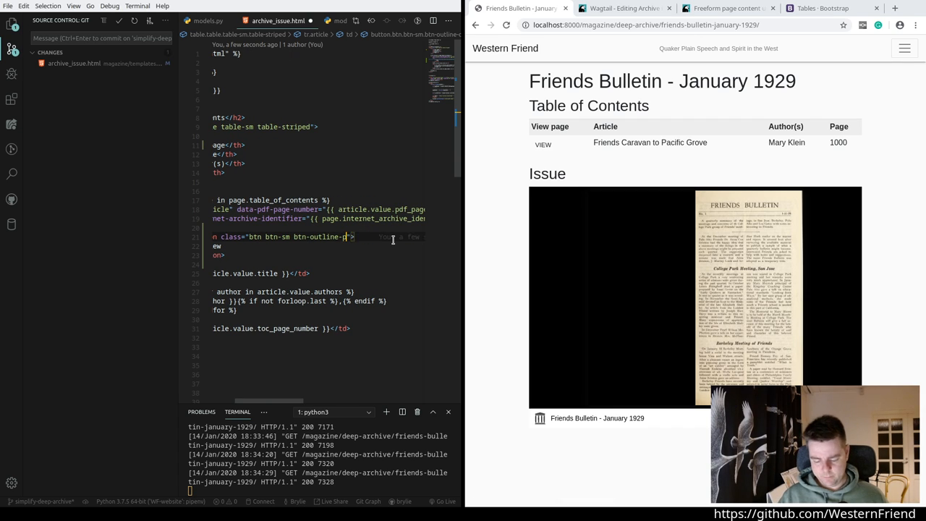
Step: Change the View button to btn-outline-primary and refresh the issue page
{"action": "type", "text": "rimary"}
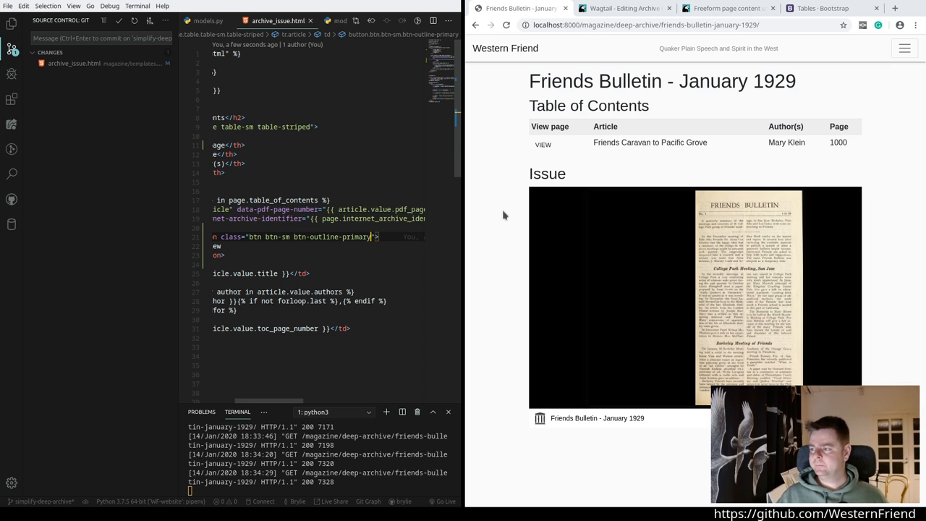
{"action": "left_click", "coordinate": [544, 145]}
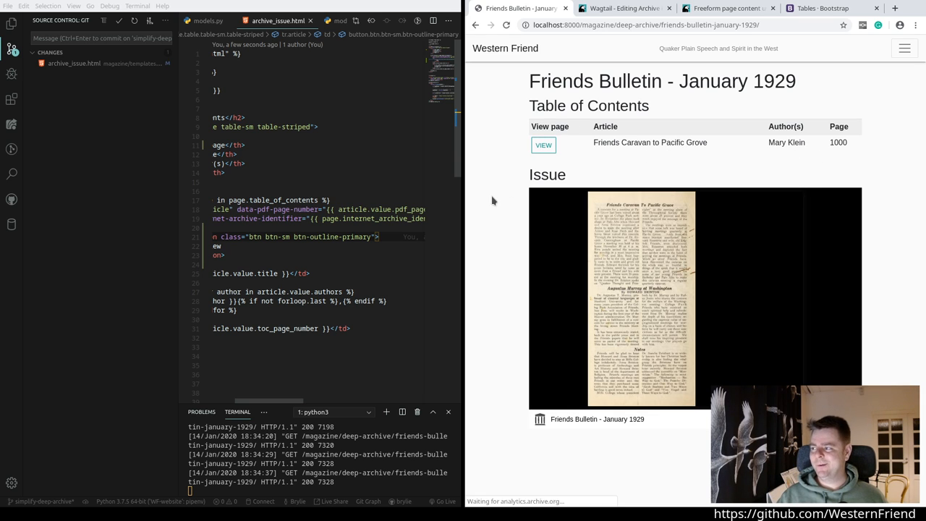
{"action": "mouse_move", "coordinate": [427, 122]}
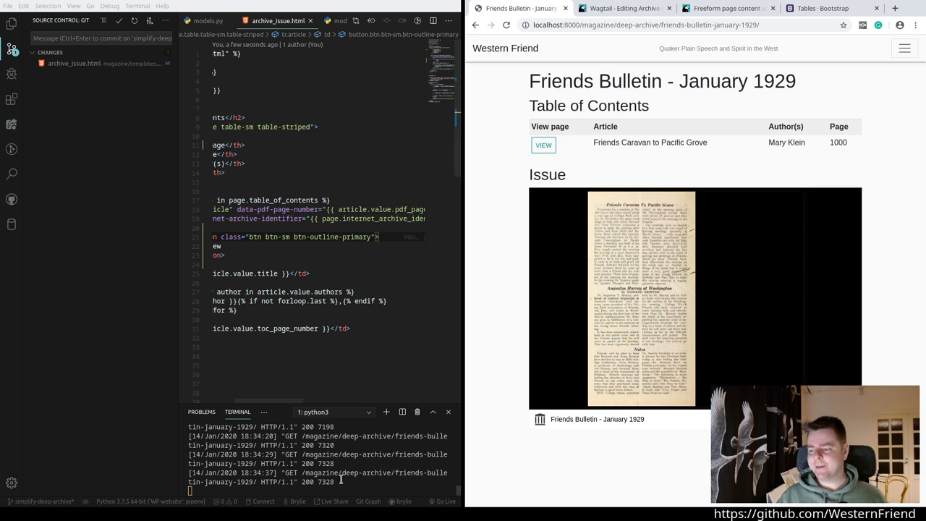
Step: Stop the dev server, run poetry add wagtailfontawesome, and browse to wf_website/settings/base.py
{"action": "key", "text": "ctrl+c"}
{"action": "type", "text": "p"}
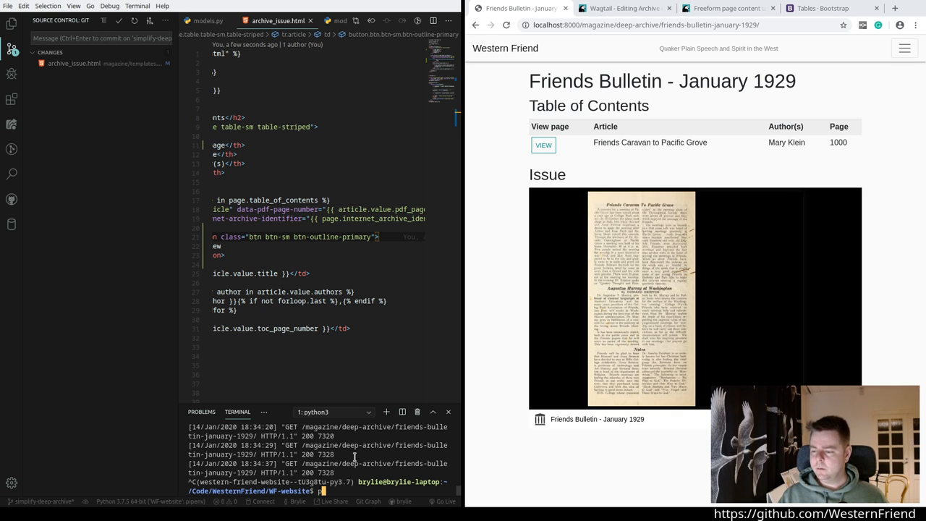
{"action": "type", "text": "oetry add w"}
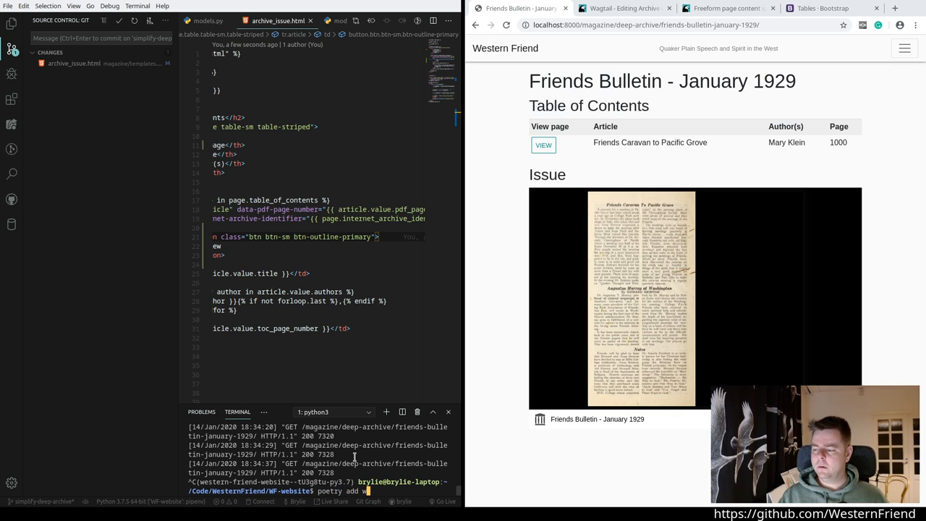
{"action": "type", "text": "agtailfontaw"}
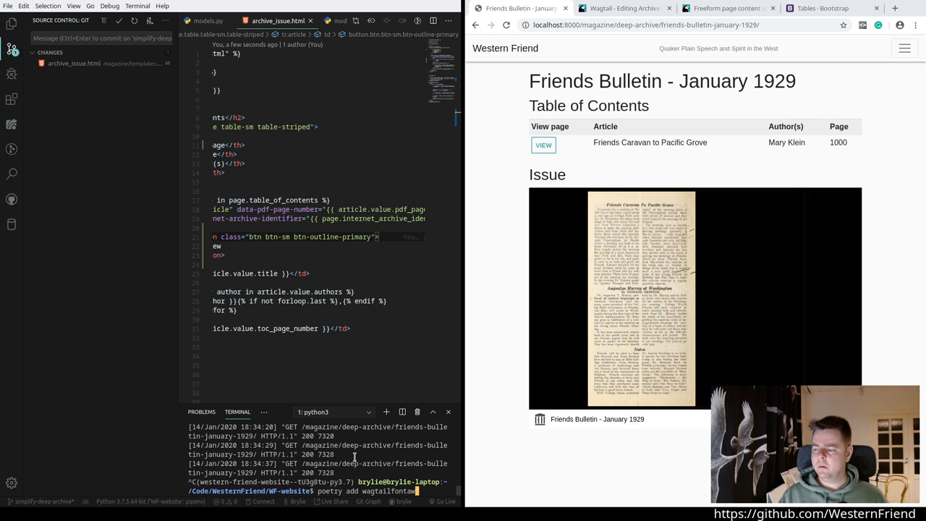
{"action": "key", "text": "Return"}
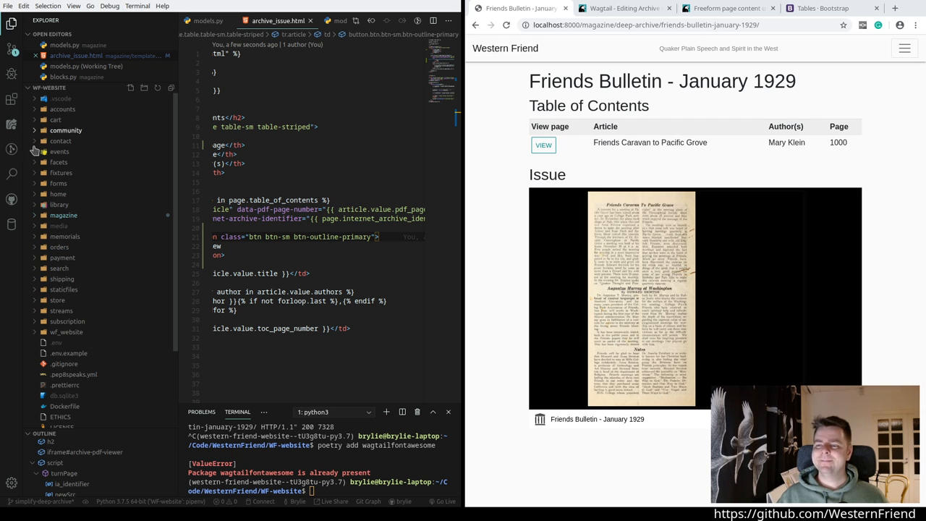
{"action": "left_click", "coordinate": [67, 331]}
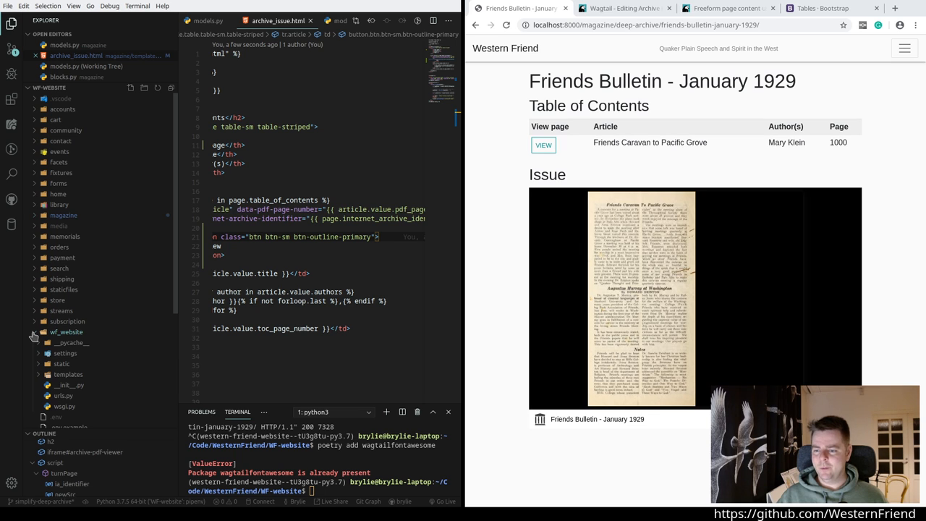
{"action": "left_click", "coordinate": [64, 353]}
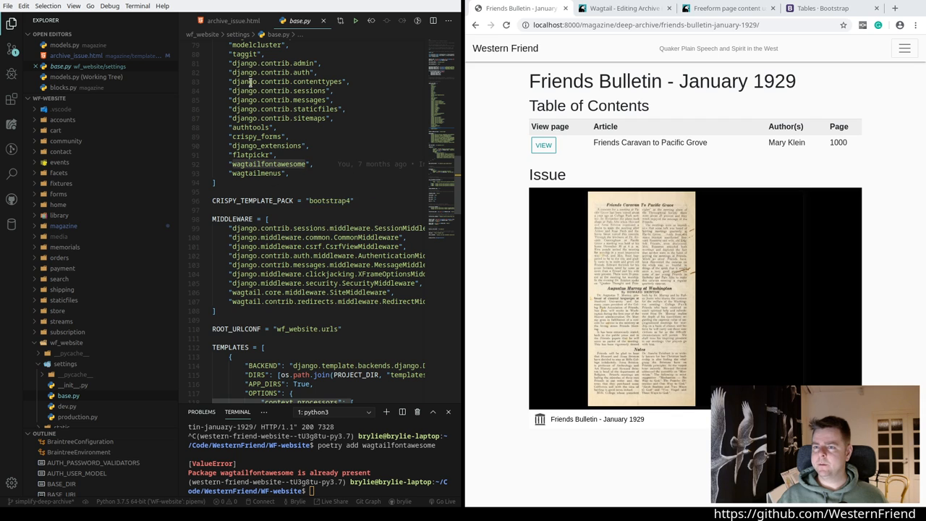
{"action": "mouse_move", "coordinate": [770, 102]}
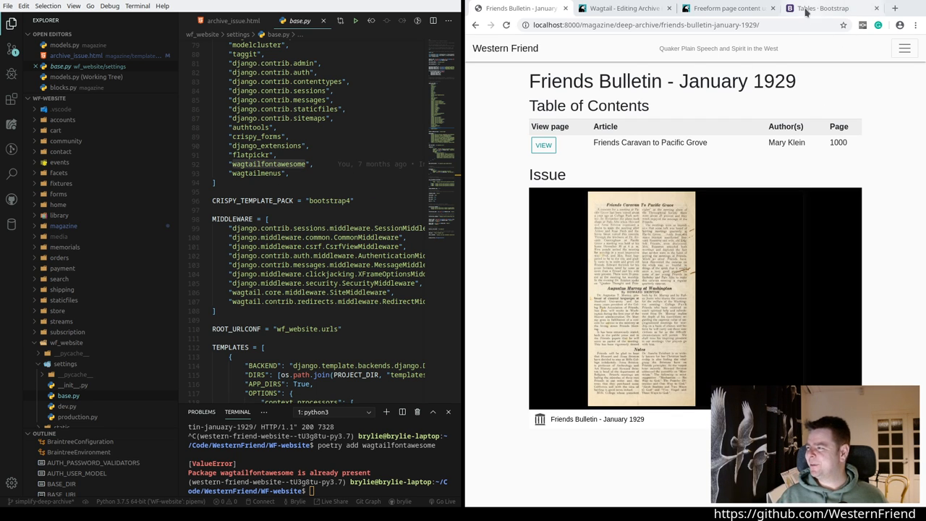
Step: Search the web for wagtail font awesome in a new browser tab
{"action": "left_click", "coordinate": [895, 9]}
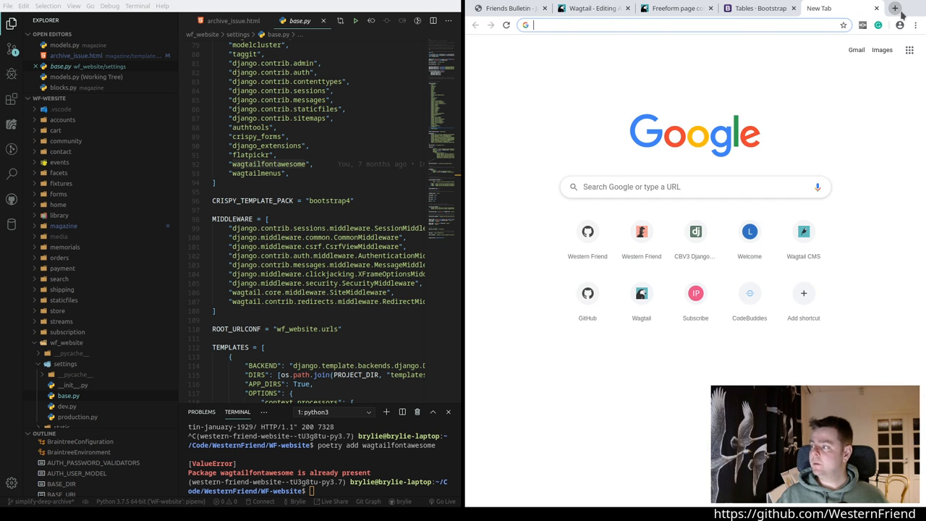
{"action": "type", "text": "wagtail font"}
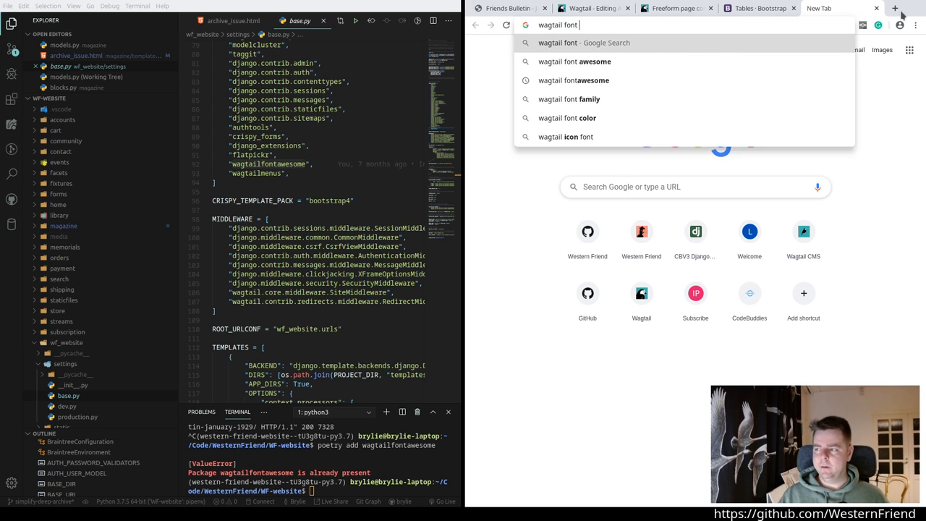
{"action": "left_click", "coordinate": [575, 61]}
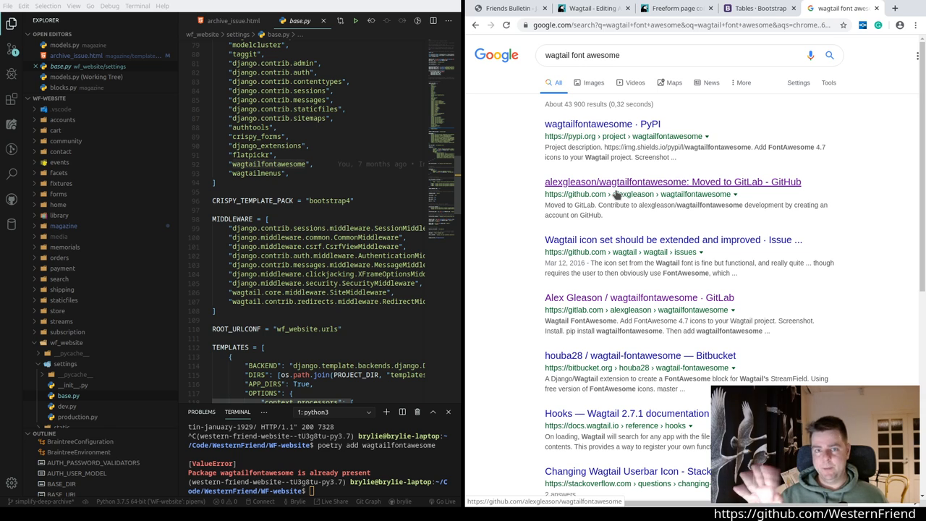
{"action": "mouse_move", "coordinate": [628, 182]}
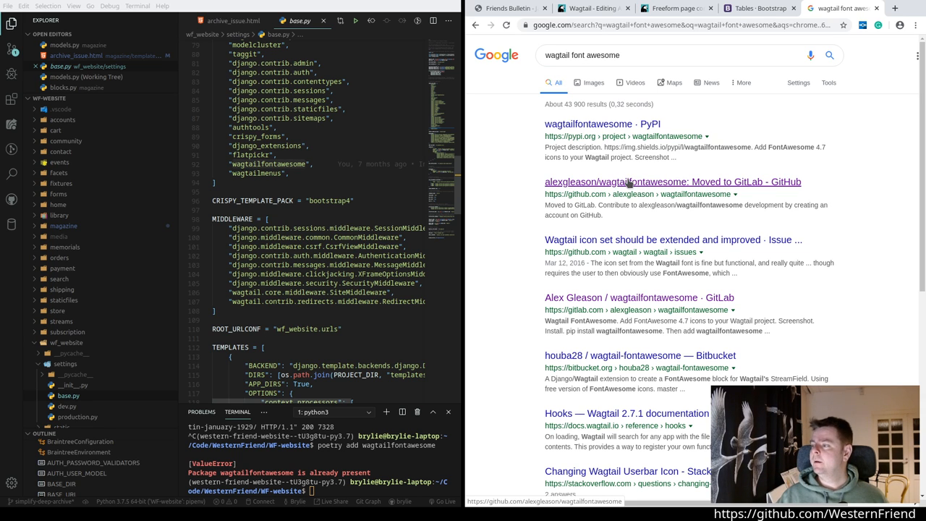
{"action": "mouse_move", "coordinate": [639, 298]}
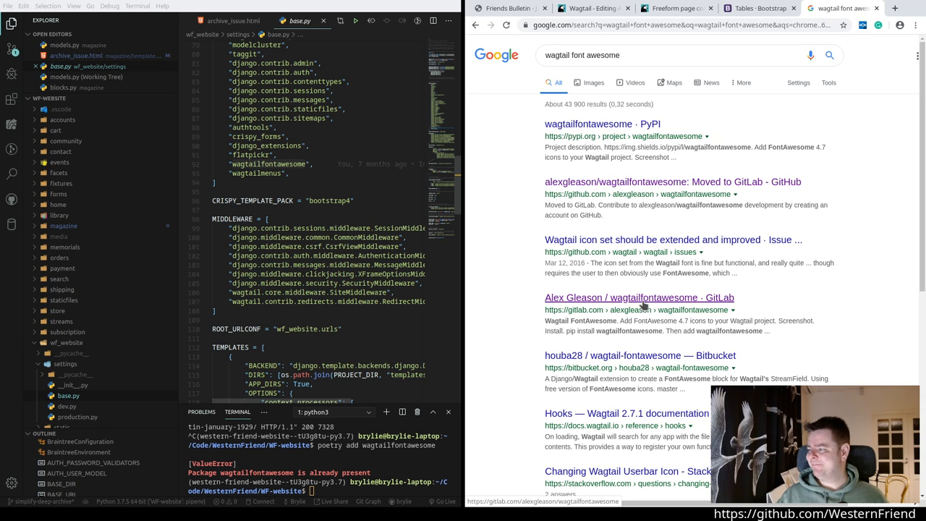
Step: Read the wagtailfontawesome GitLab README's front-end section, then browse to the site templates folder
{"action": "left_click", "coordinate": [640, 298]}
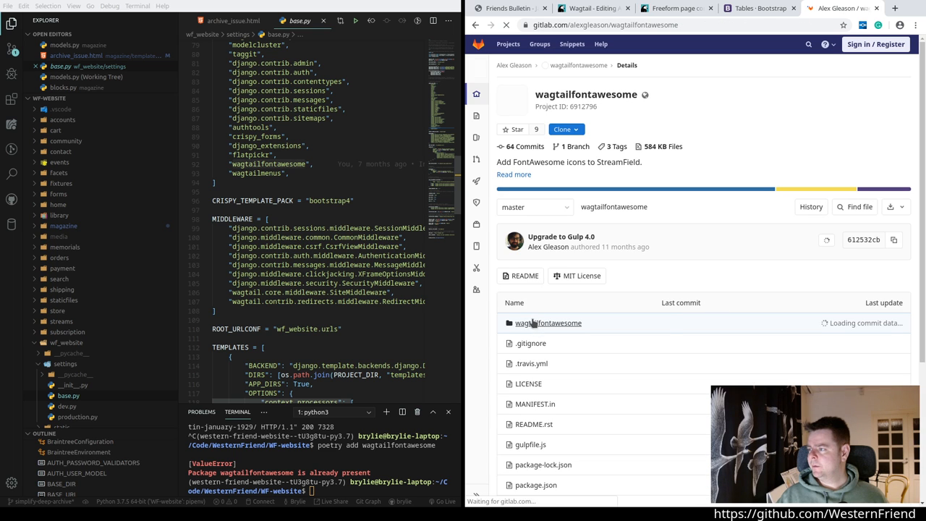
{"action": "scroll", "scroll_direction": "down", "scroll_amount": 3}
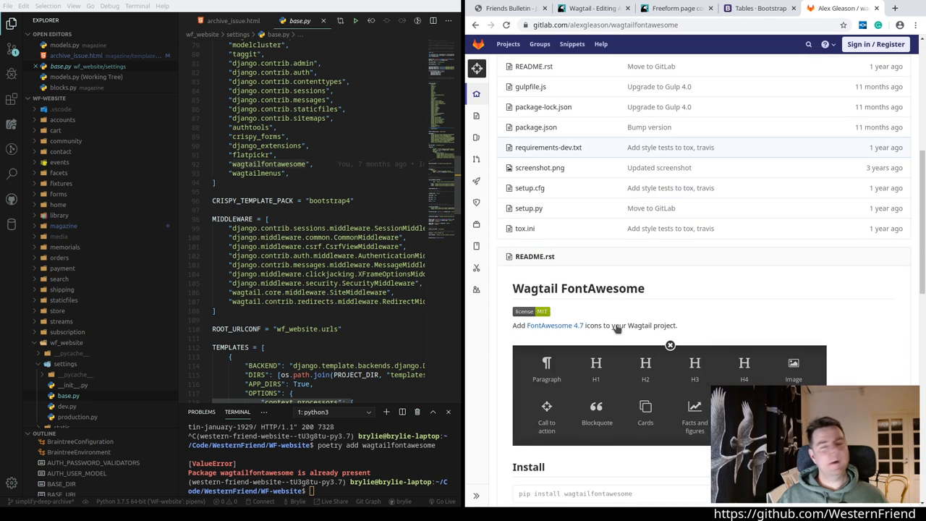
{"action": "scroll", "scroll_direction": "down", "scroll_amount": 3}
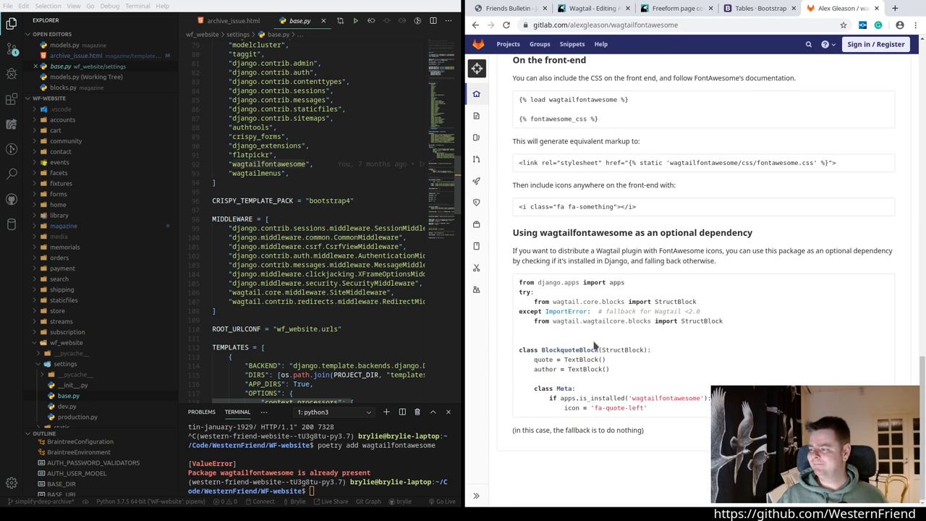
{"action": "scroll", "scroll_direction": "up", "scroll_amount": 3}
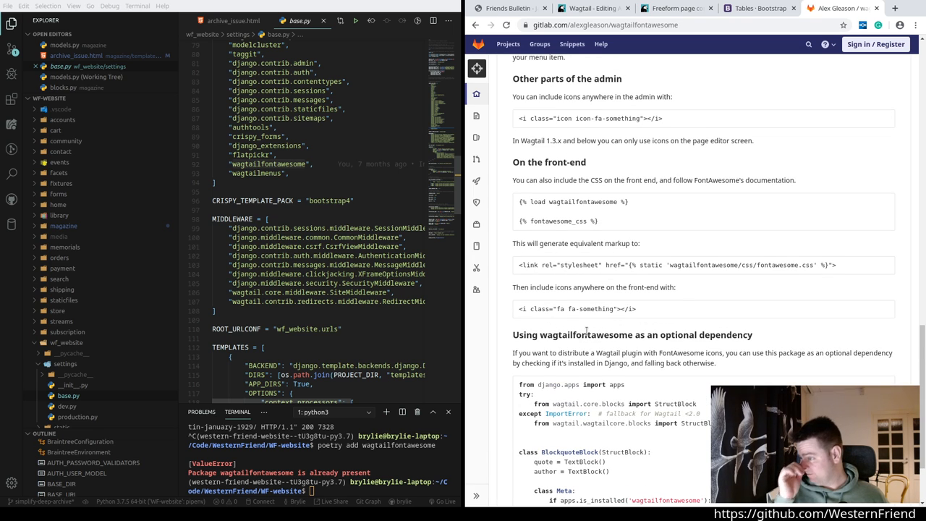
{"action": "mouse_move", "coordinate": [646, 203]}
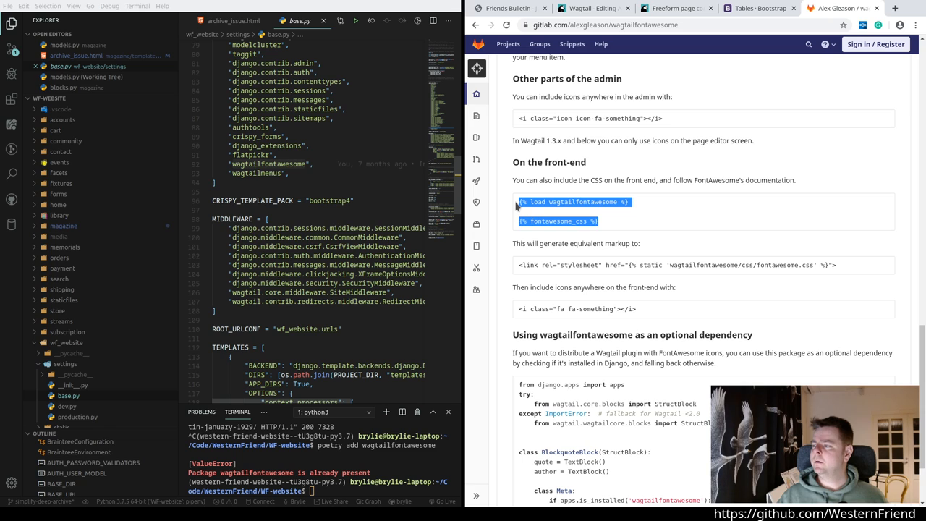
{"action": "mouse_move", "coordinate": [607, 220]}
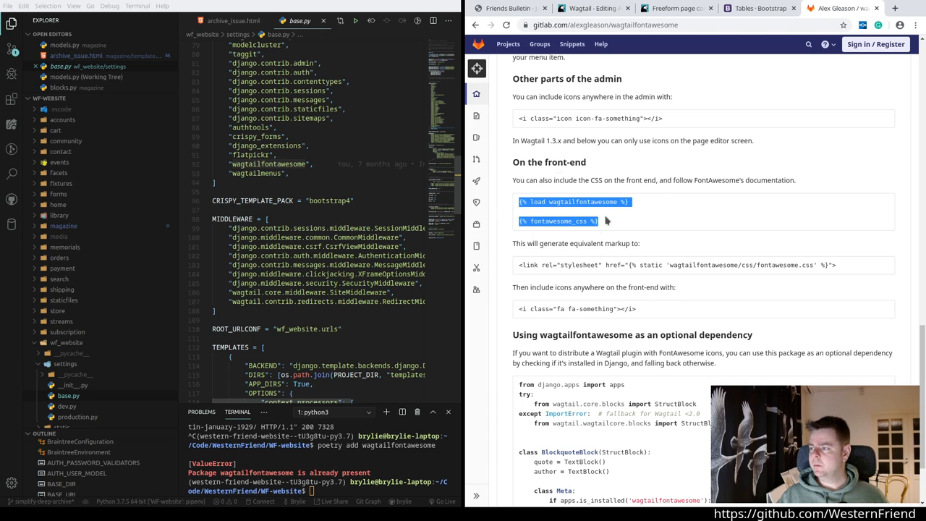
{"action": "mouse_move", "coordinate": [559, 191]}
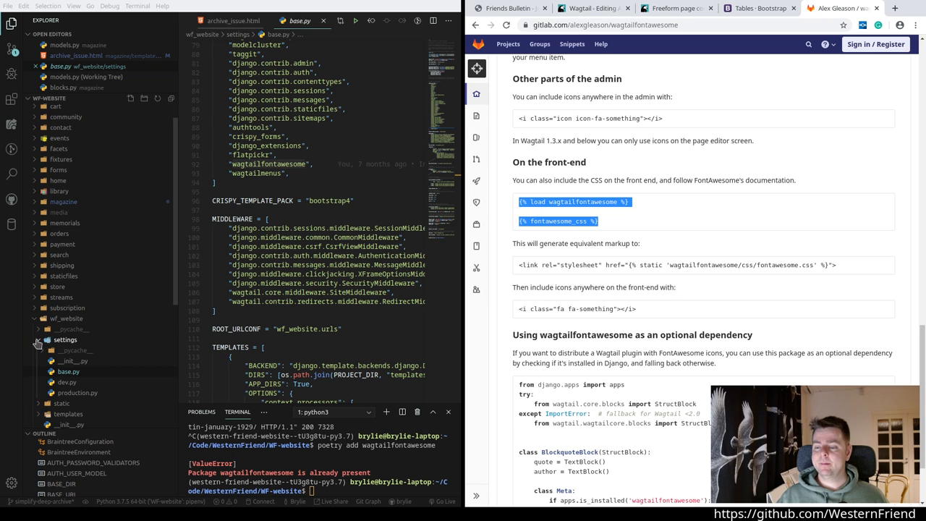
{"action": "left_click", "coordinate": [68, 241]}
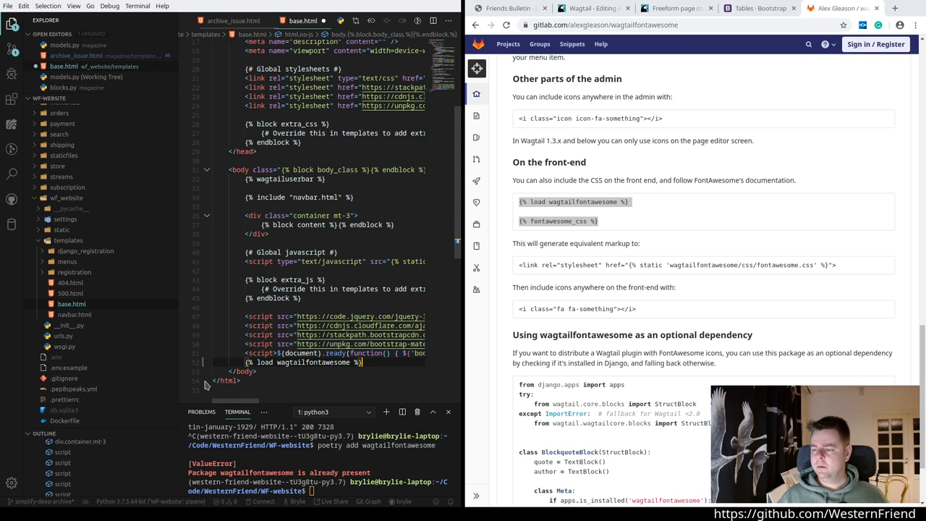
Step: Insert {% fontawesome_css %} into base.html's head, save, and view its diff in Source Control
{"action": "scroll", "scroll_direction": "up", "scroll_amount": 3}
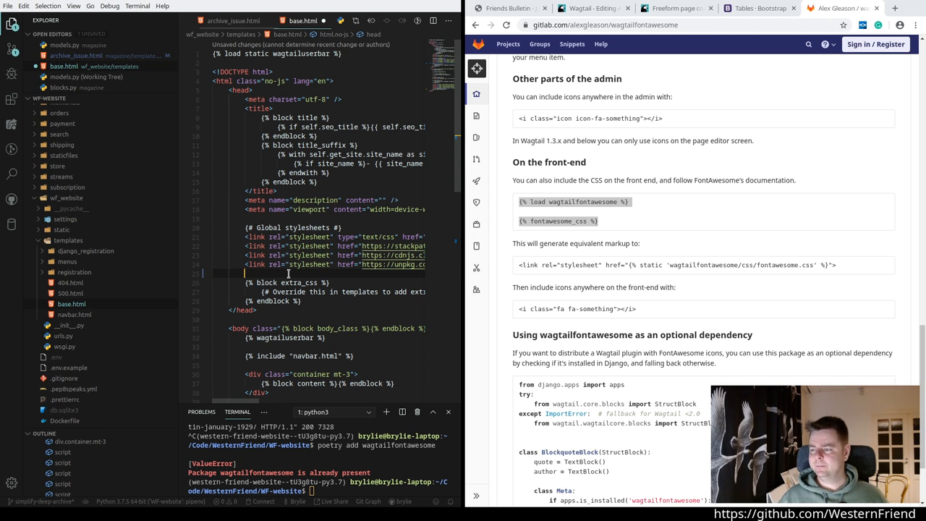
{"action": "key", "text": "ctrl+s"}
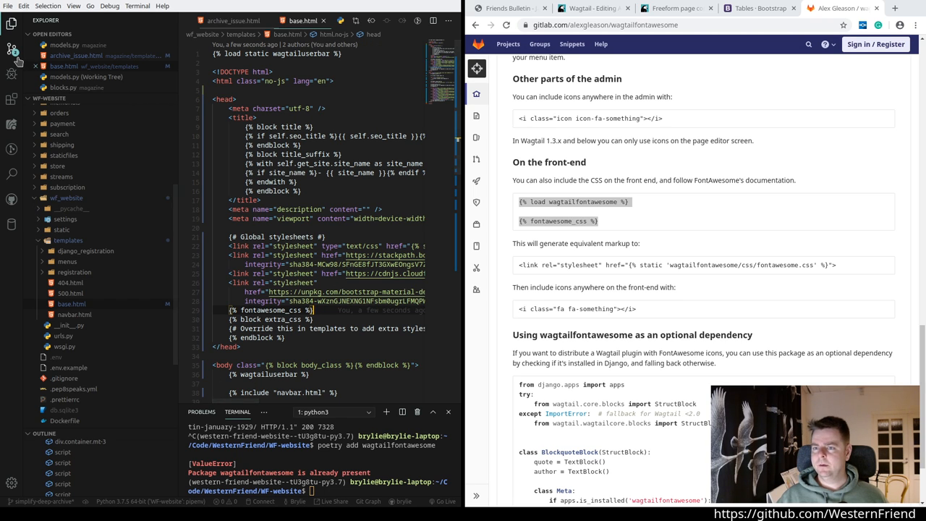
{"action": "left_click", "coordinate": [11, 49]}
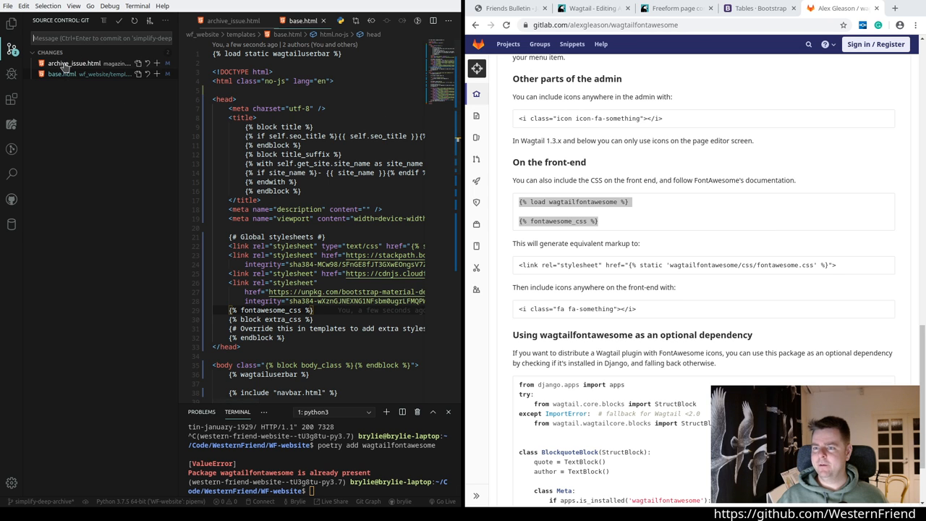
{"action": "left_click", "coordinate": [60, 73]}
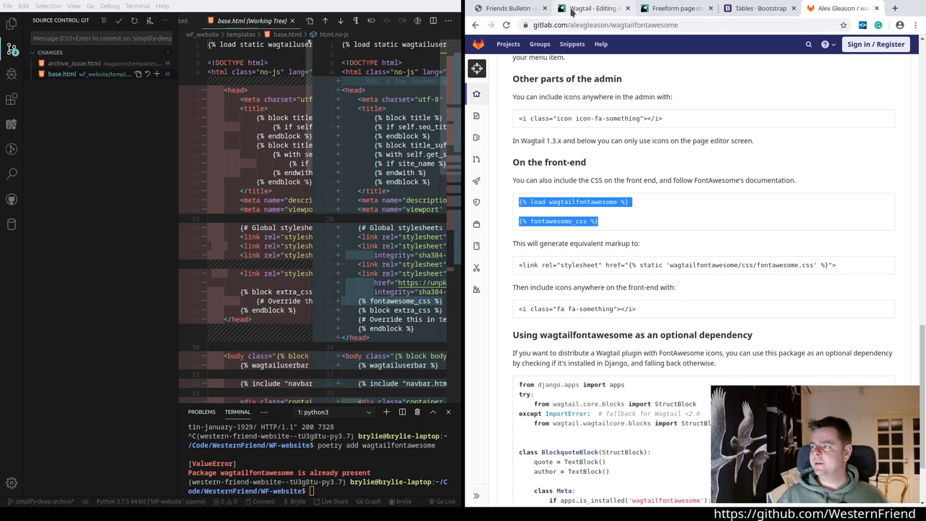
{"action": "mouse_move", "coordinate": [665, 284]}
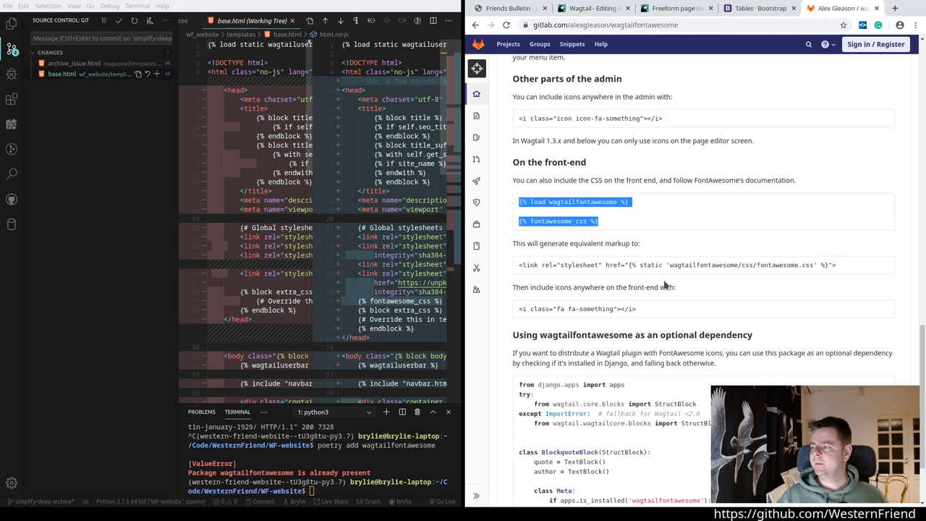
{"action": "mouse_move", "coordinate": [721, 276]}
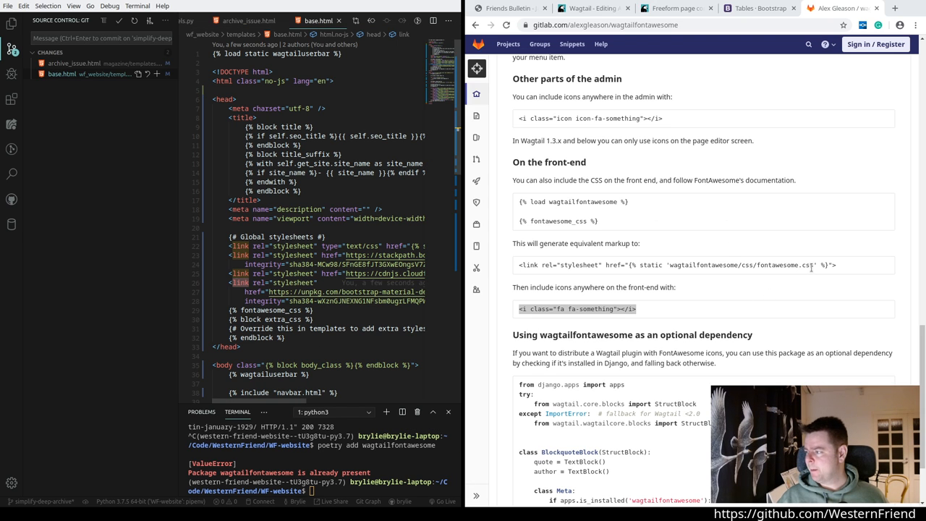
{"action": "mouse_move", "coordinate": [596, 279]}
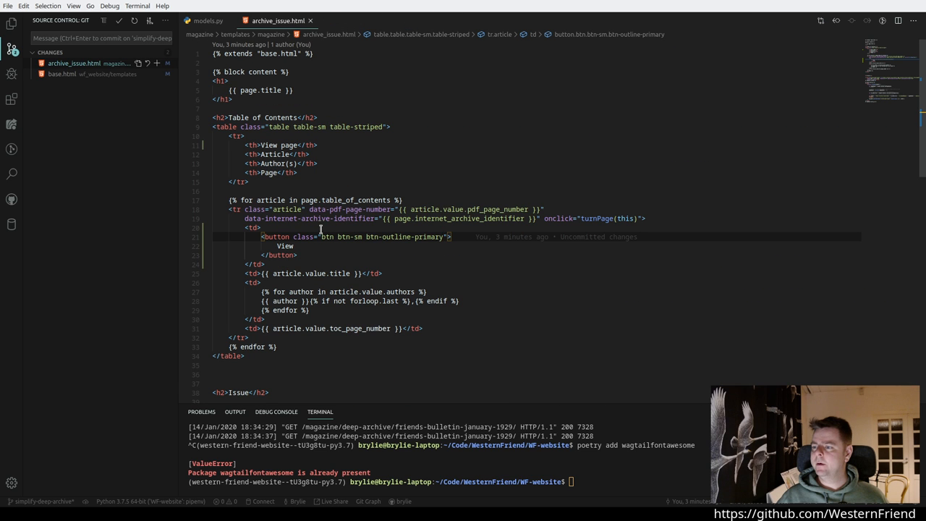
Step: Add an <i class="fa fa-view"></i> icon to the View button and reload the issue page
{"action": "type", "text": "<i class=\"fa fa-something\"></i>"}
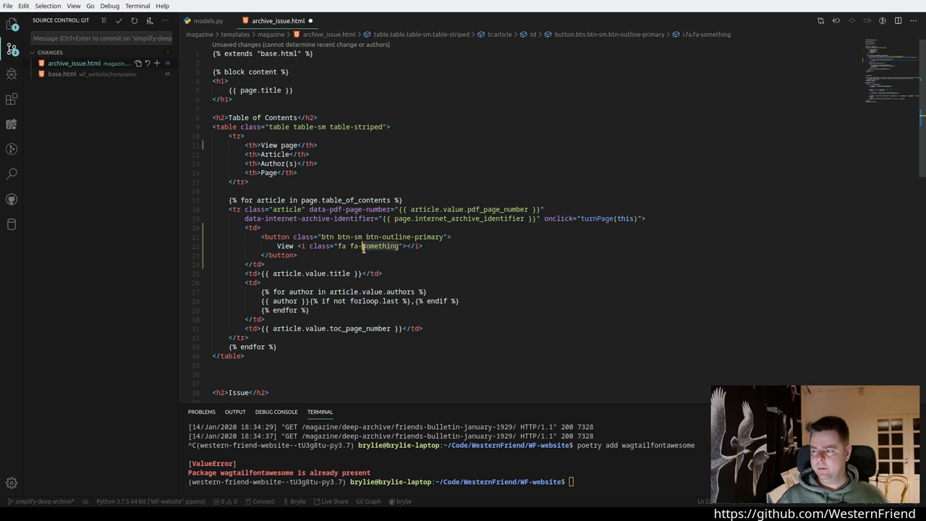
{"action": "type", "text": "fa-view"}
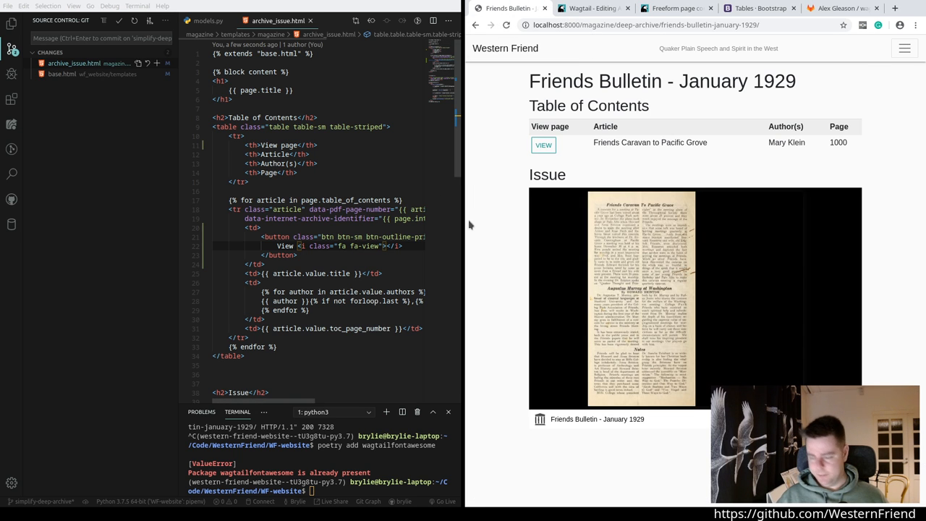
{"action": "left_click", "coordinate": [507, 25]}
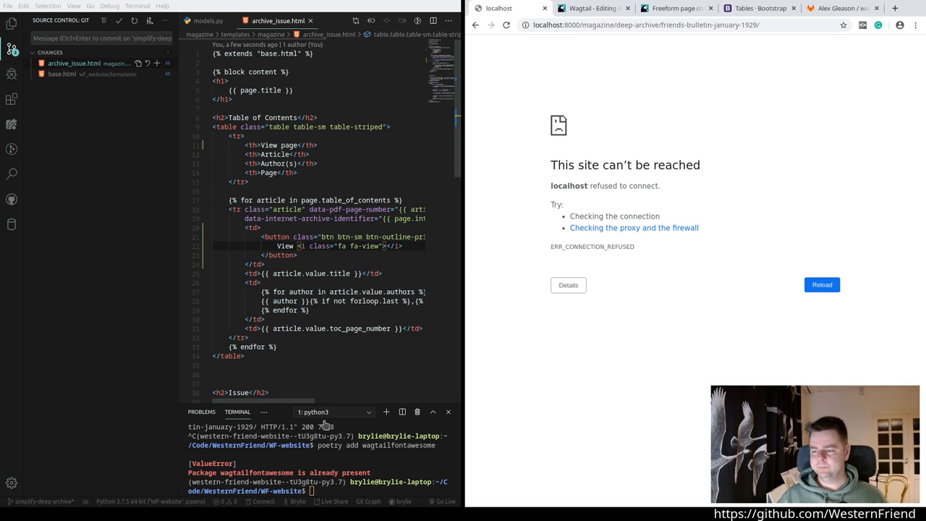
Step: Restart the development server with python manage.py runserver
{"action": "type", "text": "python"}
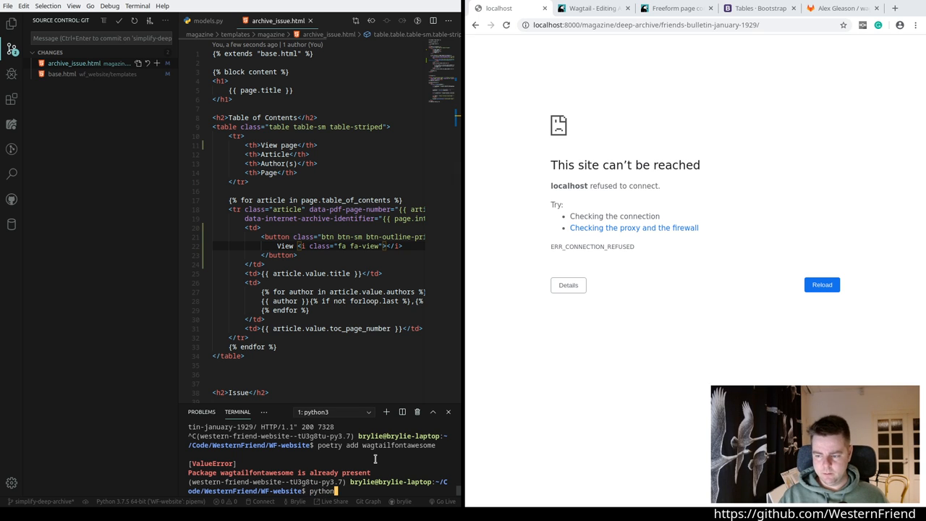
{"action": "type", "text": "manage.py runsev"}
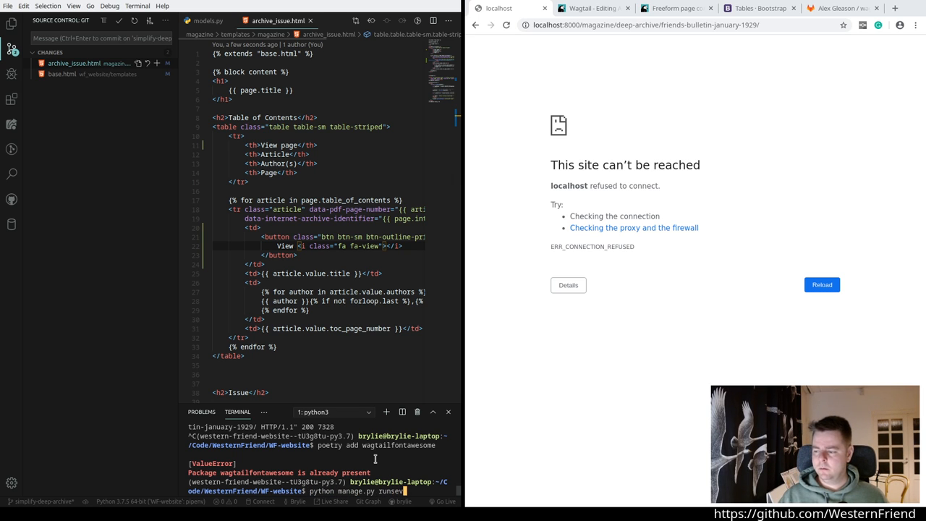
{"action": "key", "text": "Return"}
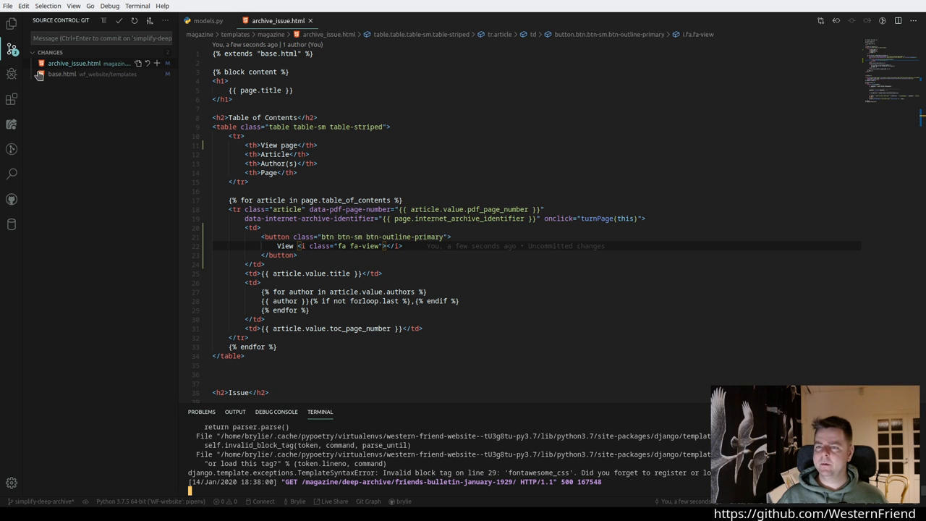
Step: Move {% load wagtailfontawesome %} above {% fontawesome_css %} in base.html's head and reload the issue page
{"action": "left_click", "coordinate": [62, 74]}
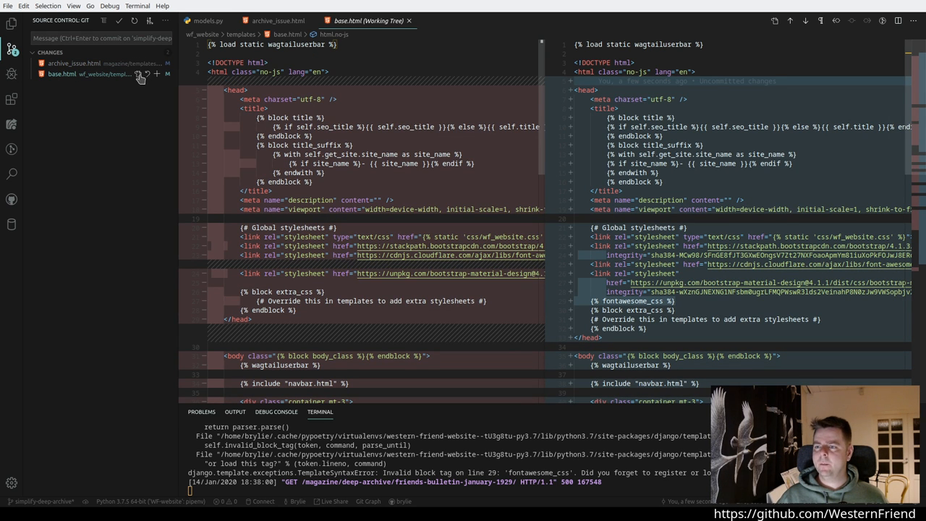
{"action": "left_click", "coordinate": [446, 20]}
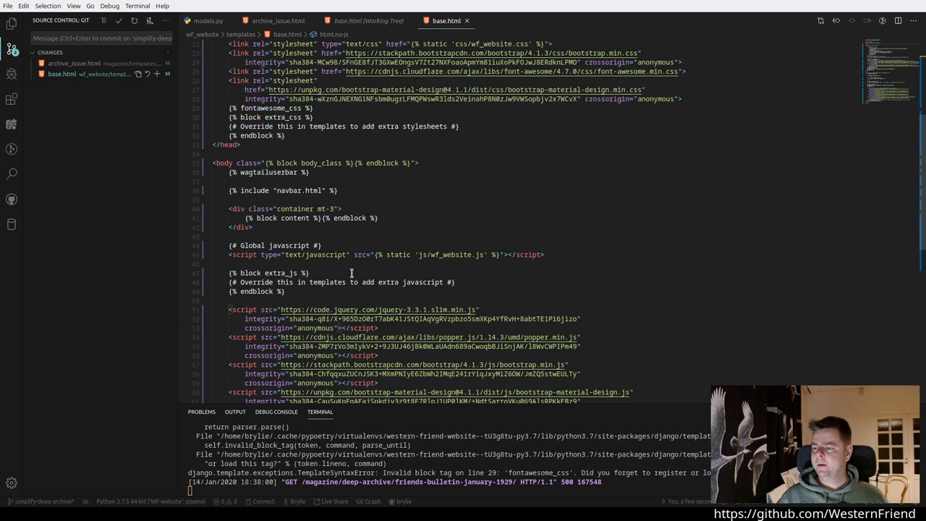
{"action": "scroll", "scroll_direction": "down", "scroll_amount": 3}
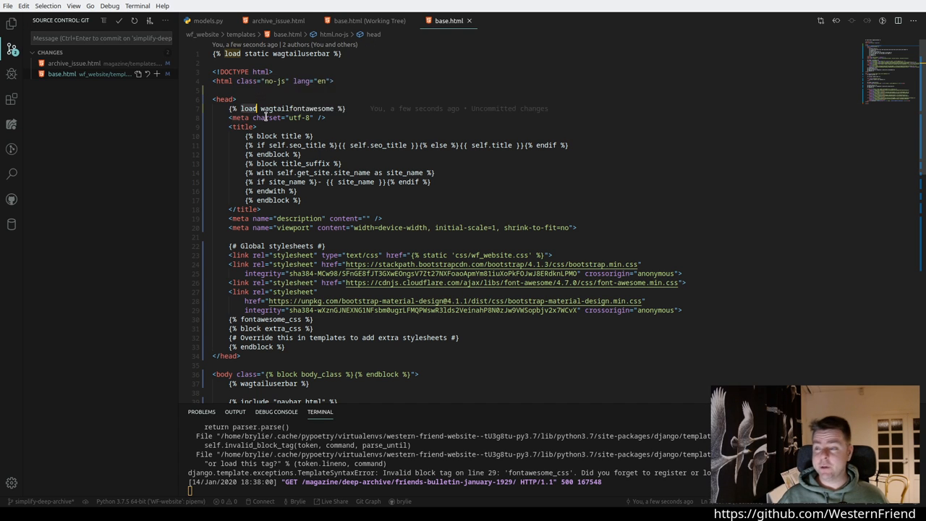
{"action": "scroll", "scroll_direction": "down", "scroll_amount": 3}
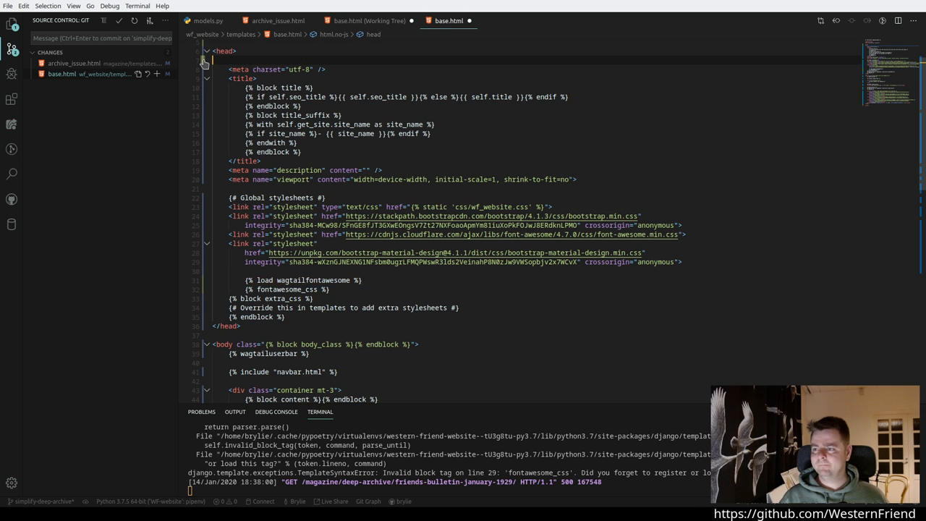
{"action": "left_click", "coordinate": [206, 50]}
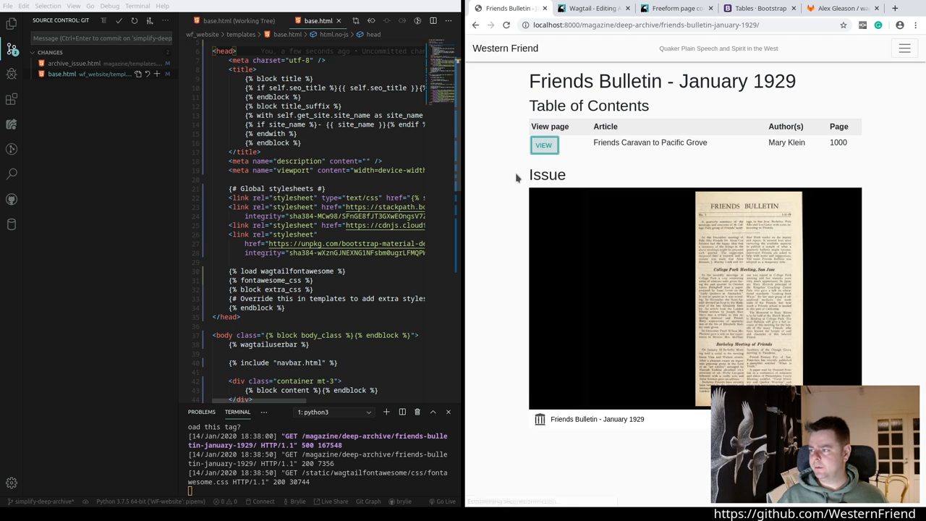
Step: Inspect the issue page's head markup in DevTools, confirming the wagtailfontawesome stylesheet link
{"action": "key", "text": "F12"}
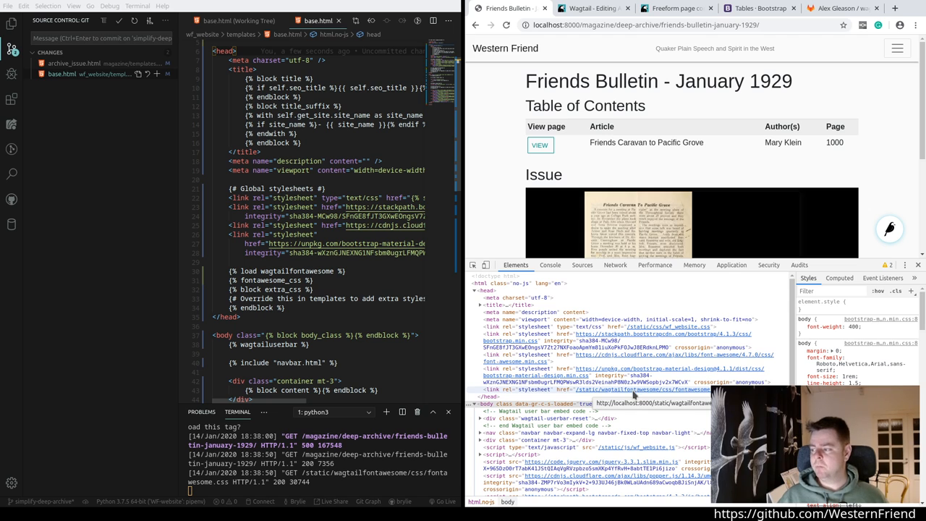
{"action": "mouse_move", "coordinate": [630, 393]}
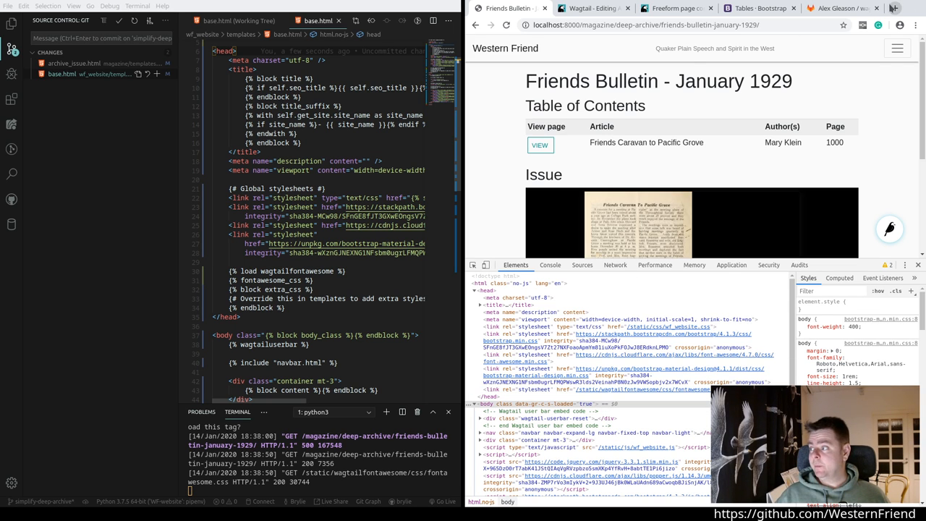
Step: Google 'fontawesome four view icon' in a new tab and open the Font Awesome Icons result
{"action": "left_click", "coordinate": [893, 9]}
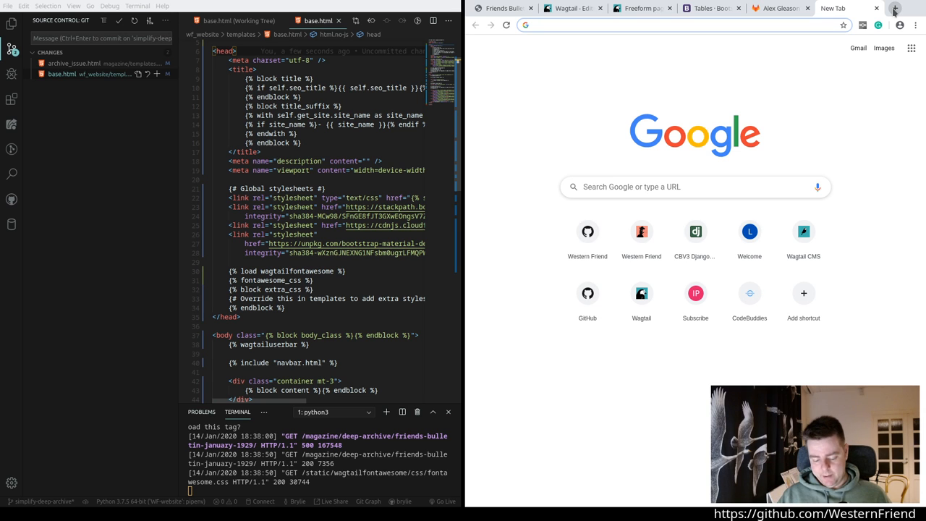
{"action": "type", "text": "fontawesoe"}
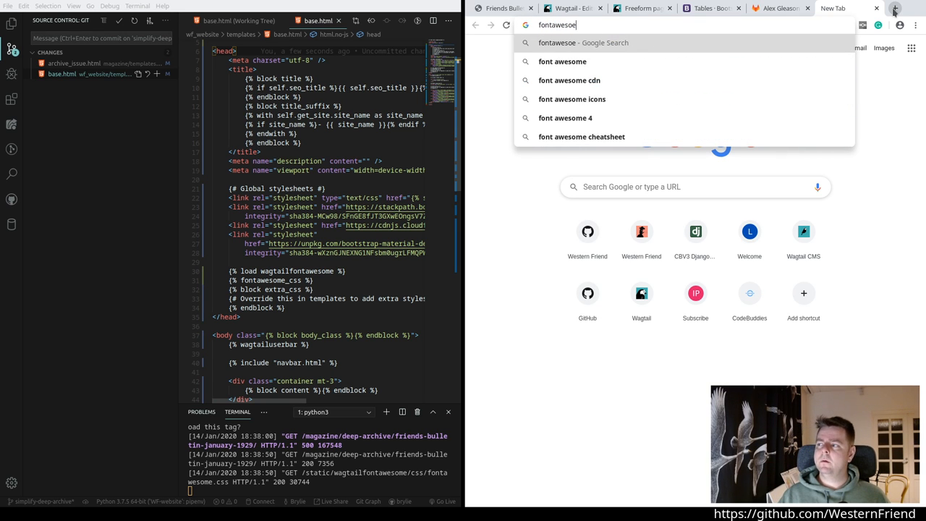
{"action": "type", "text": "four view ic"}
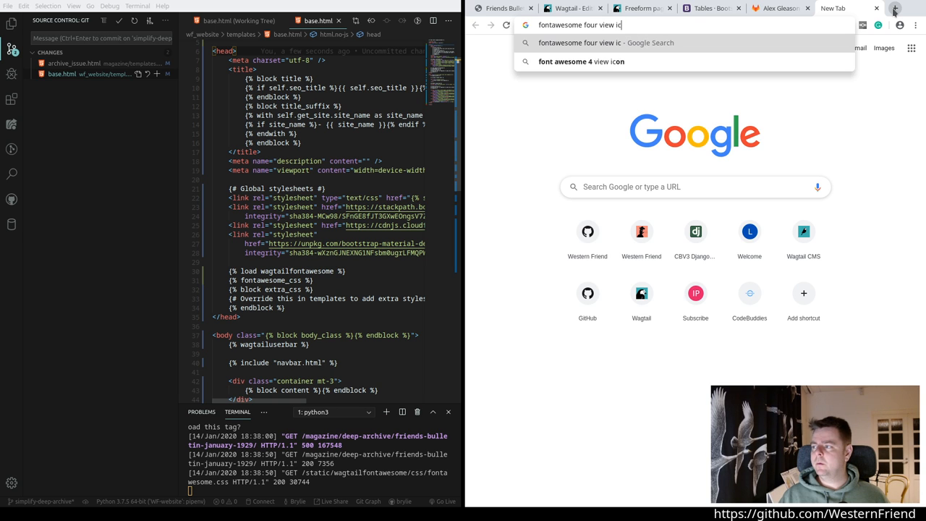
{"action": "key", "text": "Return"}
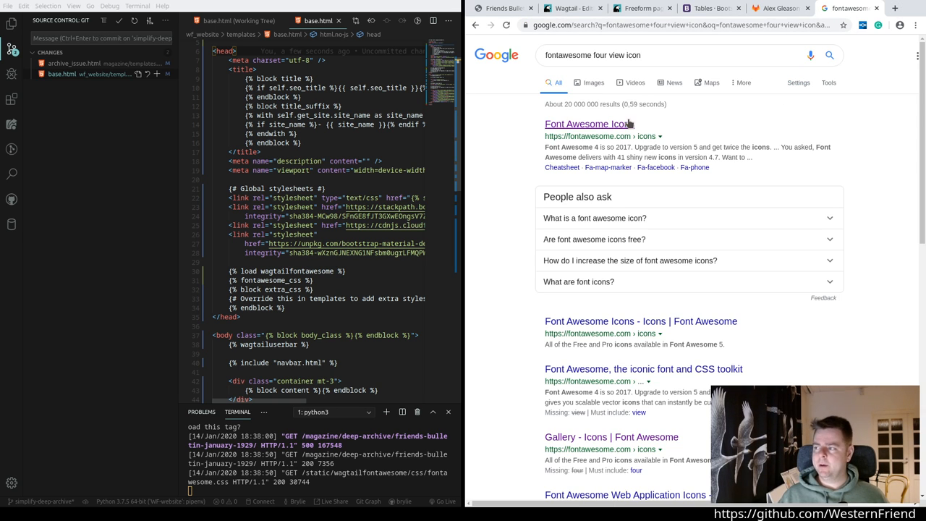
{"action": "left_click", "coordinate": [585, 124]}
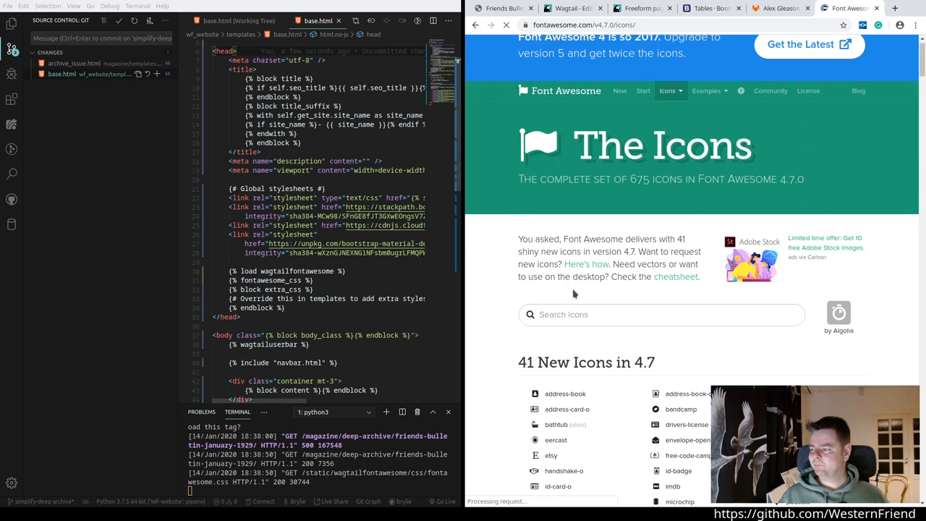
Step: Search the Font Awesome 4.7 gallery for 'eye' and check results against the issue template
{"action": "type", "text": "eye"}
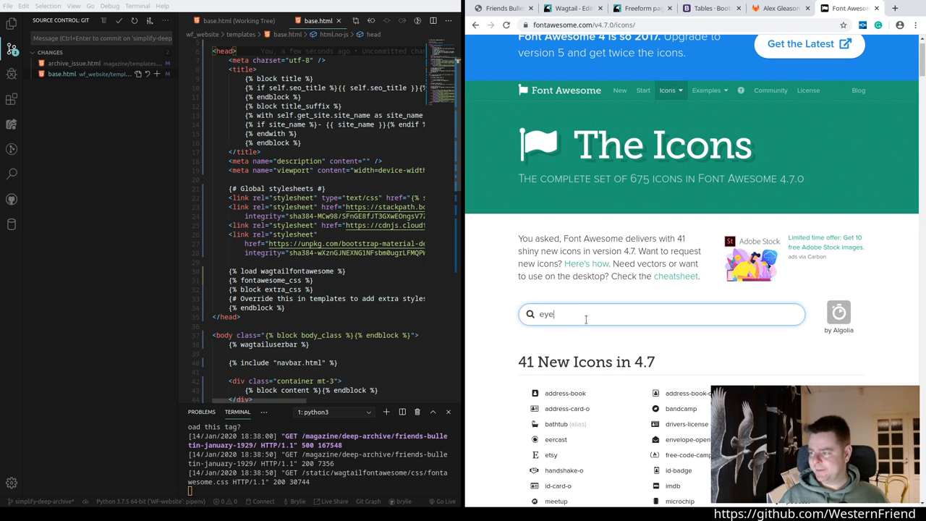
{"action": "key", "text": "Return"}
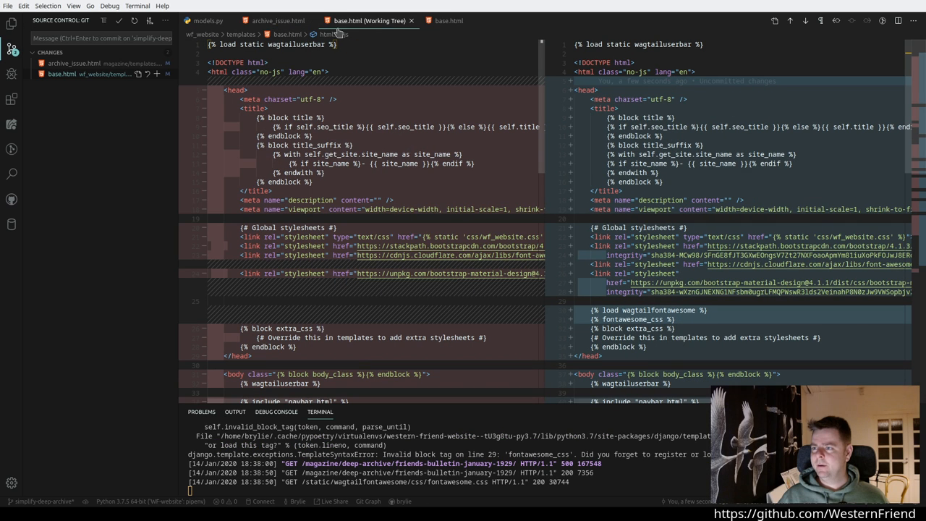
{"action": "left_click", "coordinate": [278, 21]}
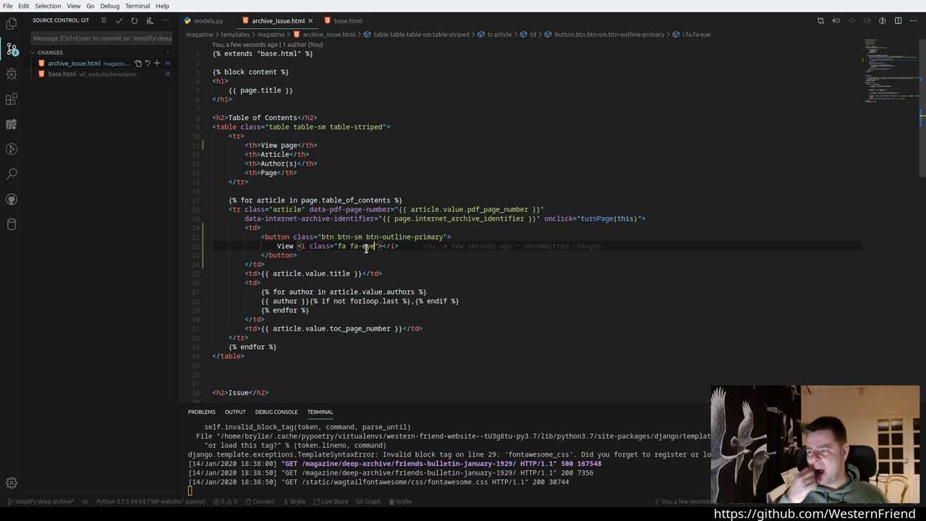
{"action": "left_click", "coordinate": [851, 9]}
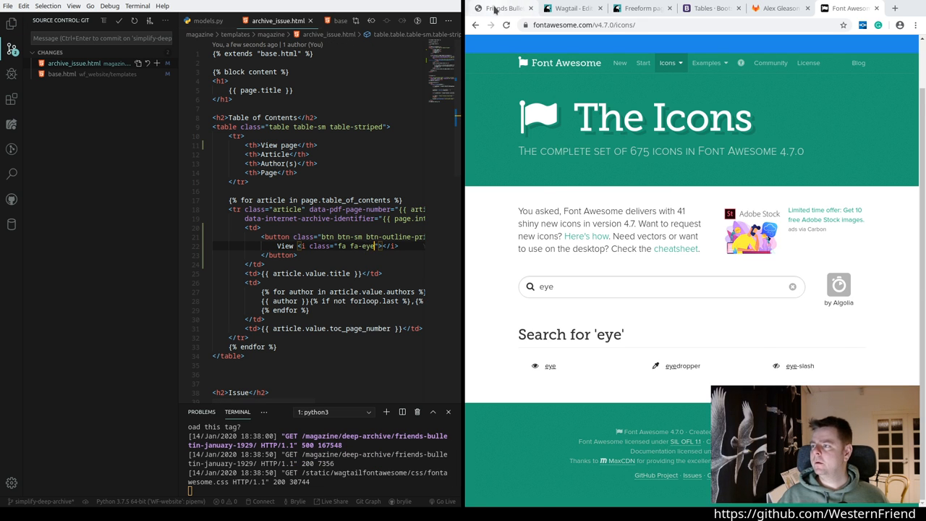
Step: Google 'bootstrap button extra small' in a new tab and open the Bootstrap Buttons docs
{"action": "left_click", "coordinate": [500, 9]}
{"action": "type", "text": "bootstrap b"}
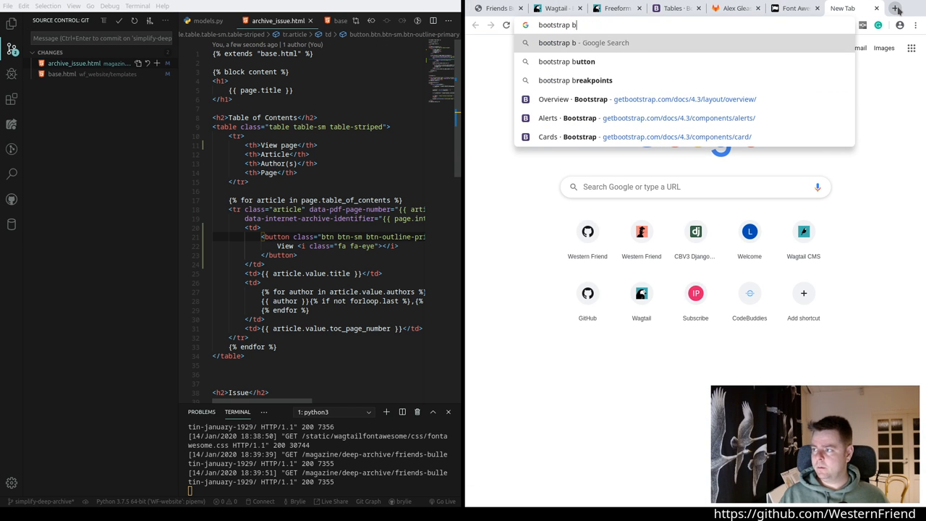
{"action": "type", "text": "utton extra small"}
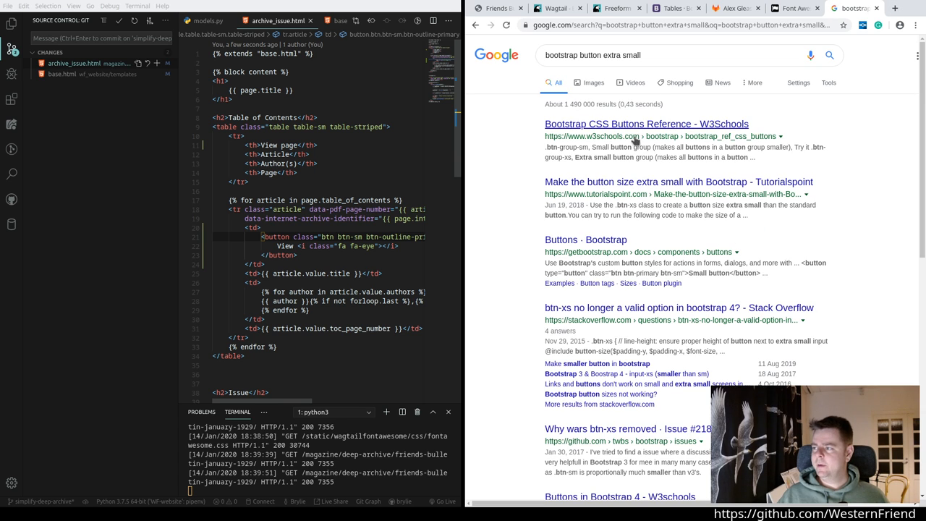
{"action": "mouse_move", "coordinate": [603, 182]}
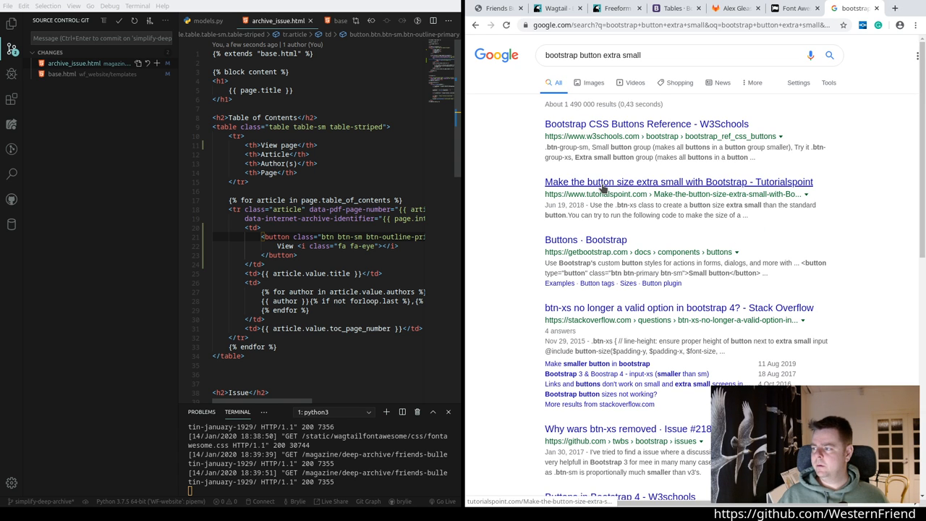
{"action": "mouse_move", "coordinate": [585, 240]}
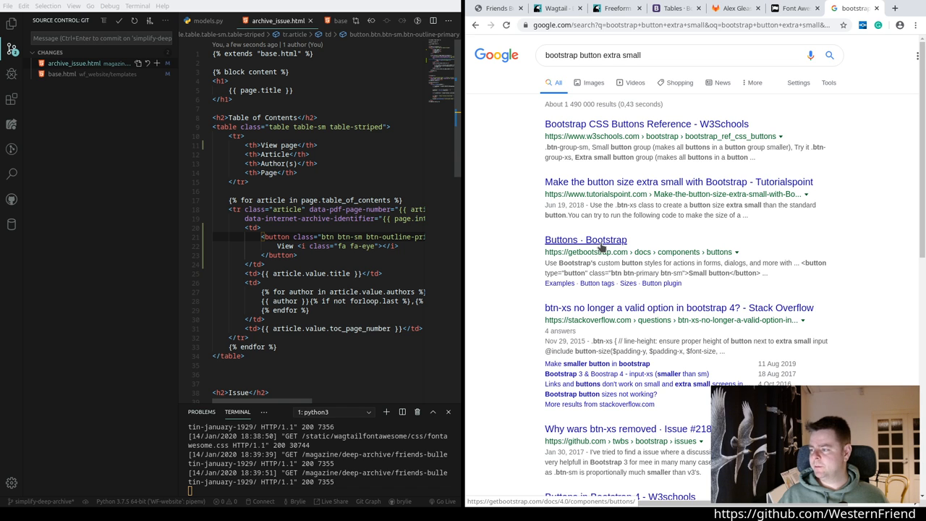
{"action": "left_click", "coordinate": [584, 241]}
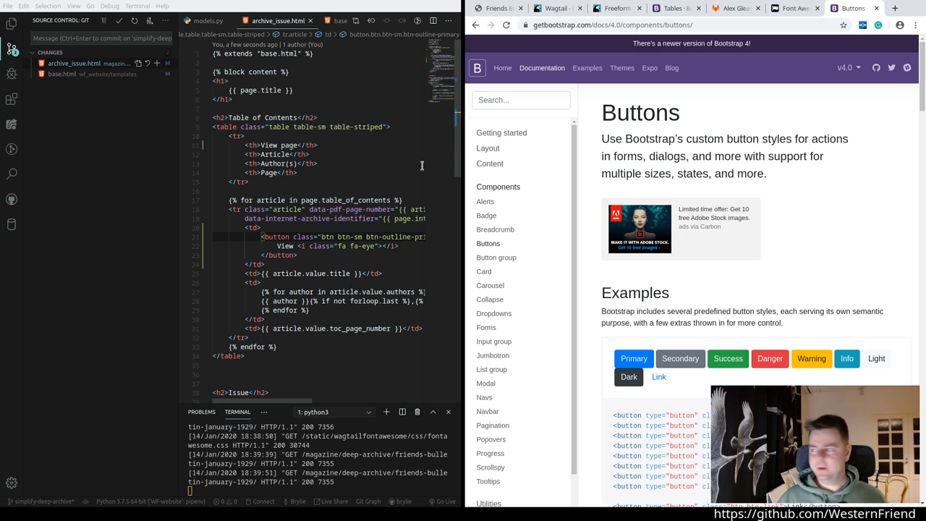
Step: Scroll the Bootstrap Buttons page down to the outline buttons and sizes sections
{"action": "scroll", "scroll_direction": "down", "scroll_amount": 3}
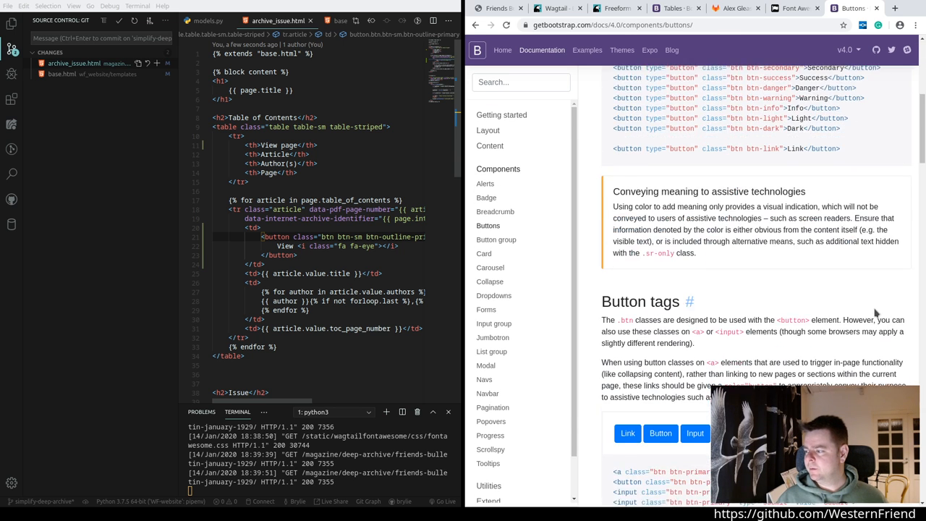
{"action": "scroll", "scroll_direction": "down", "scroll_amount": 3}
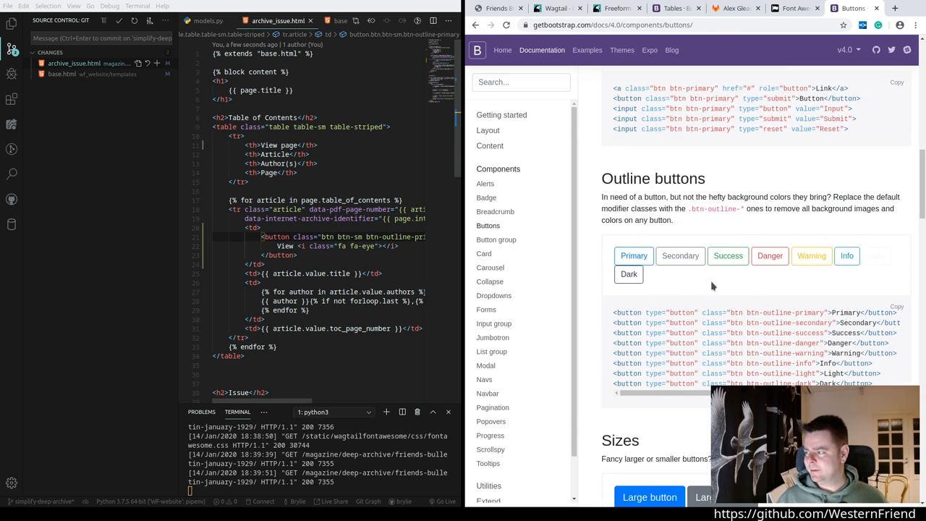
{"action": "mouse_move", "coordinate": [687, 273]}
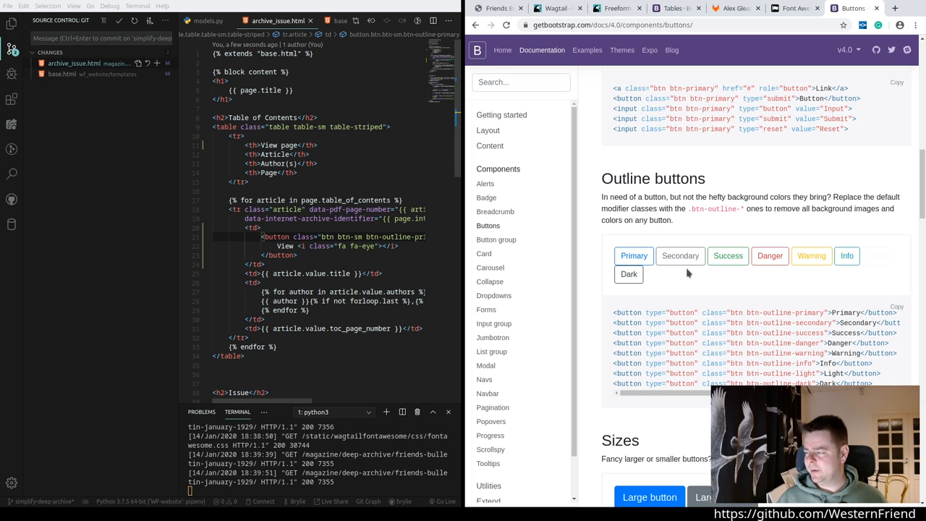
{"action": "mouse_move", "coordinate": [683, 272]}
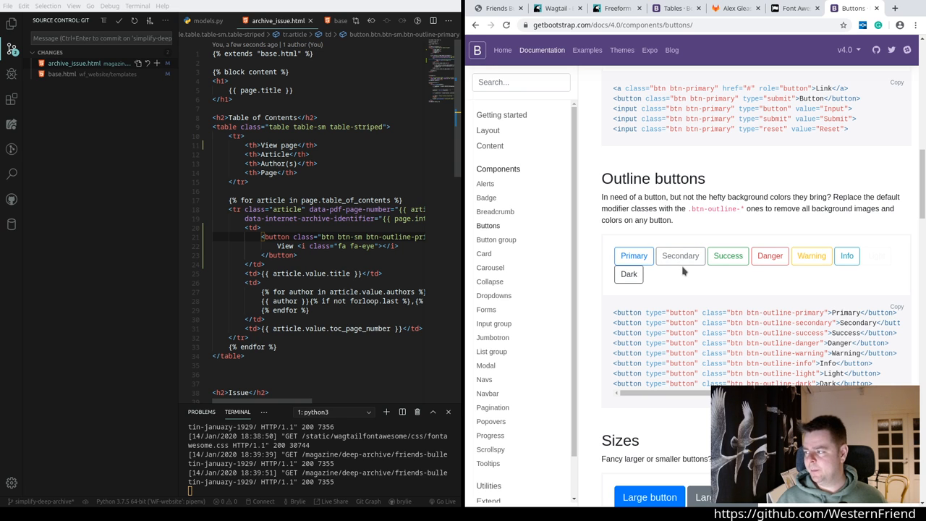
{"action": "scroll", "scroll_direction": "down", "scroll_amount": 3}
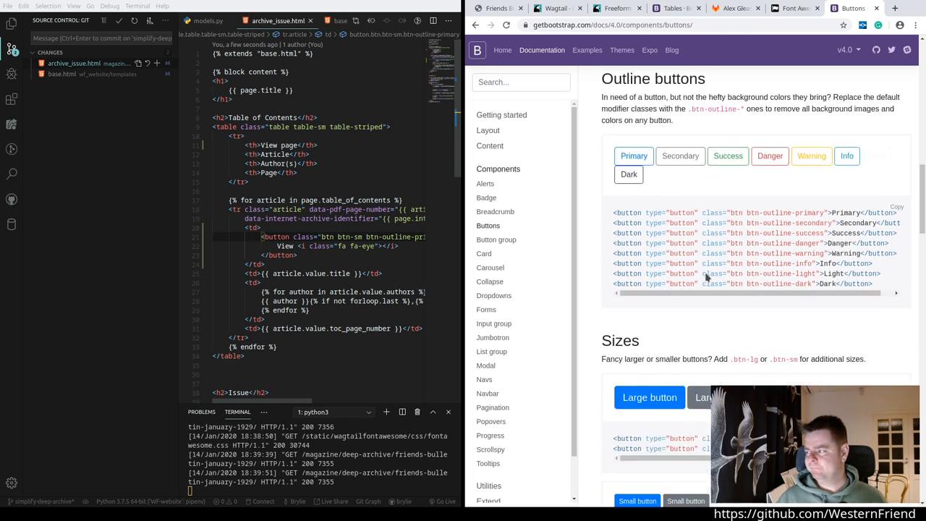
{"action": "scroll", "scroll_direction": "down", "scroll_amount": 3}
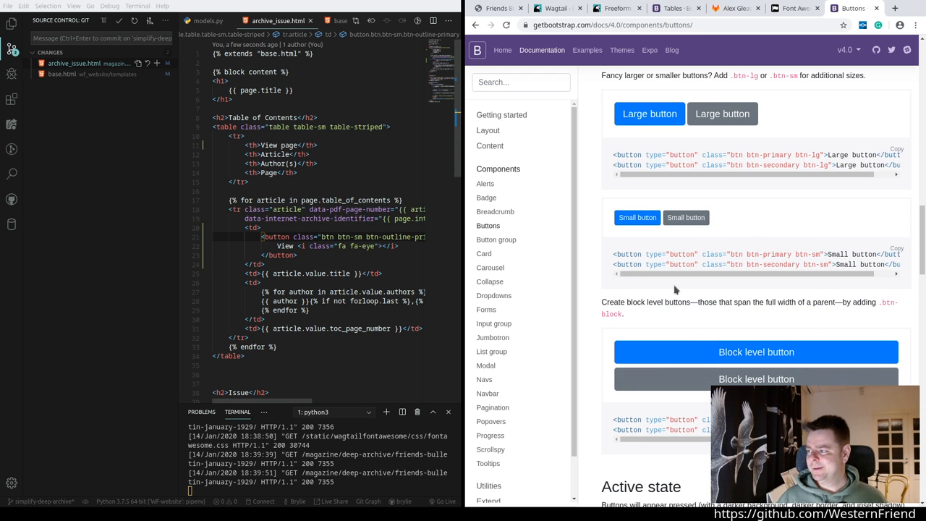
{"action": "scroll", "scroll_direction": "down", "scroll_amount": 3}
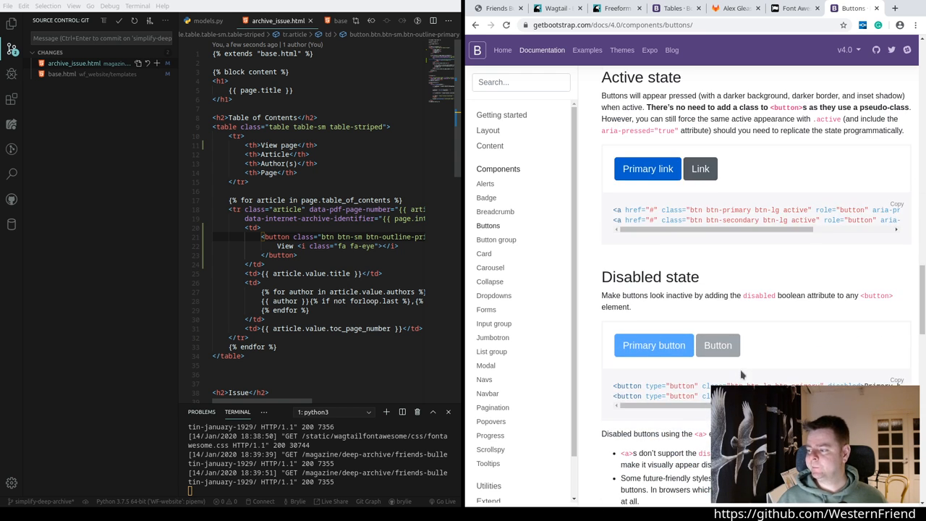
{"action": "scroll", "scroll_direction": "down", "scroll_amount": 3}
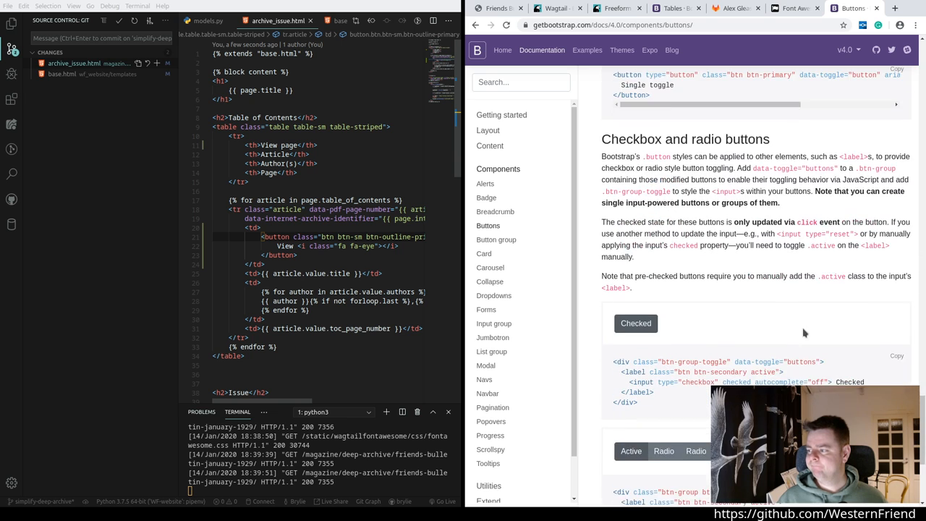
{"action": "scroll", "scroll_direction": "down", "scroll_amount": 3}
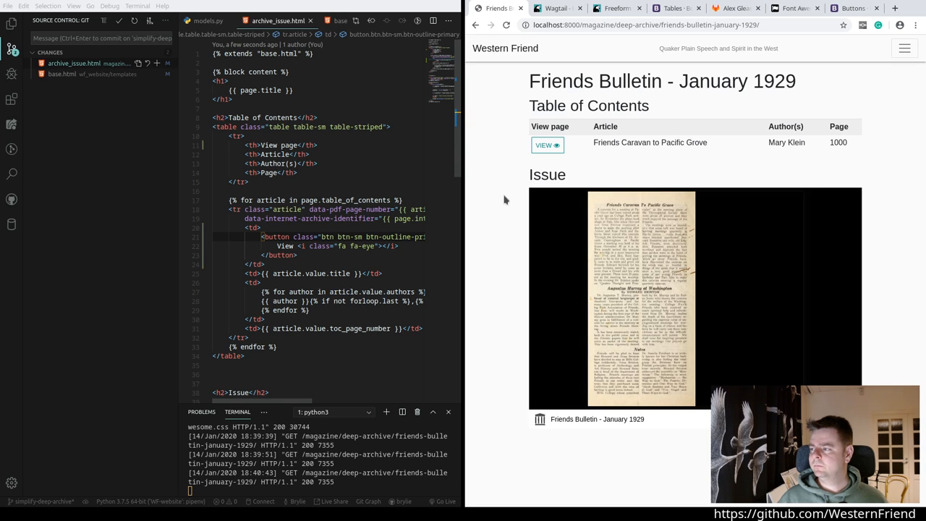
{"action": "mouse_move", "coordinate": [693, 129]}
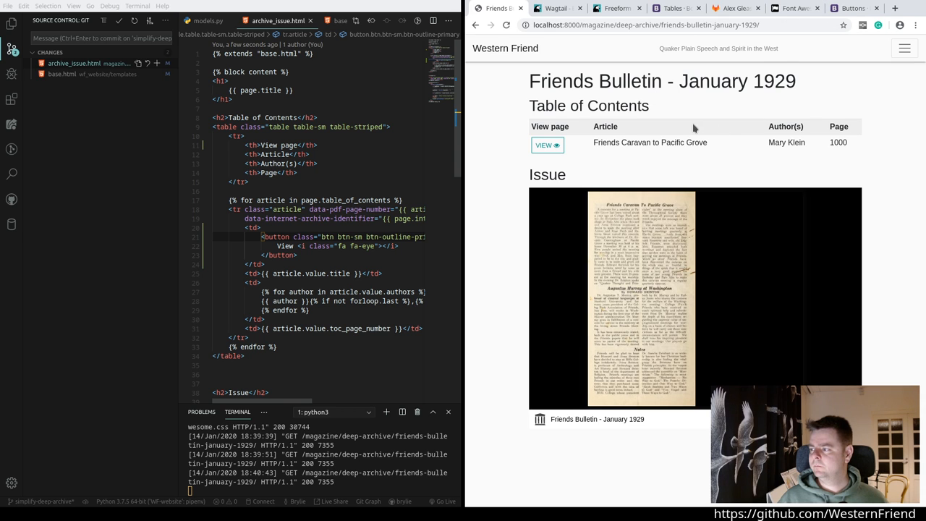
Step: Search the Font Awesome gallery for 'article' and copy the fa-file-text-o icon name
{"action": "left_click", "coordinate": [787, 9]}
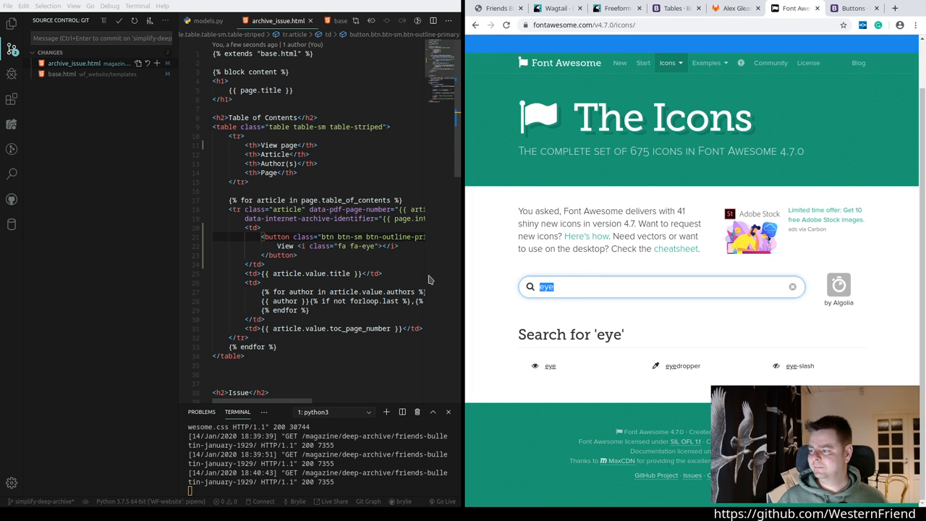
{"action": "type", "text": "article"}
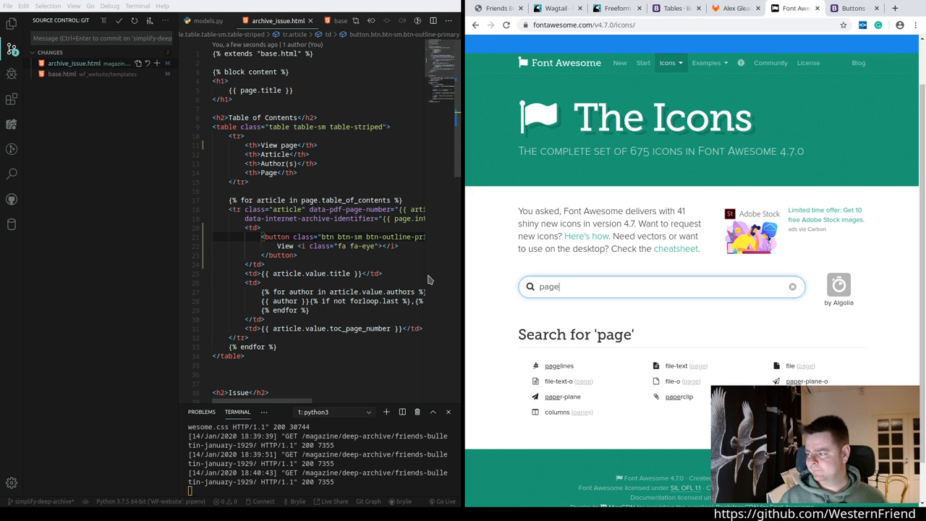
{"action": "mouse_move", "coordinate": [564, 397]}
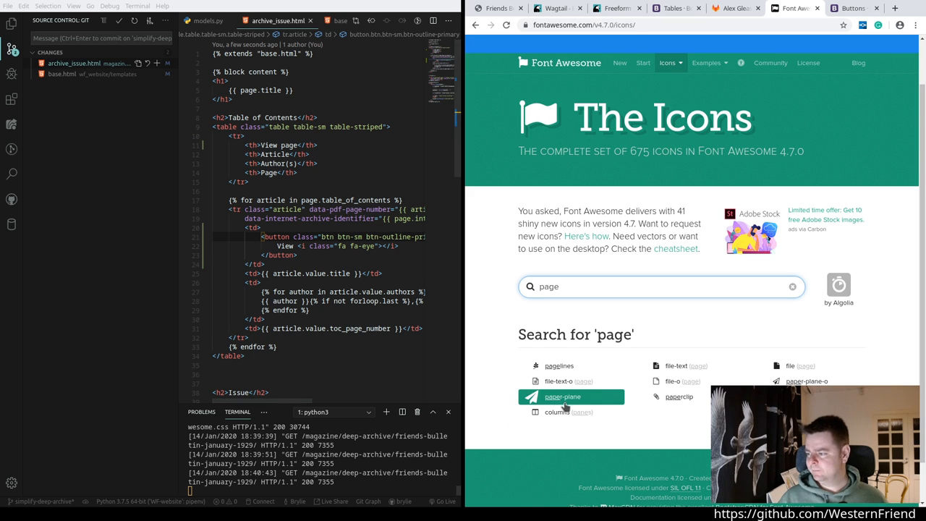
{"action": "mouse_move", "coordinate": [565, 382]}
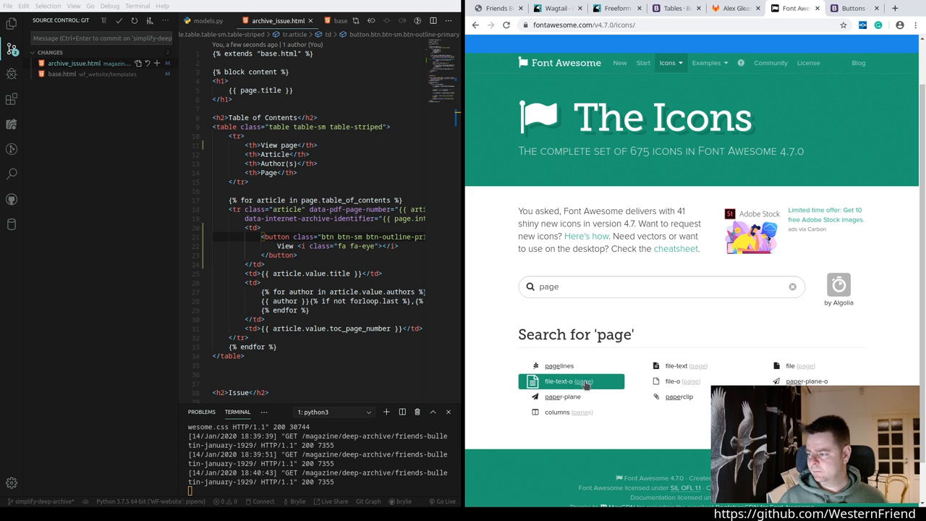
{"action": "mouse_move", "coordinate": [679, 396]}
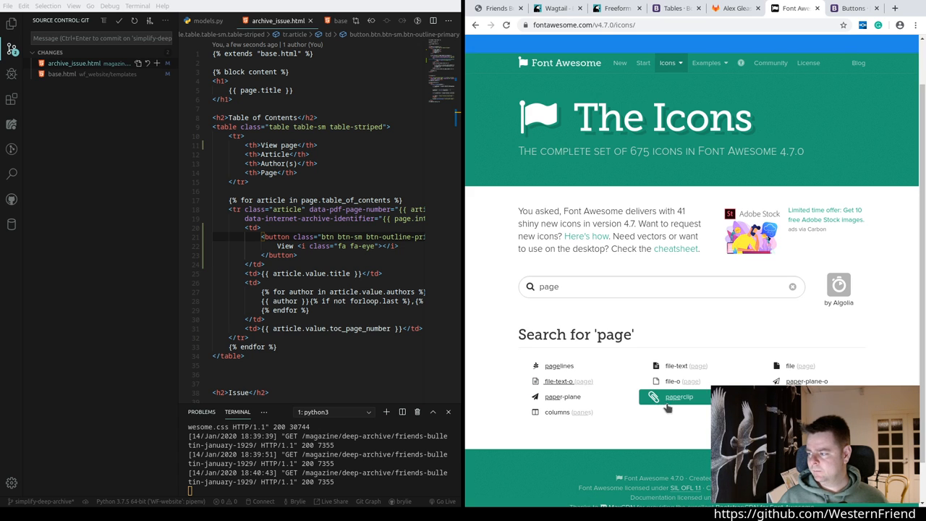
{"action": "mouse_move", "coordinate": [596, 427]}
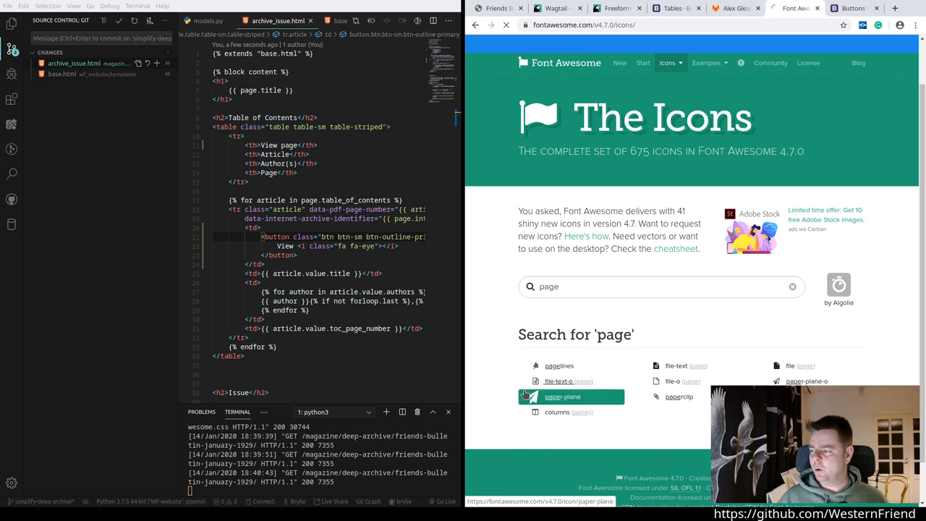
{"action": "left_click", "coordinate": [558, 382]}
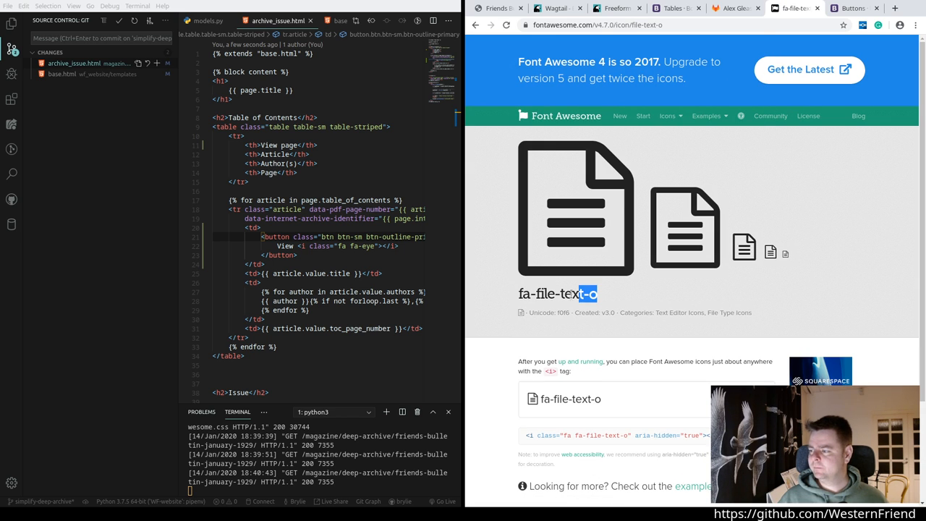
{"action": "double_click", "coordinate": [557, 293]}
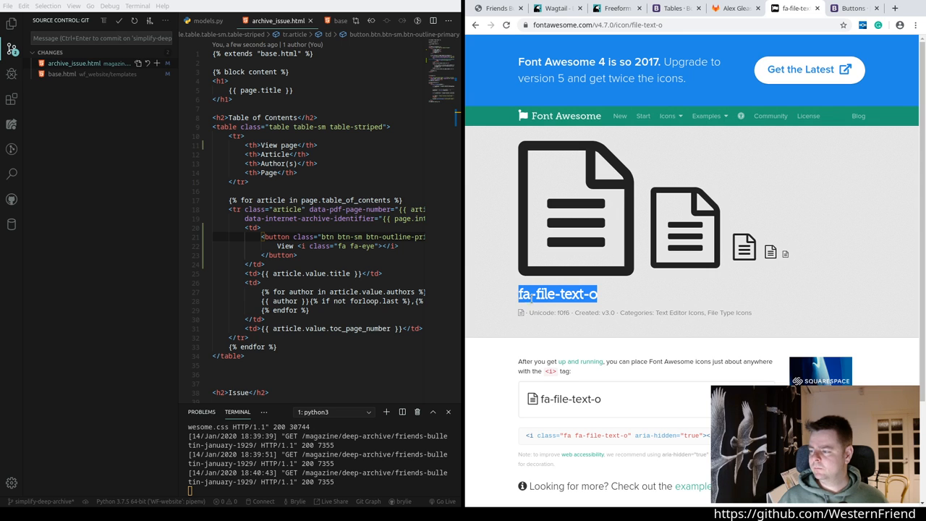
{"action": "mouse_move", "coordinate": [553, 9]}
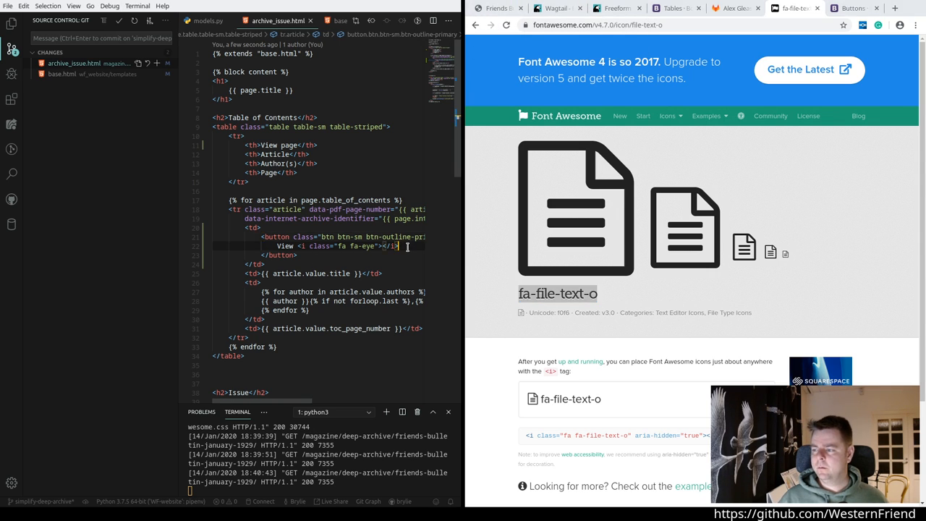
Step: Add a second <i class="fa fa-file-text-o"> icon inside the View button and reload the issue page
{"action": "type", "text": "fa-file-text-o"}
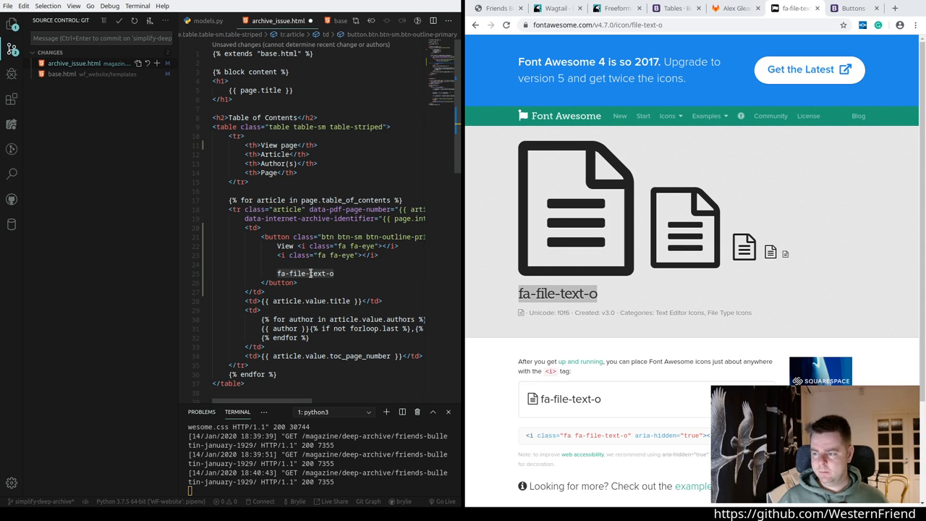
{"action": "key", "text": "Backspace"}
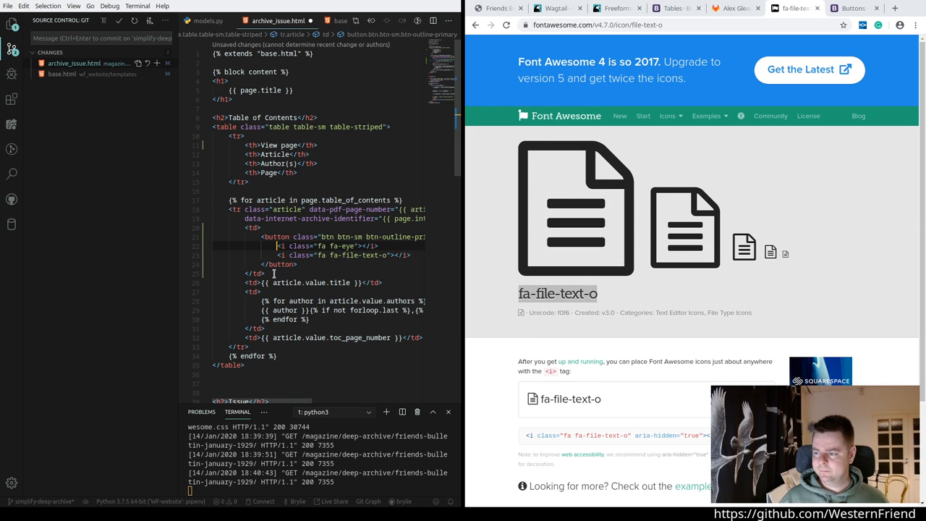
{"action": "left_click", "coordinate": [498, 9]}
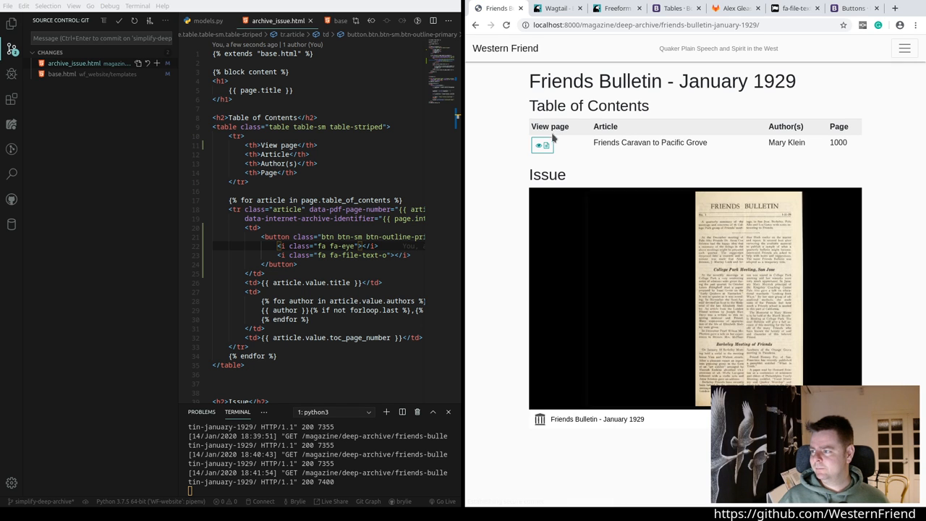
Step: Jump the embedded PDF viewer to the Friends Caravan to Pacific Grove article page
{"action": "left_click", "coordinate": [538, 144]}
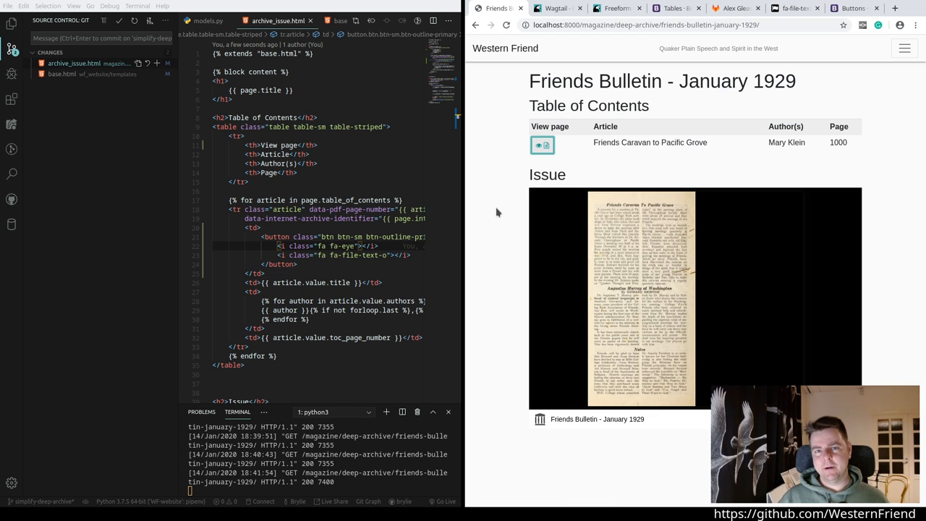
{"action": "mouse_move", "coordinate": [486, 214]}
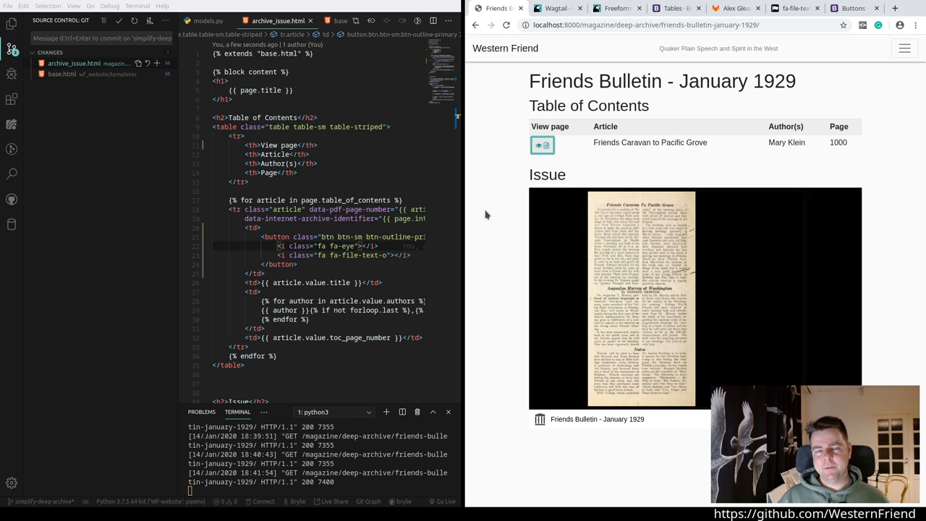
{"action": "mouse_move", "coordinate": [648, 280]}
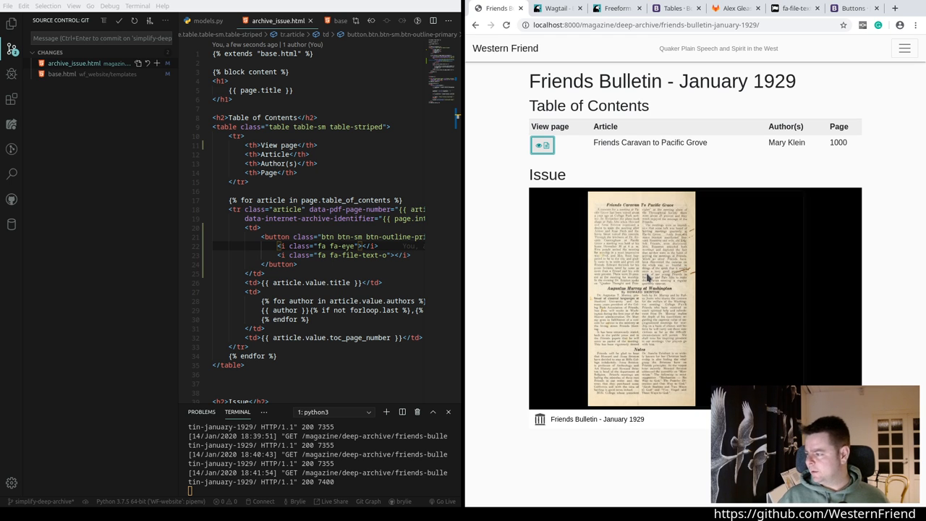
{"action": "mouse_move", "coordinate": [686, 313]}
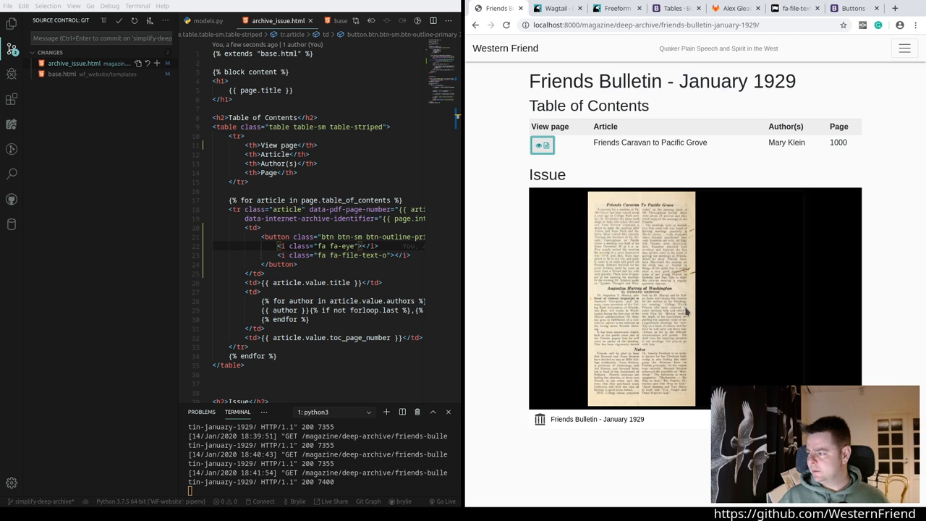
{"action": "mouse_move", "coordinate": [697, 318]}
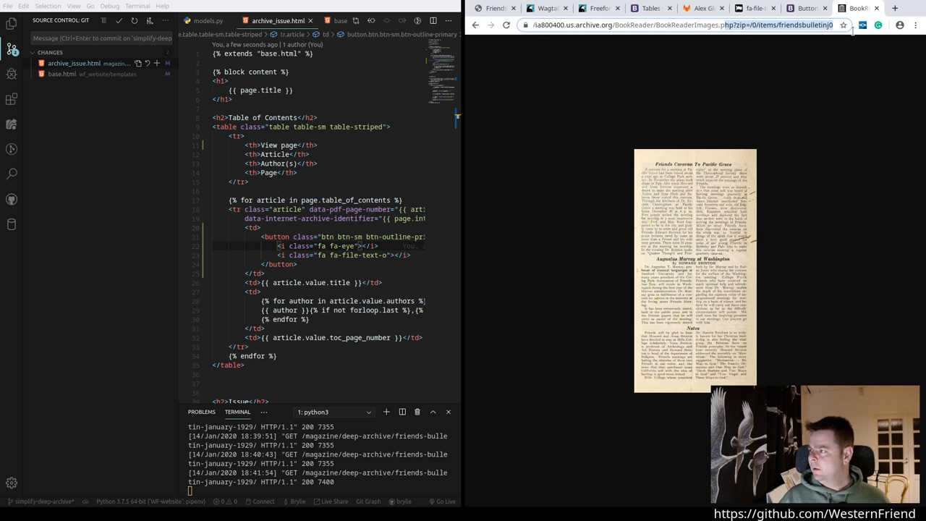
{"action": "mouse_move", "coordinate": [857, 8]}
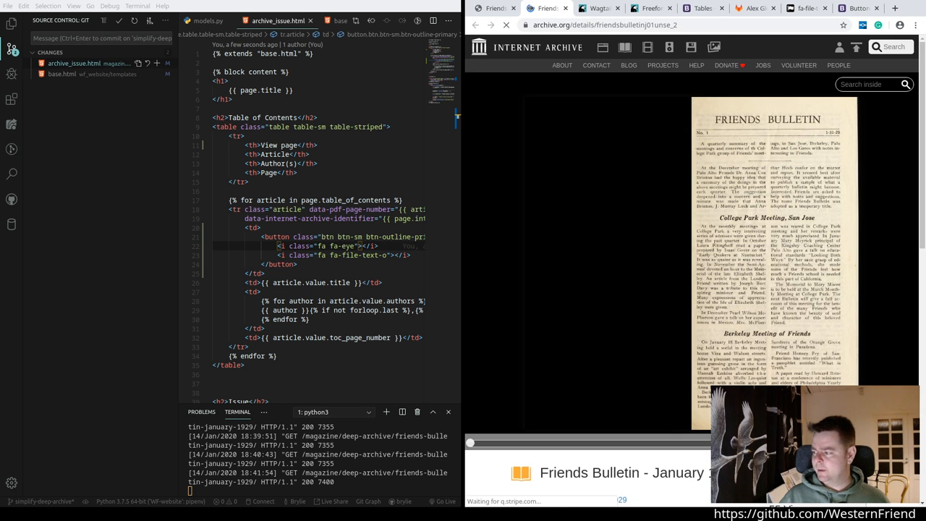
{"action": "scroll", "scroll_direction": "down", "scroll_amount": 3}
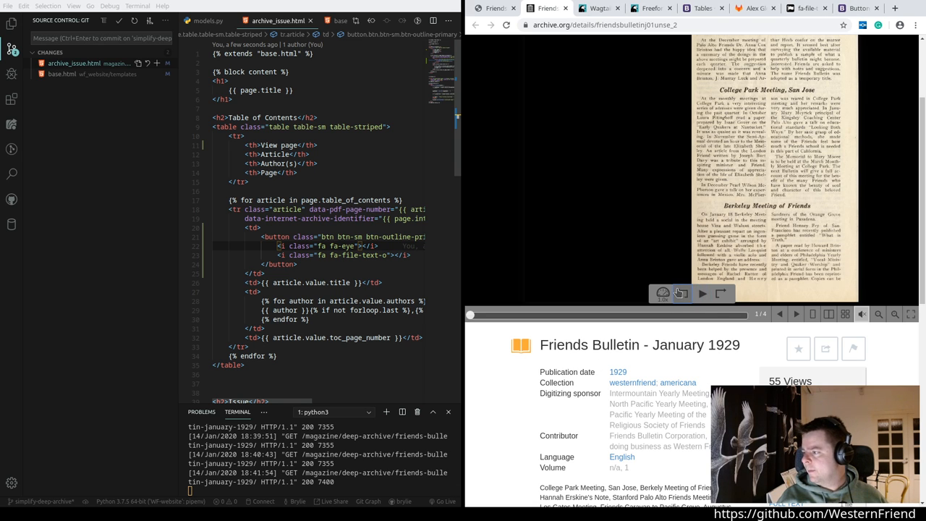
{"action": "left_click", "coordinate": [702, 293]}
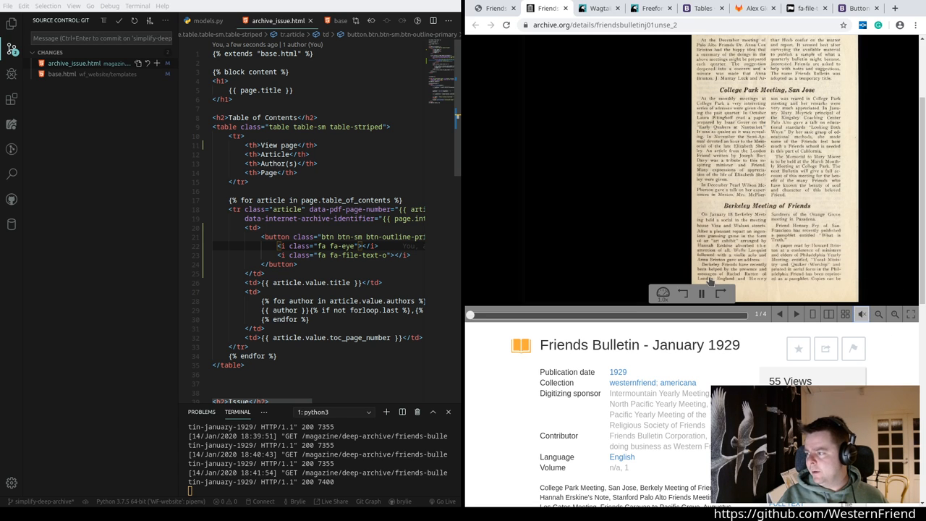
{"action": "left_click", "coordinate": [700, 294]}
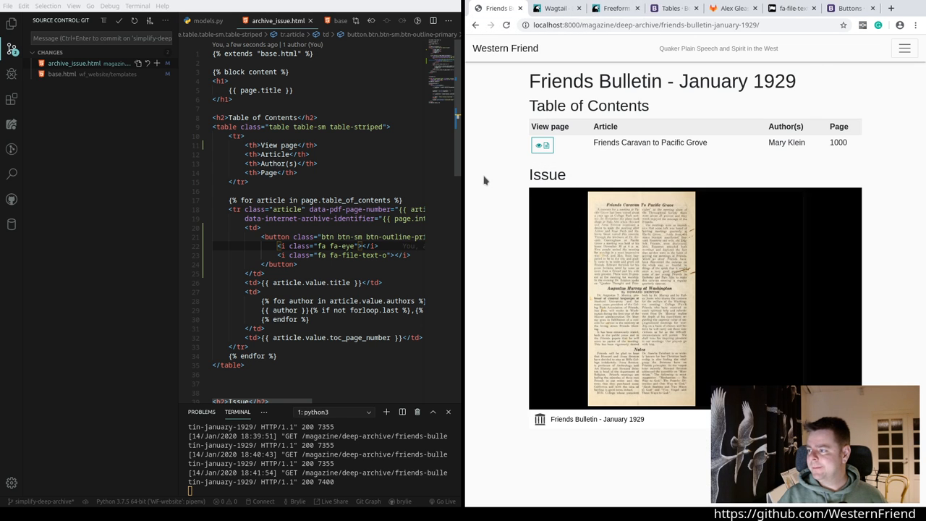
{"action": "mouse_move", "coordinate": [491, 223]}
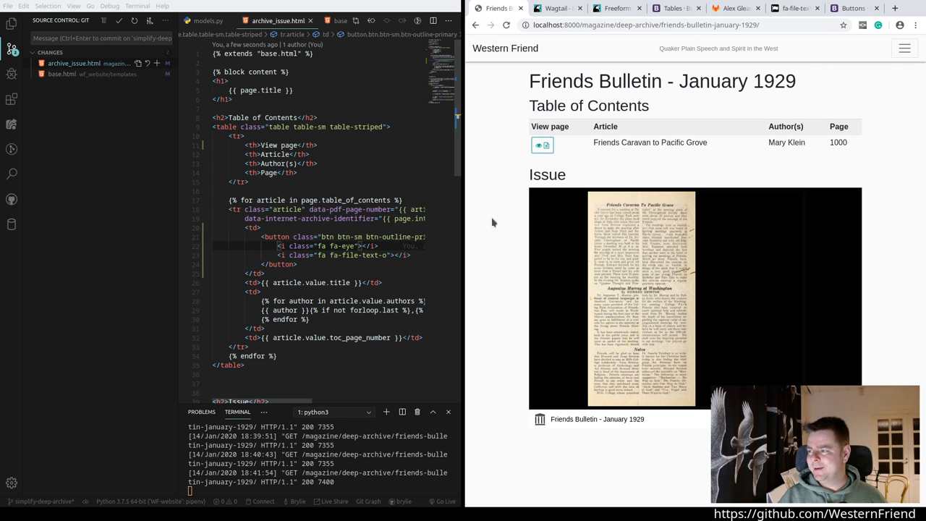
{"action": "mouse_move", "coordinate": [418, 291]}
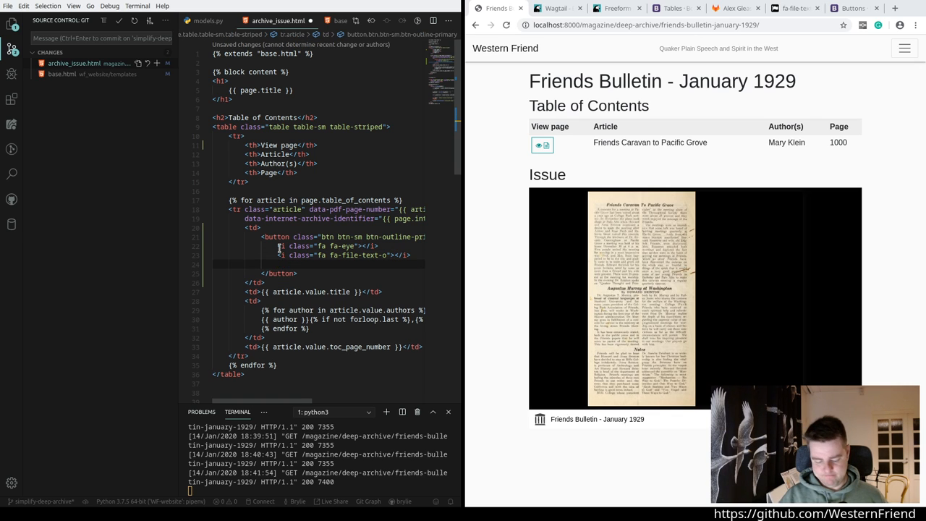
Step: Add the text 'View' inside the button after the two icon tags in archive_issue.html
{"action": "type", "text": "View"}
{"action": "left_click", "coordinate": [101, 37]}
{"action": "type", "text": "A"}
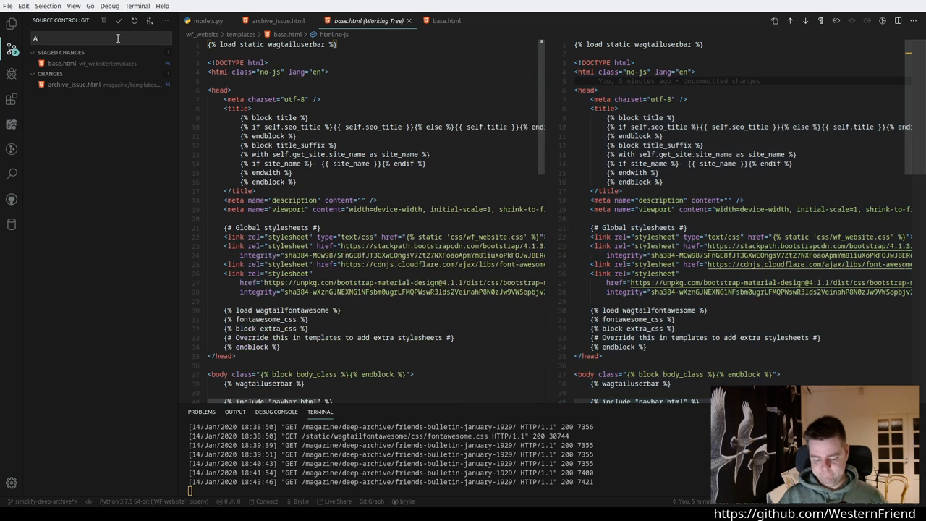
Step: Stage archive_issue.html and commit with a message about rendering the view button
{"action": "type", "text": "dd Fo"}
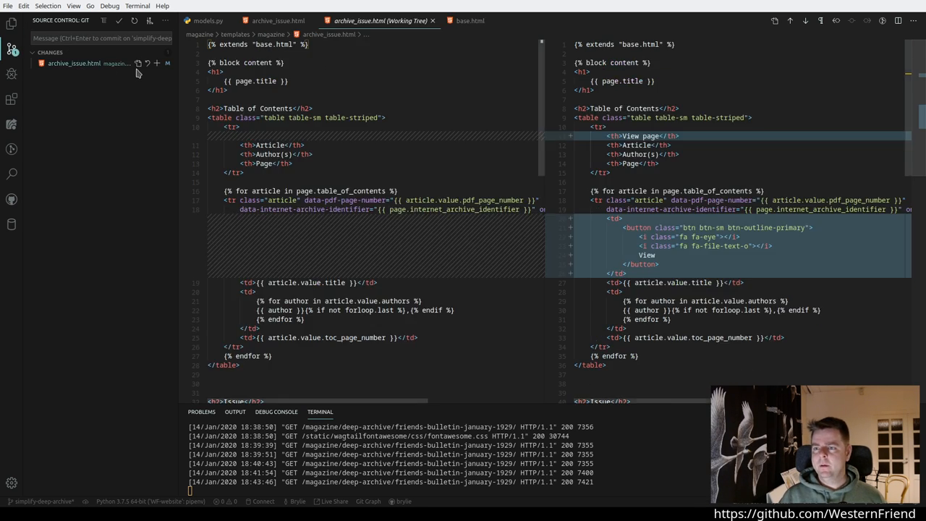
{"action": "left_click", "coordinate": [156, 64]}
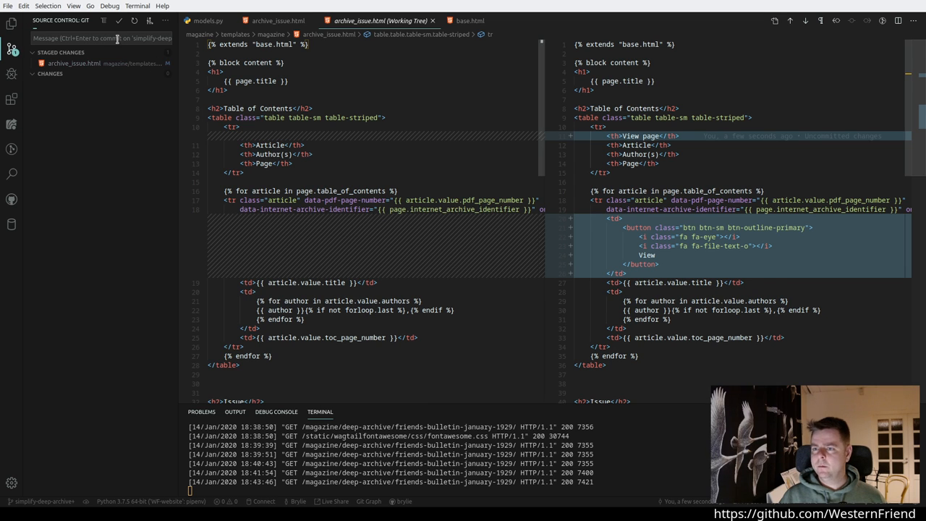
{"action": "type", "text": "Render view button"}
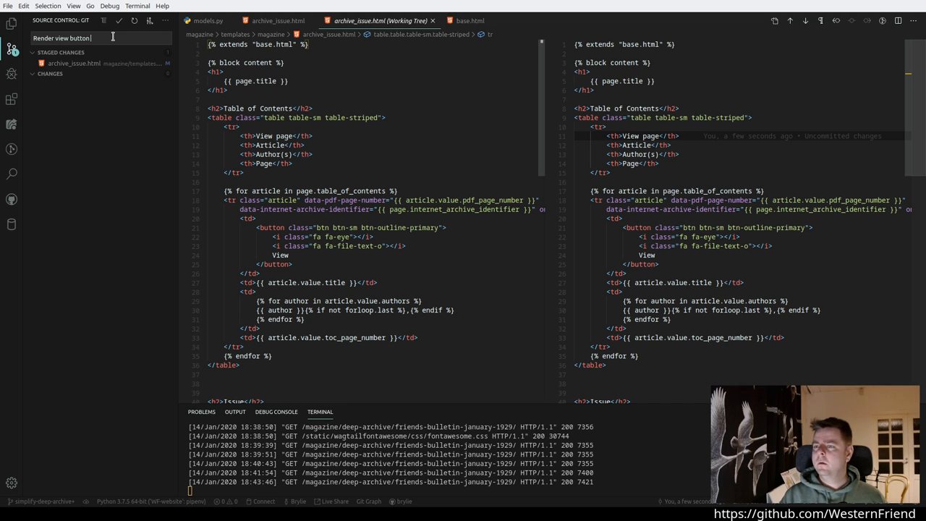
{"action": "type", "text": "for To"}
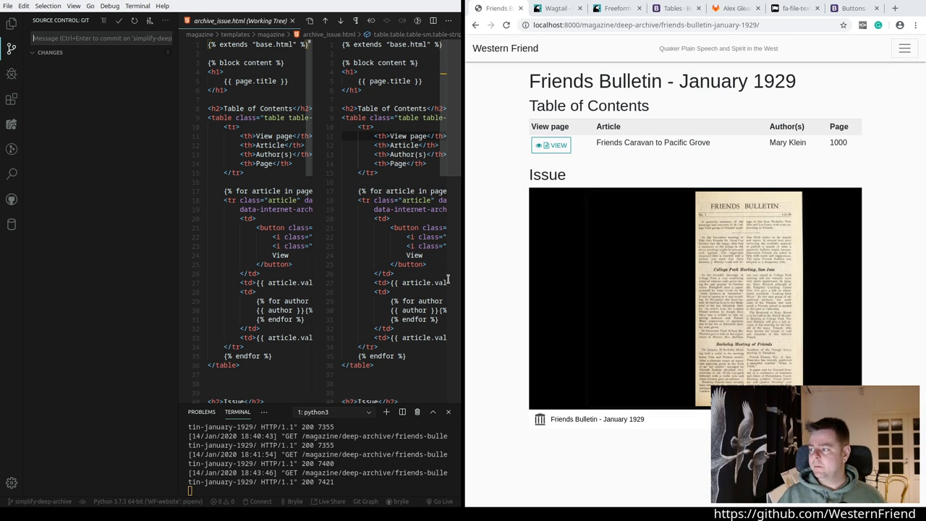
{"action": "mouse_move", "coordinate": [599, 168]}
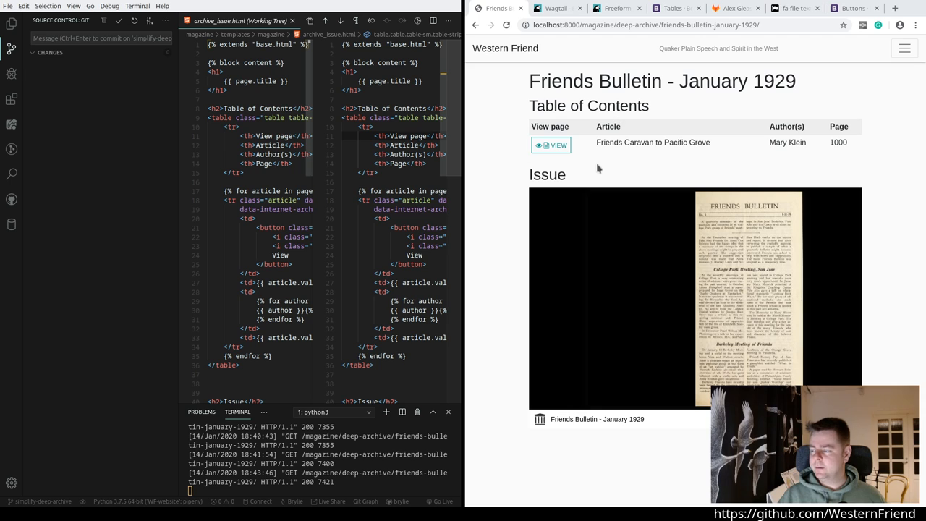
{"action": "mouse_move", "coordinate": [515, 177]}
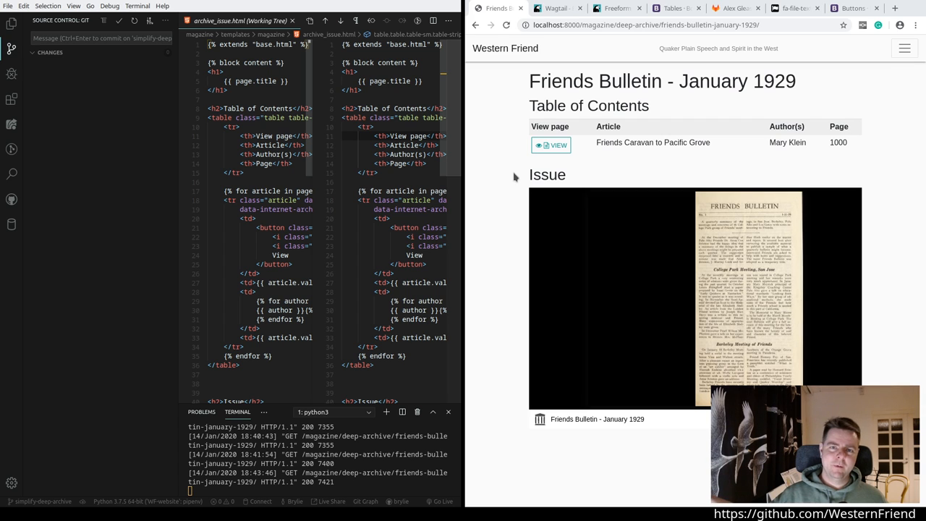
{"action": "mouse_move", "coordinate": [579, 129]}
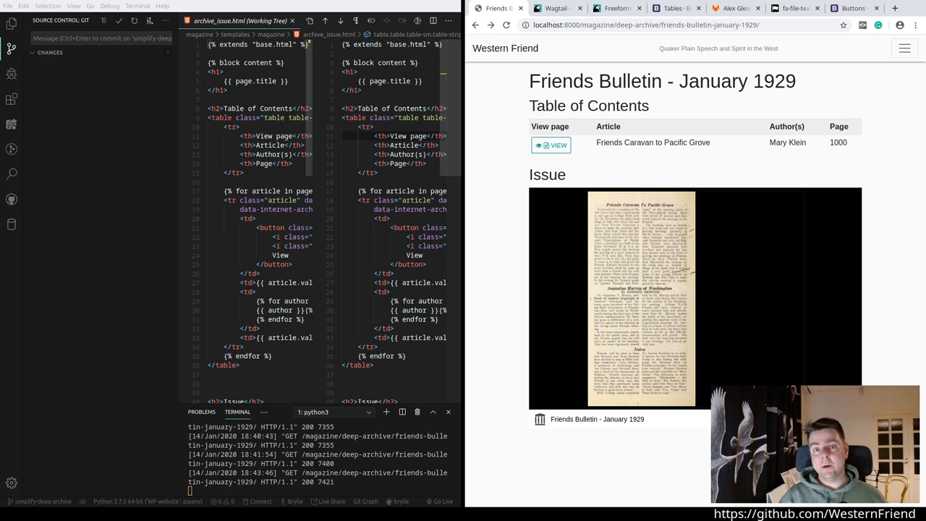
{"action": "mouse_move", "coordinate": [528, 476]}
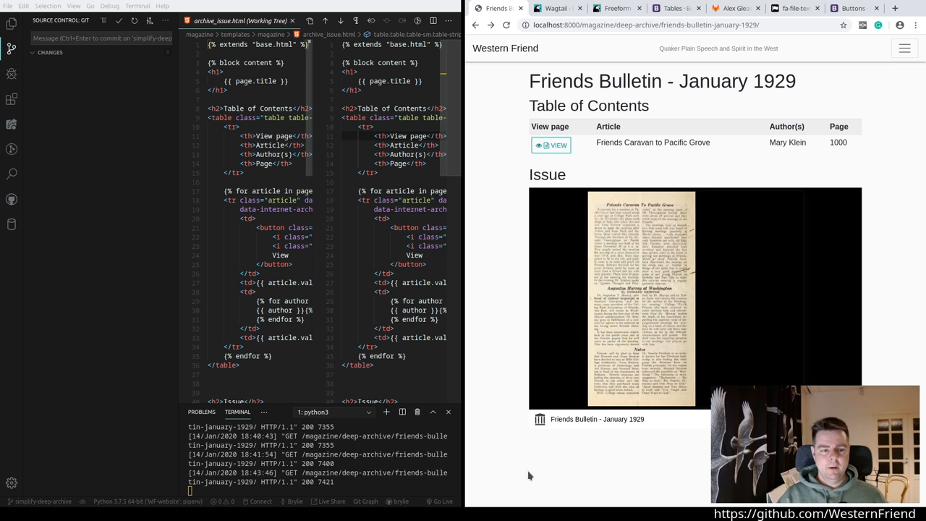